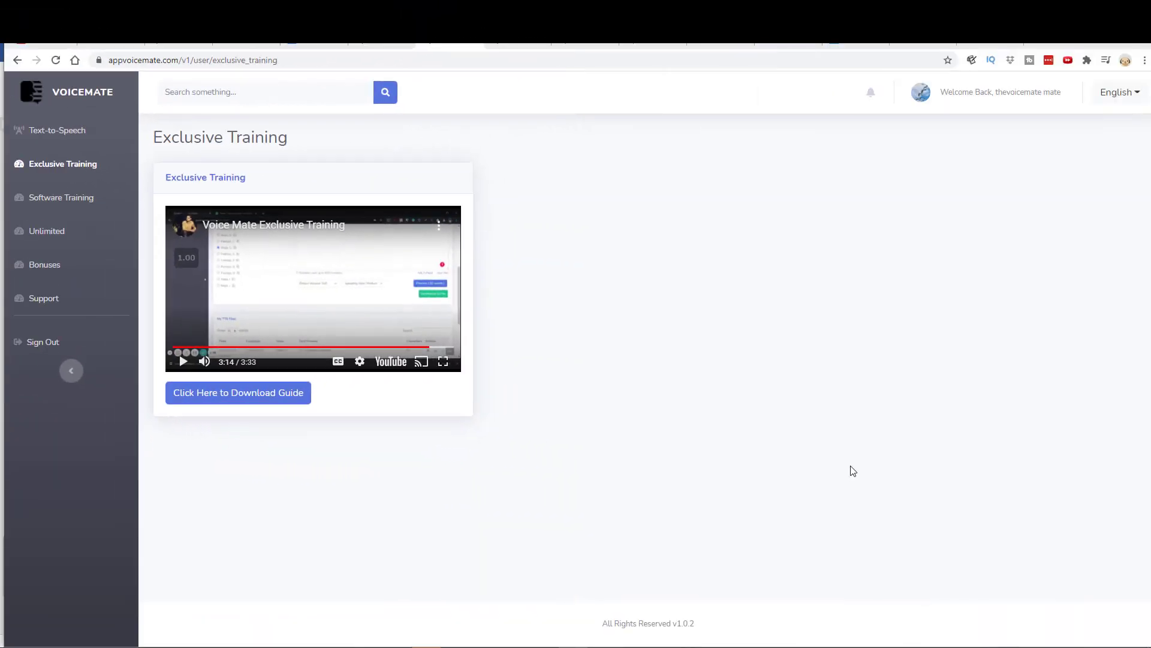
pyautogui.moveTo(67, 138)
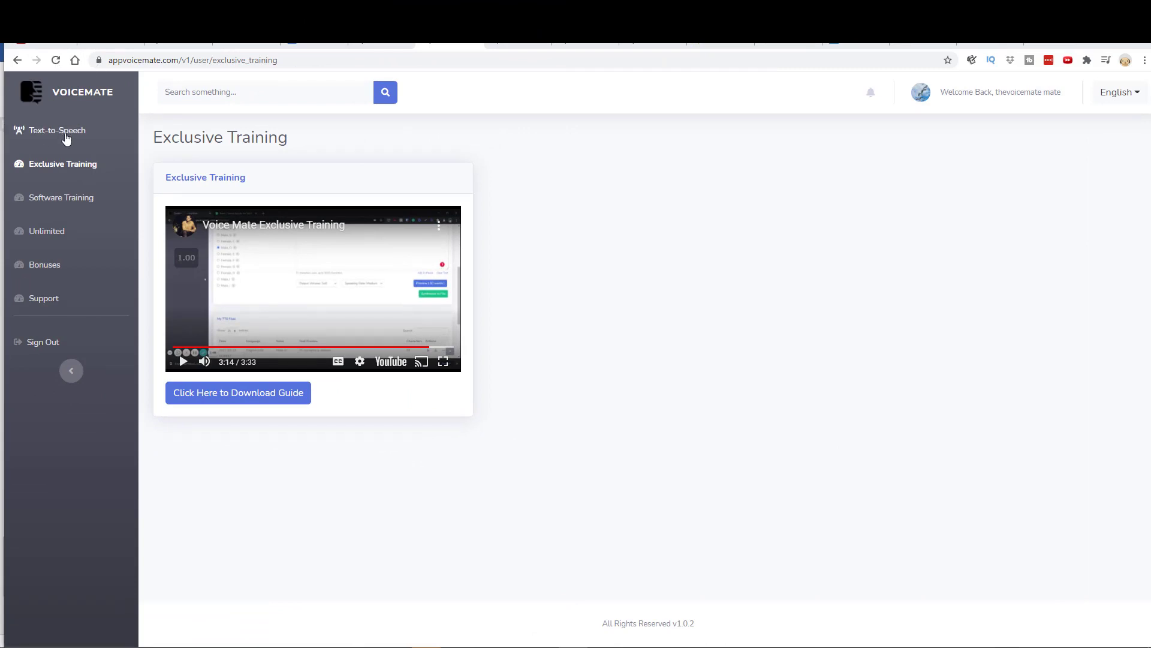
pyautogui.moveTo(90, 135)
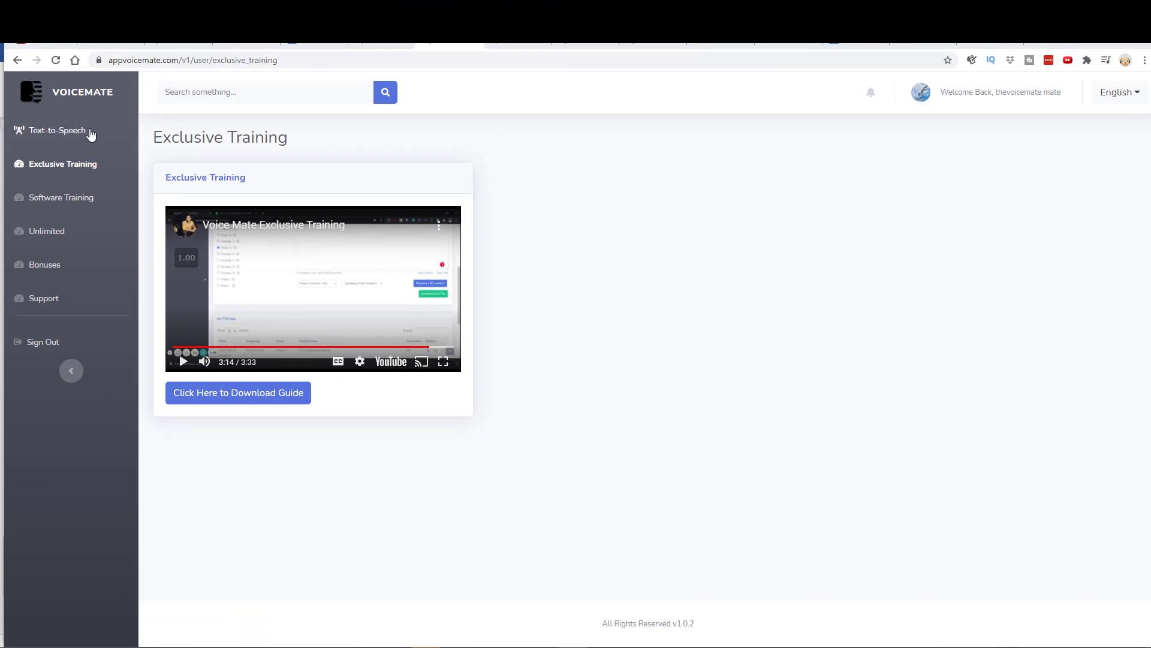
pyautogui.moveTo(84, 136)
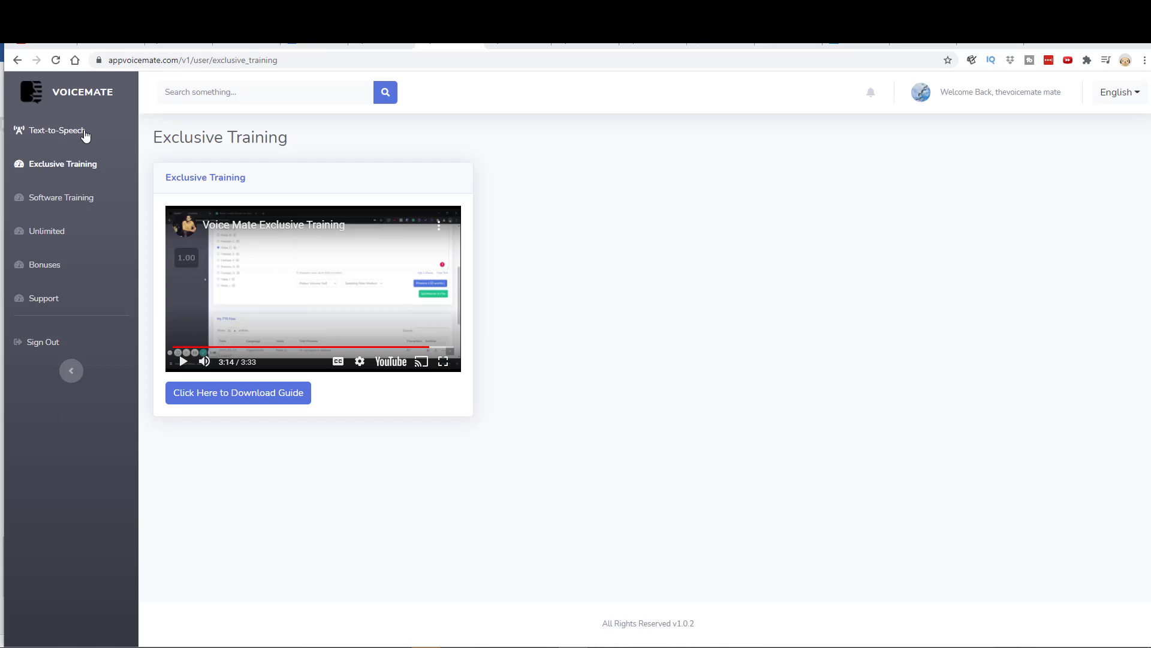
pyautogui.moveTo(75, 167)
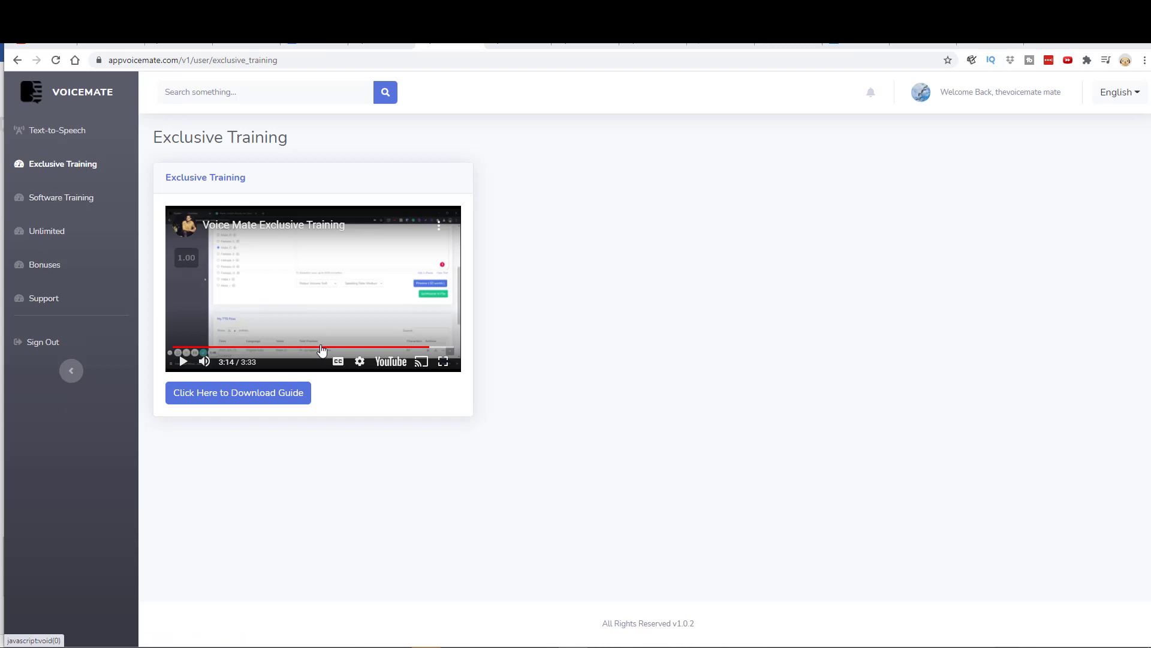
pyautogui.moveTo(466, 377)
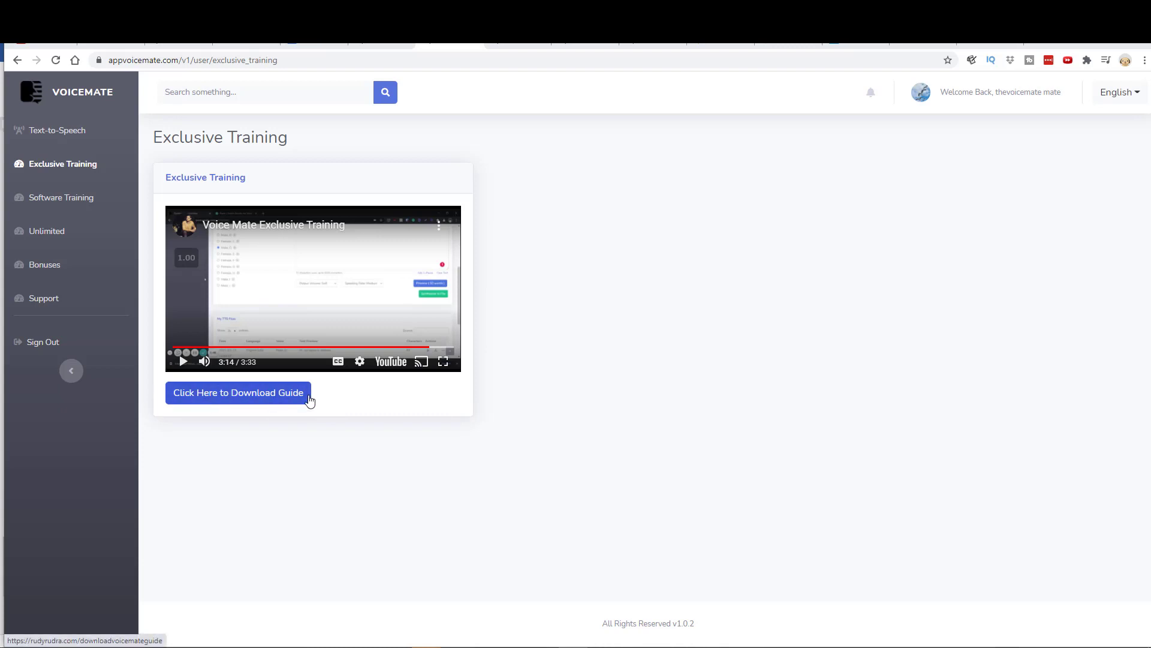
pyautogui.moveTo(307, 403)
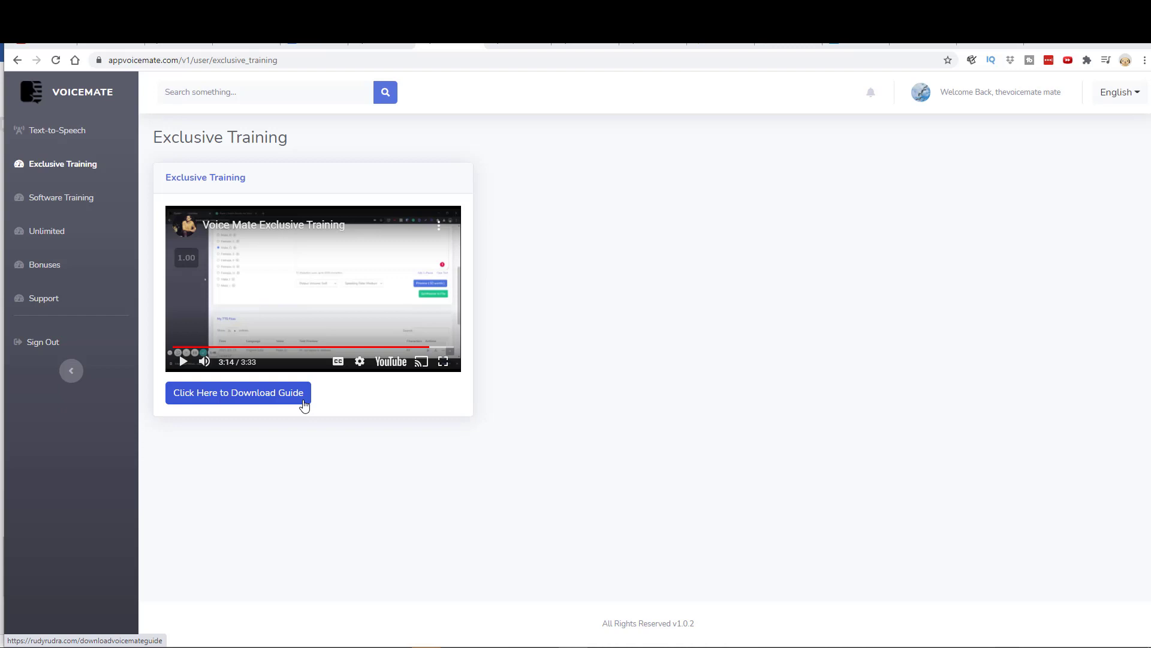
pyautogui.moveTo(52, 198)
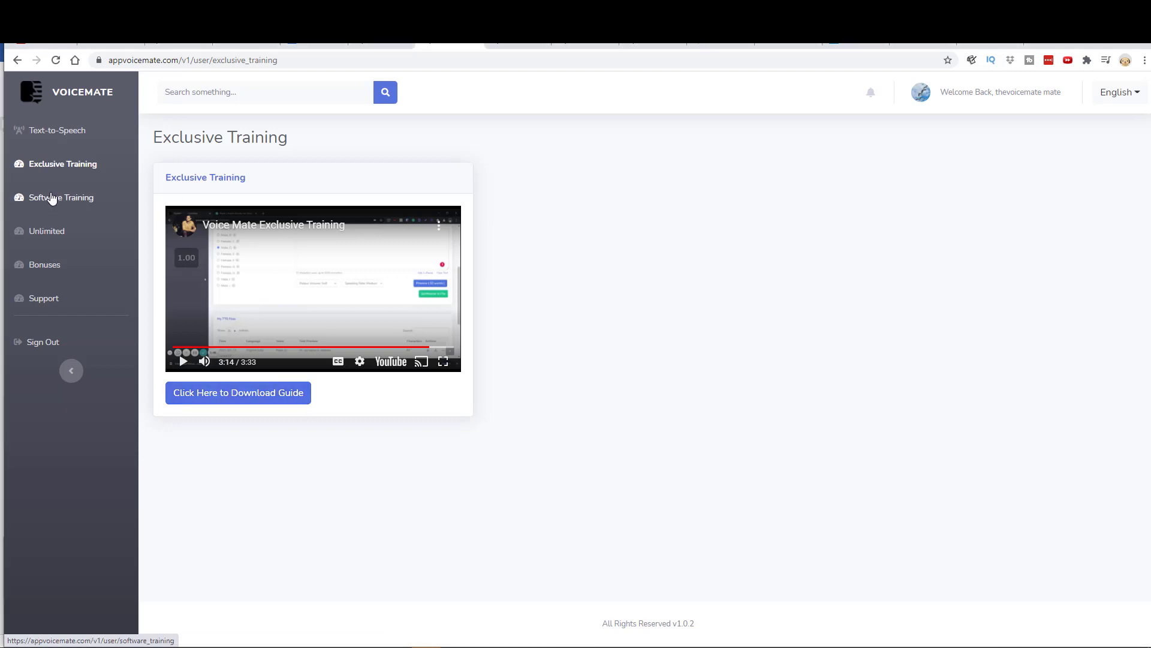
# Step: Show the Software Training page with its two tutorial videos
pyautogui.click(61, 198)
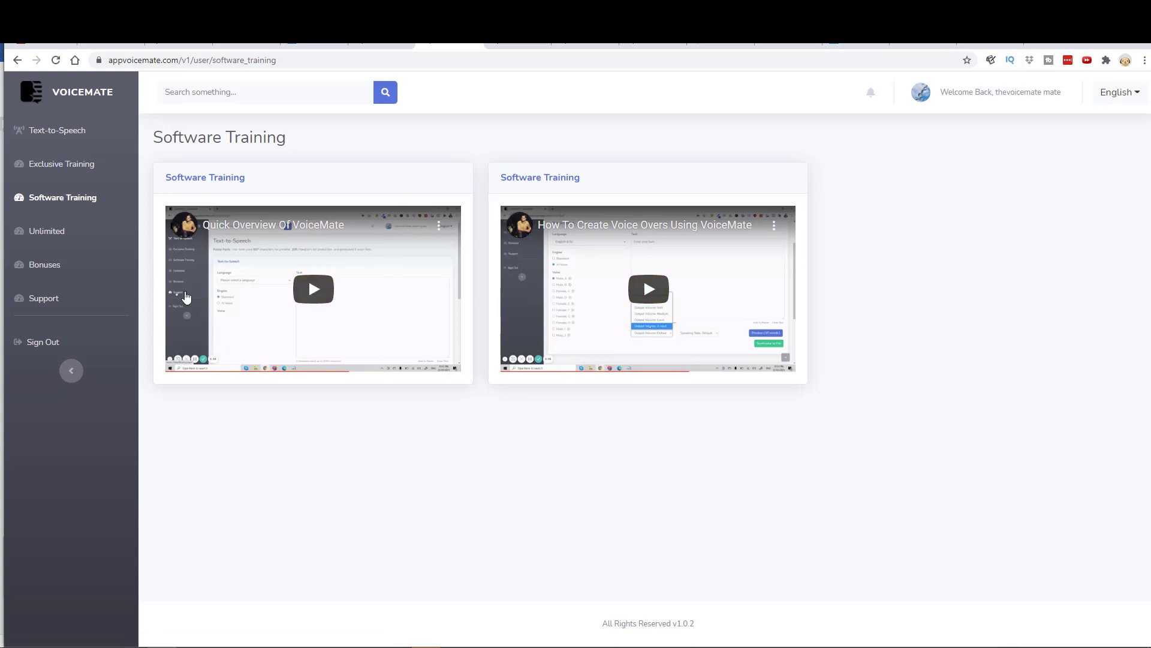
pyautogui.moveTo(573, 397)
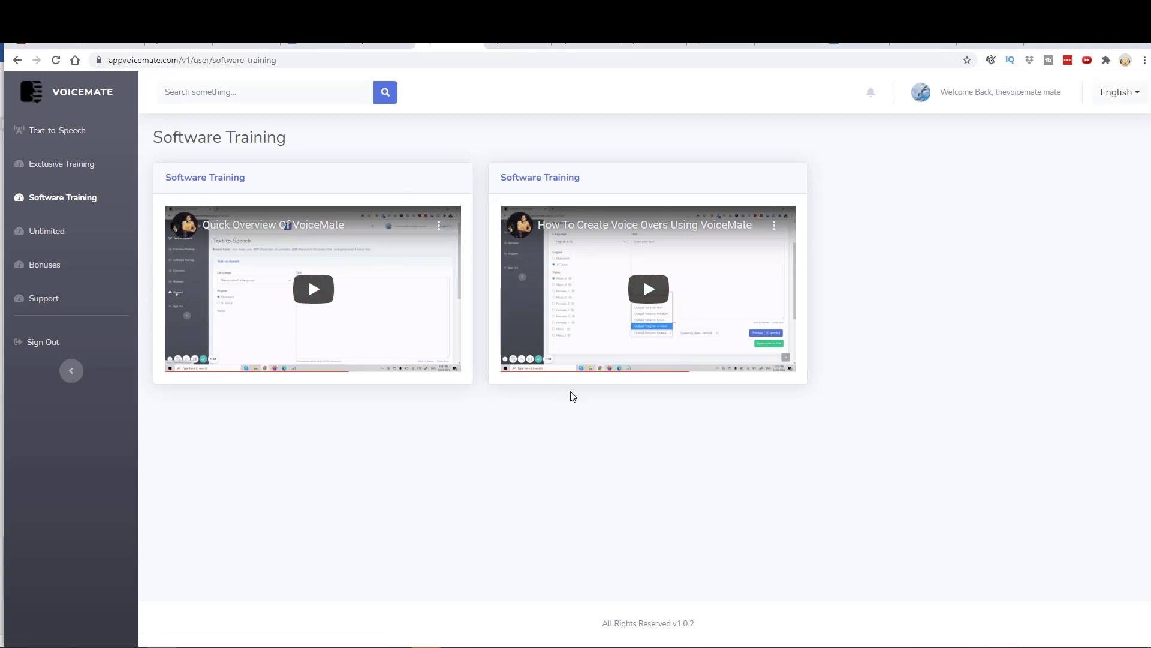
pyautogui.moveTo(689, 397)
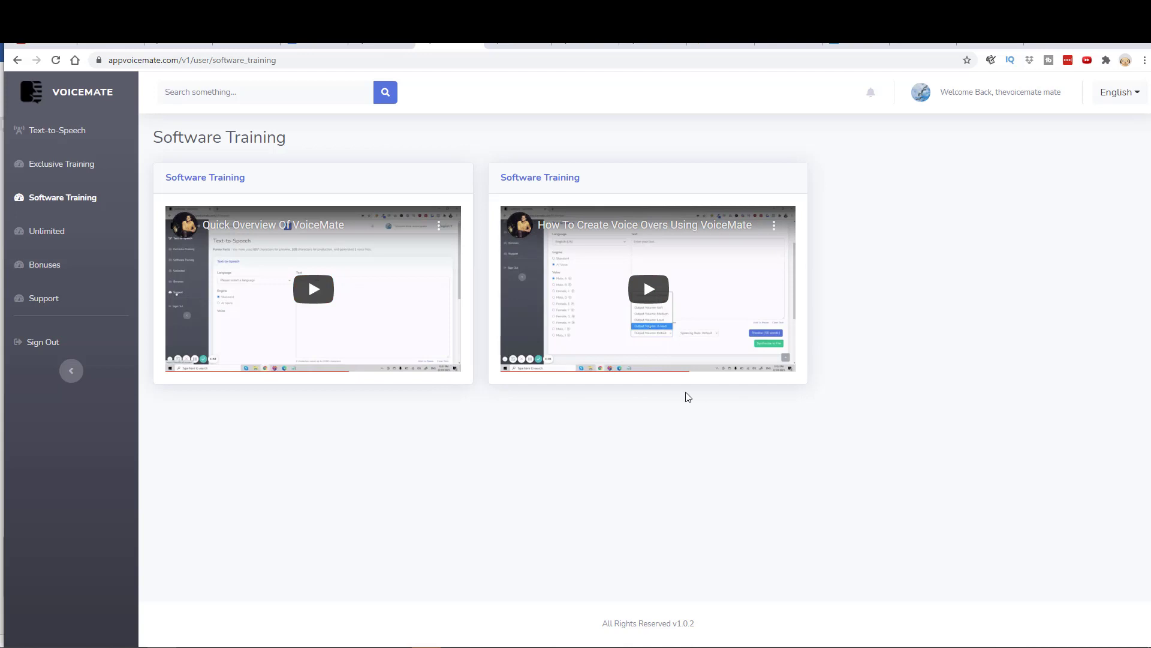
pyautogui.moveTo(715, 381)
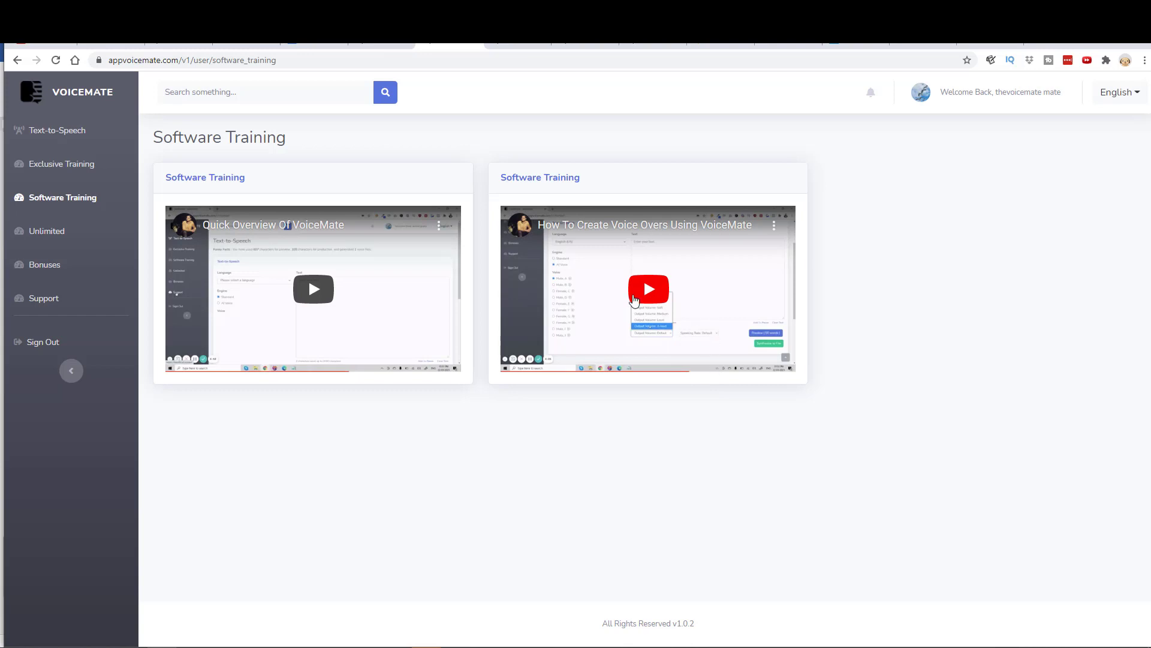
pyautogui.moveTo(689, 374)
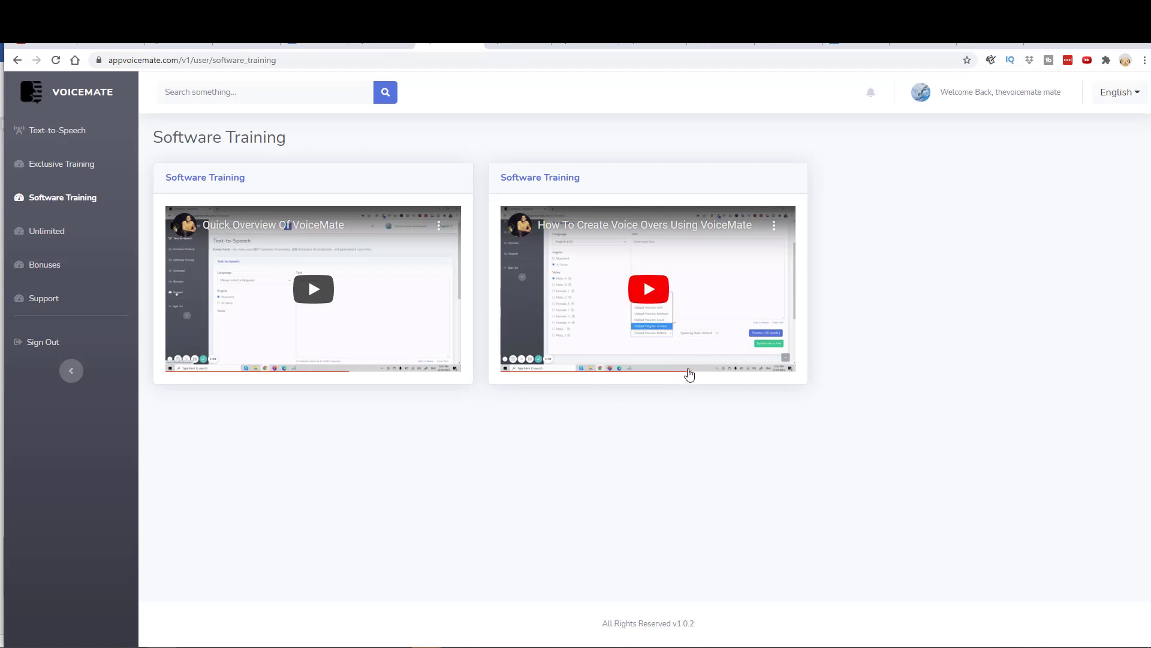
pyautogui.moveTo(684, 376)
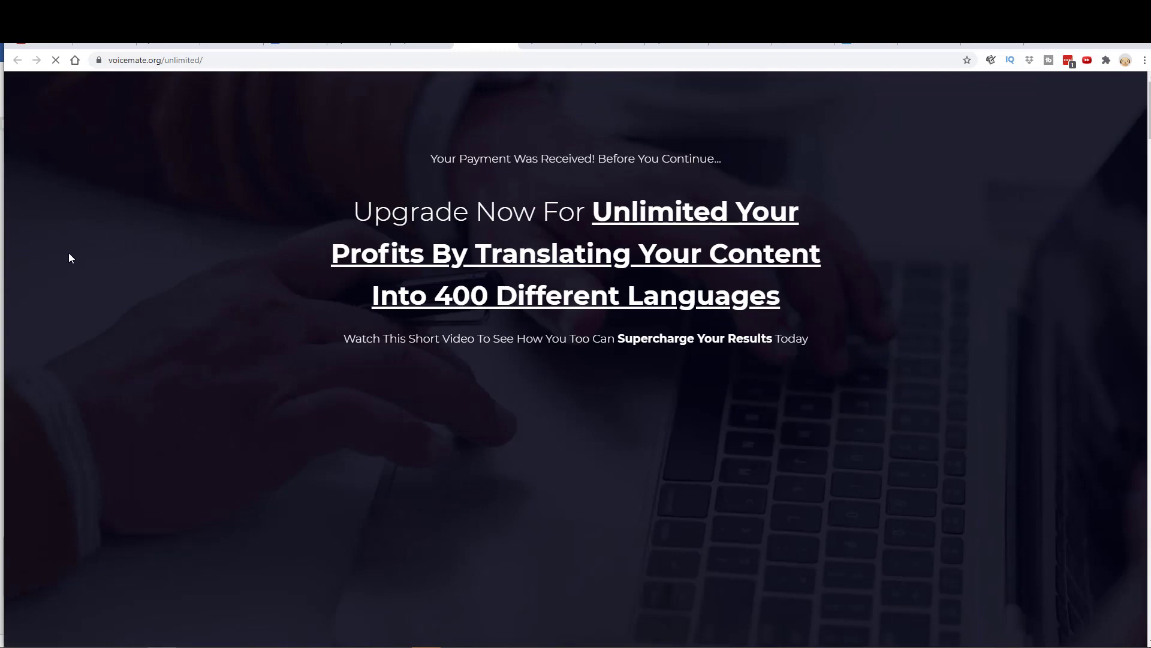
pyautogui.moveTo(103, 242)
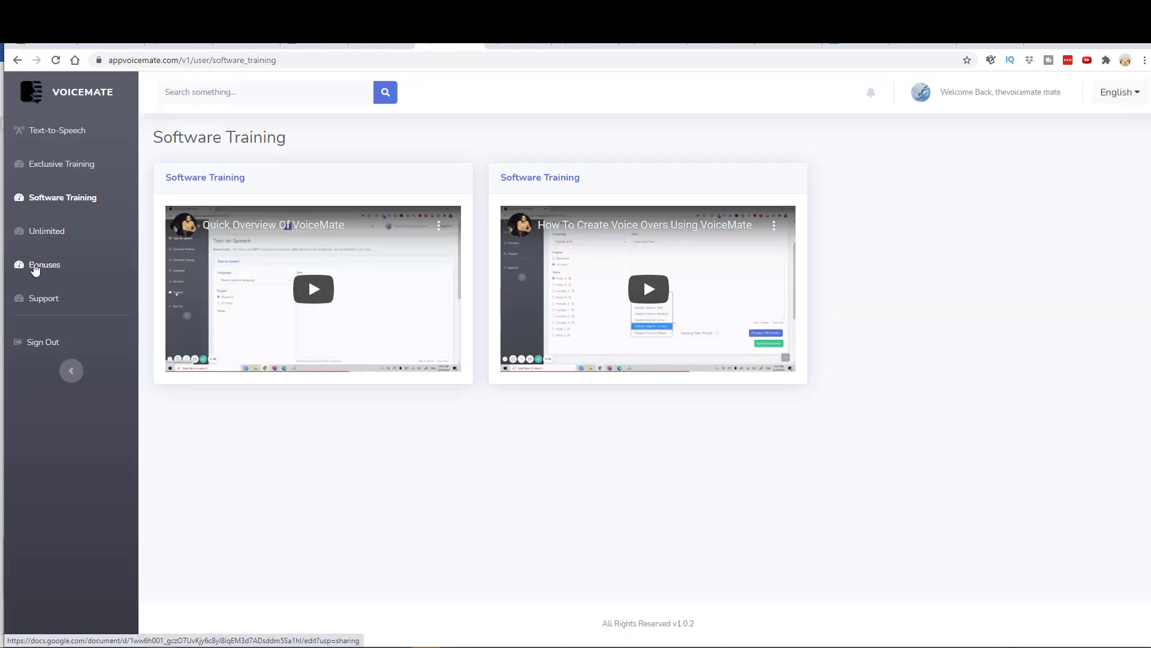
pyautogui.click(44, 264)
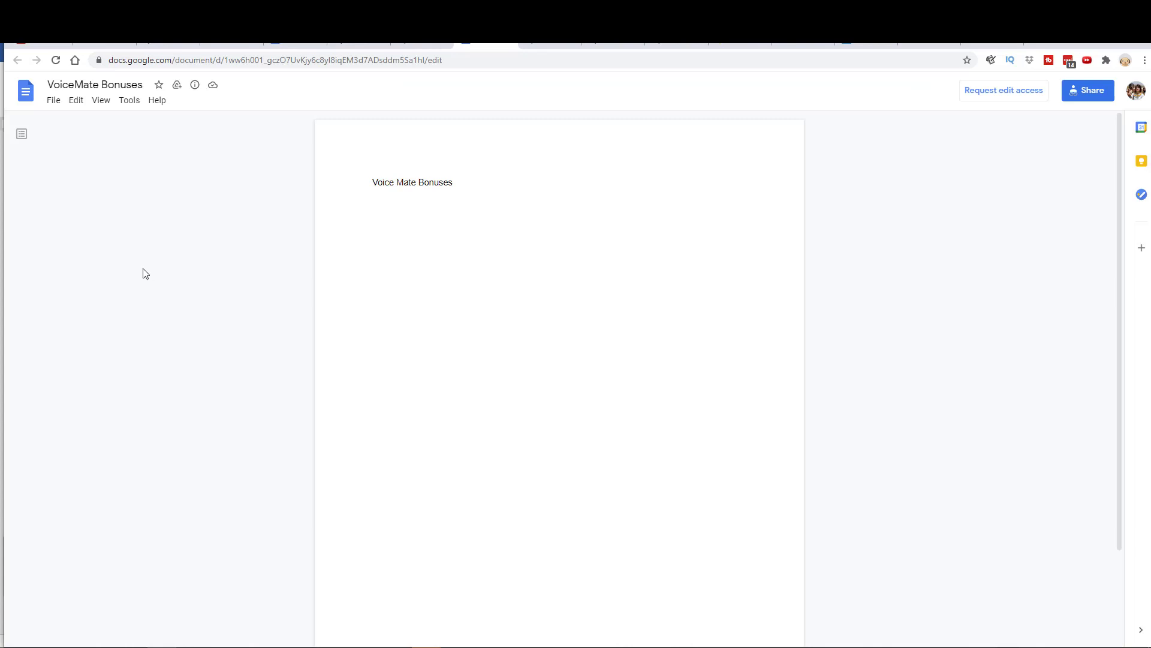
pyautogui.moveTo(110, 263)
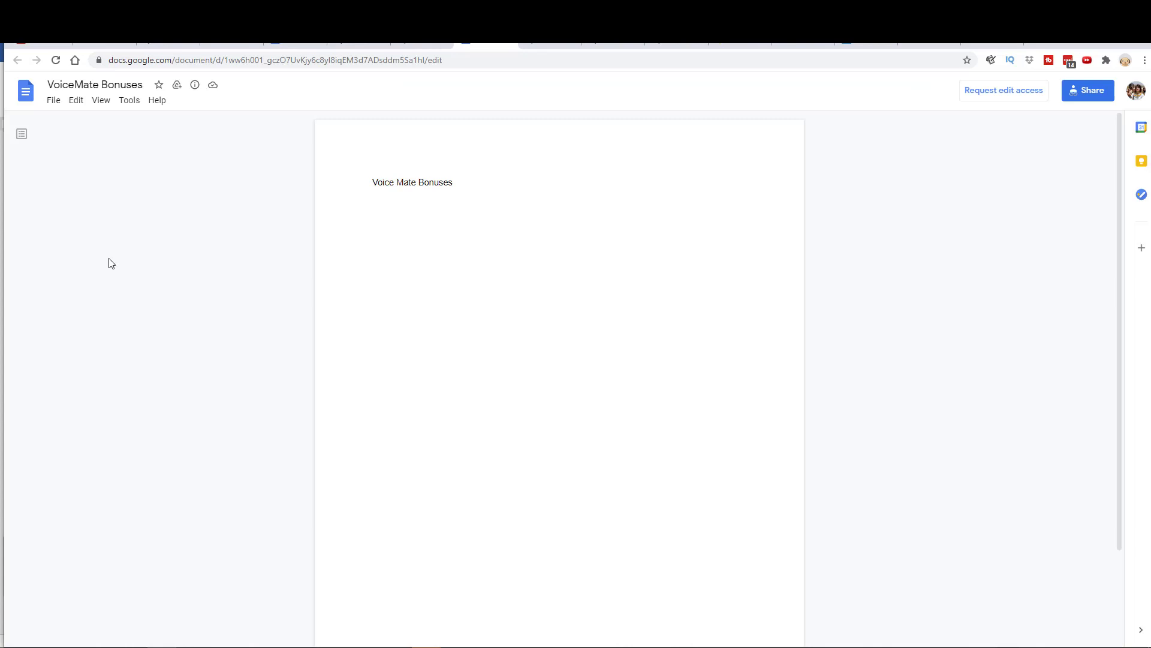
pyautogui.moveTo(246, 90)
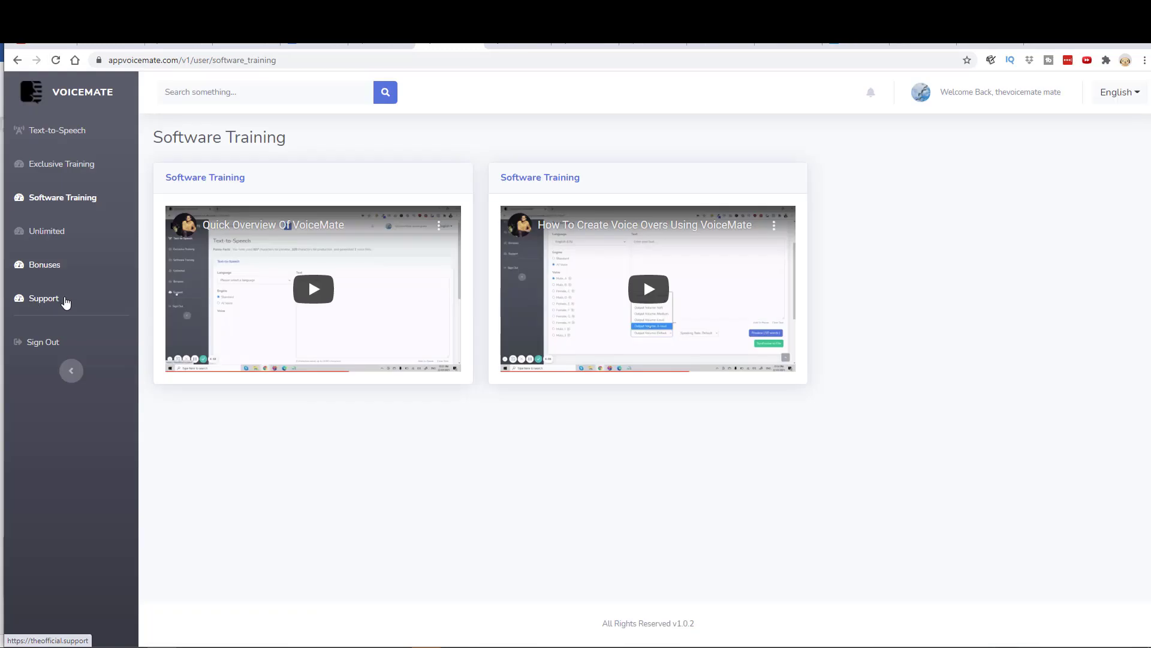
pyautogui.moveTo(74, 244)
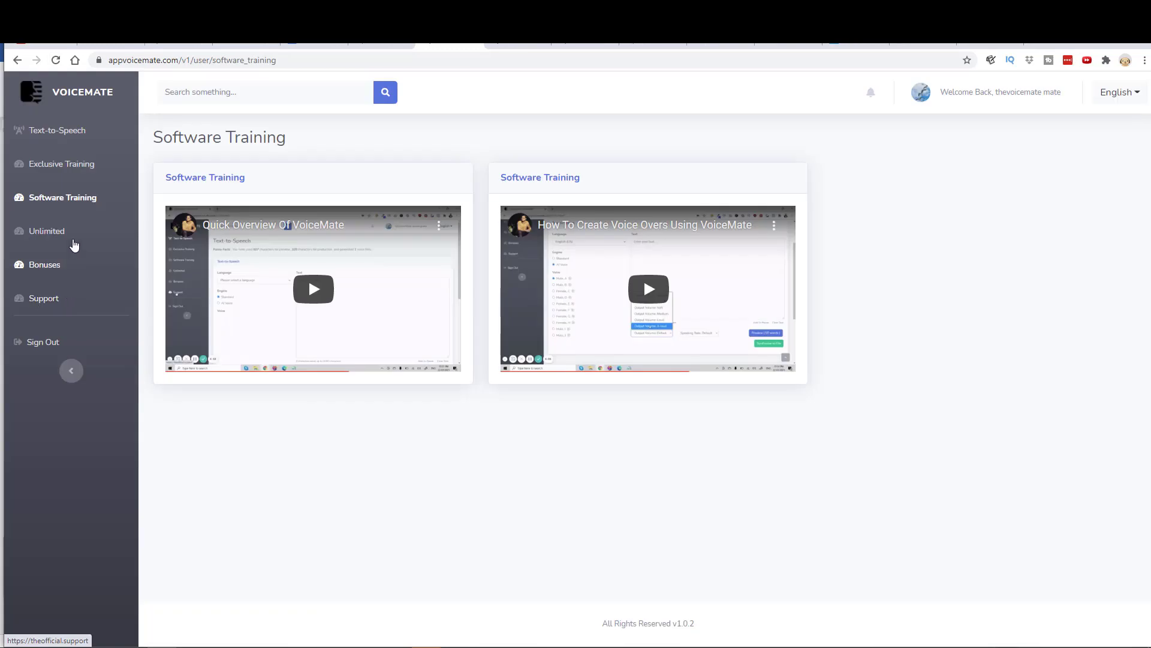
pyautogui.moveTo(57, 130)
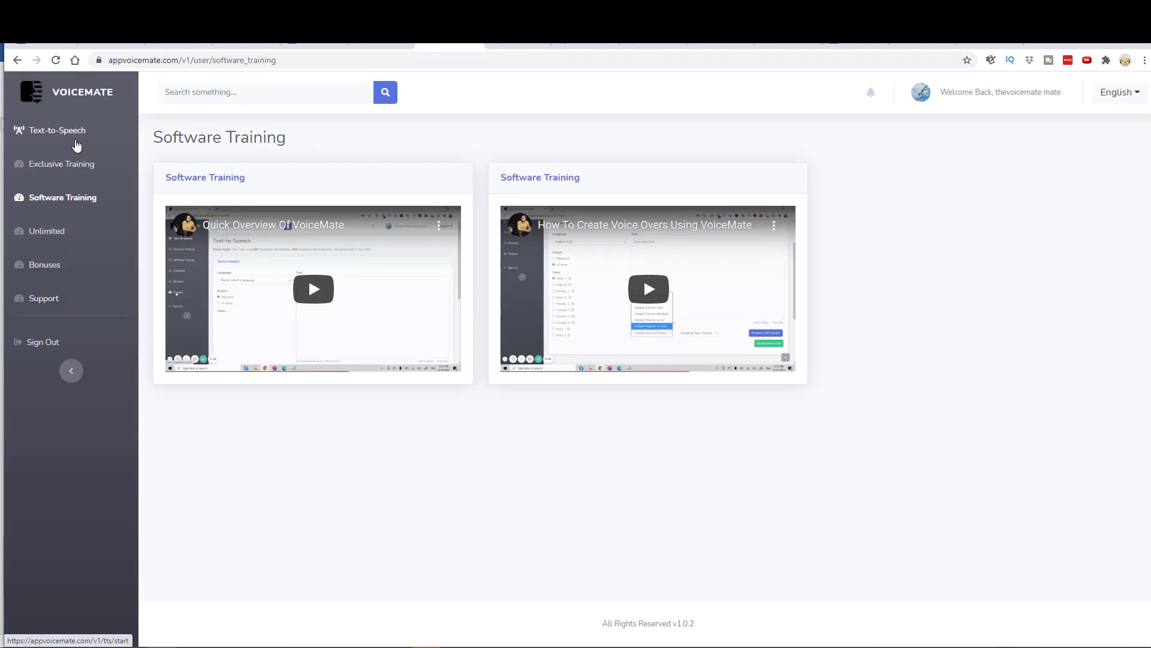
# Step: Go to the Text-to-Speech page and expand the Language list, scrolling through its options
pyautogui.click(57, 130)
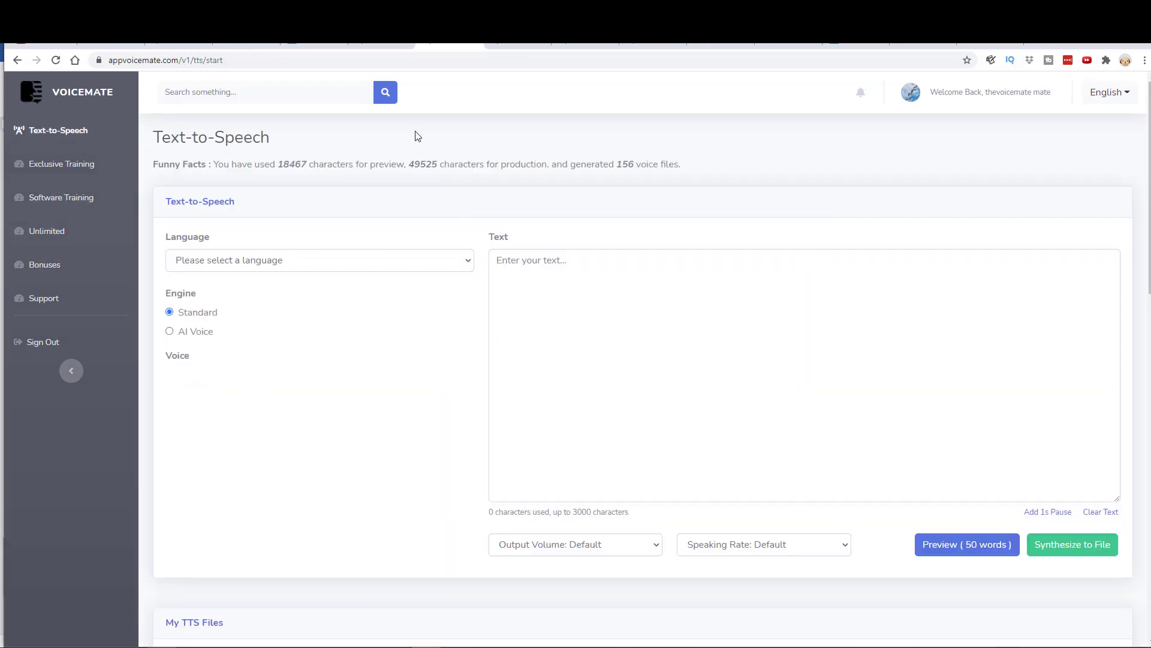
pyautogui.moveTo(538, 154)
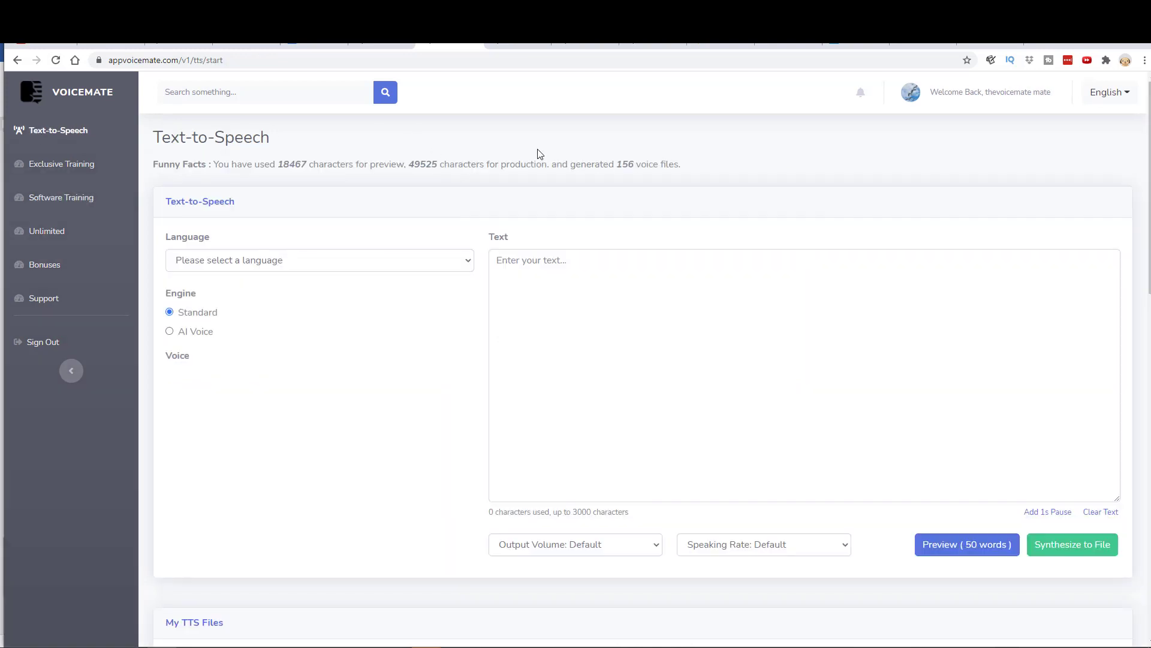
pyautogui.moveTo(1122, 170)
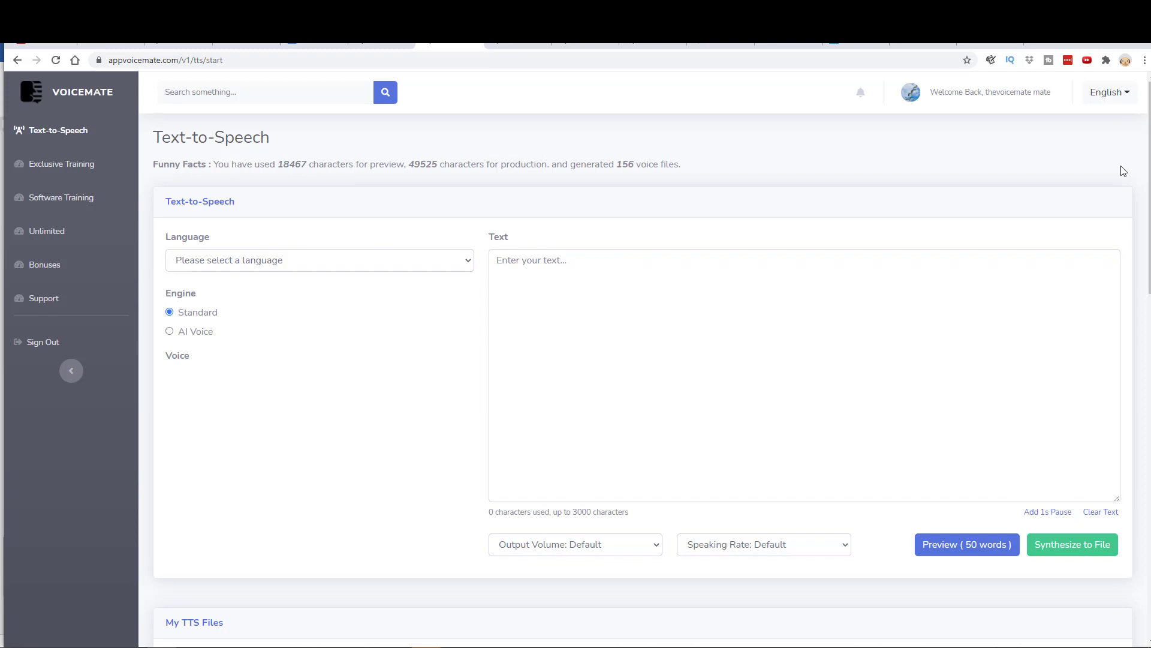
pyautogui.moveTo(470, 265)
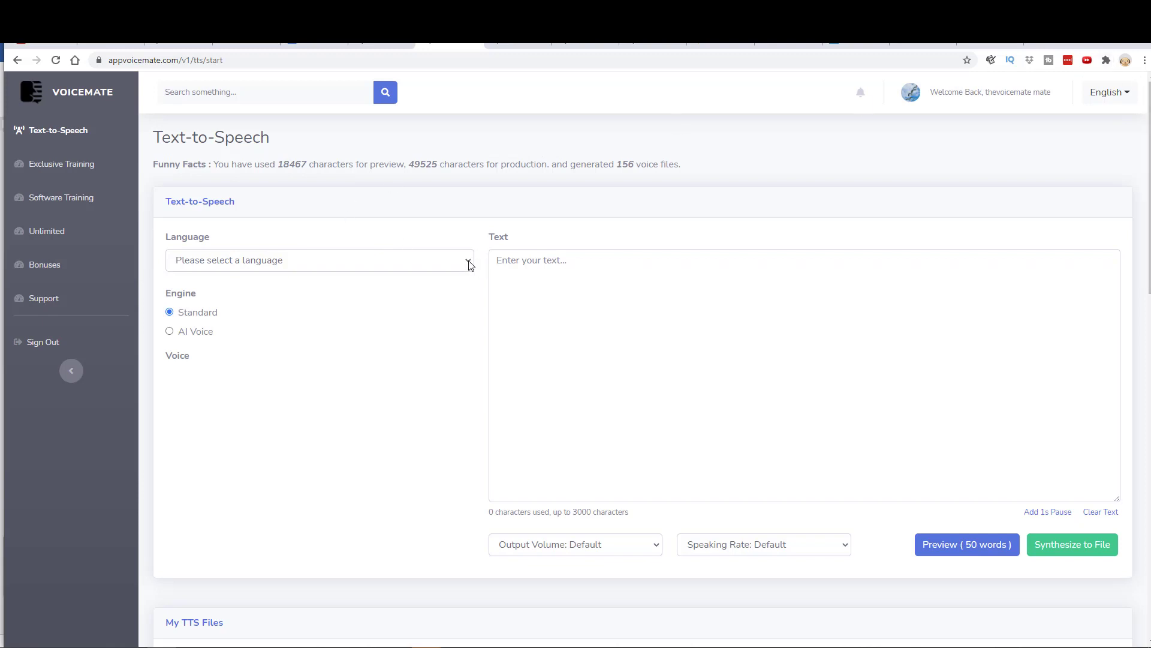
pyautogui.click(319, 260)
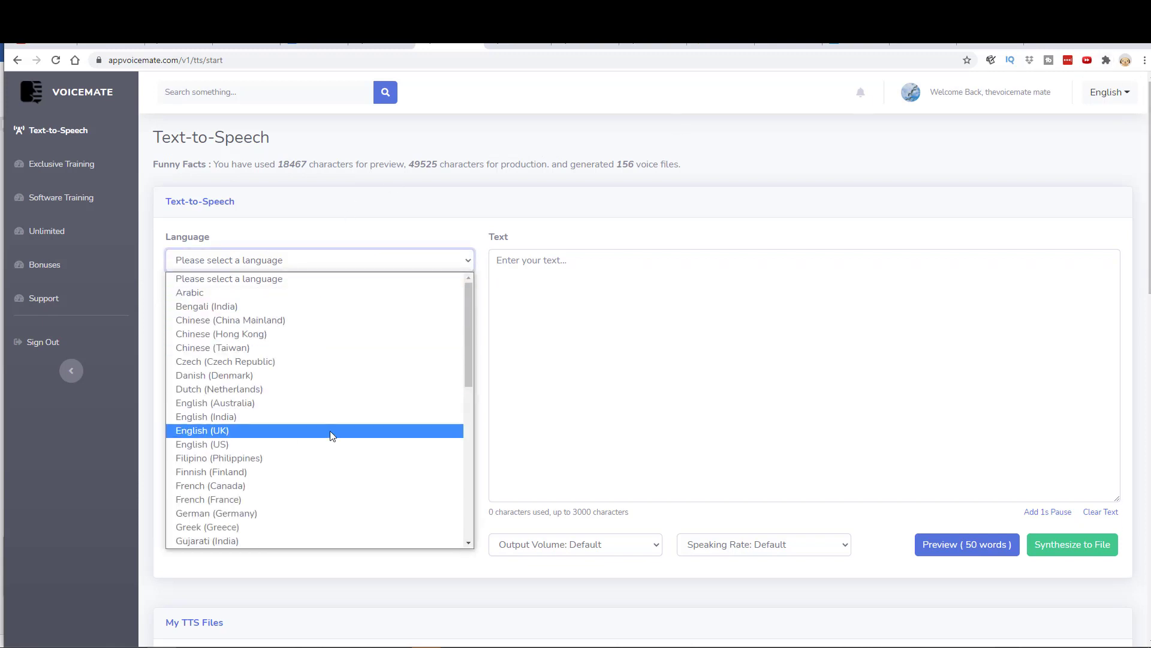
pyautogui.scroll(-3)
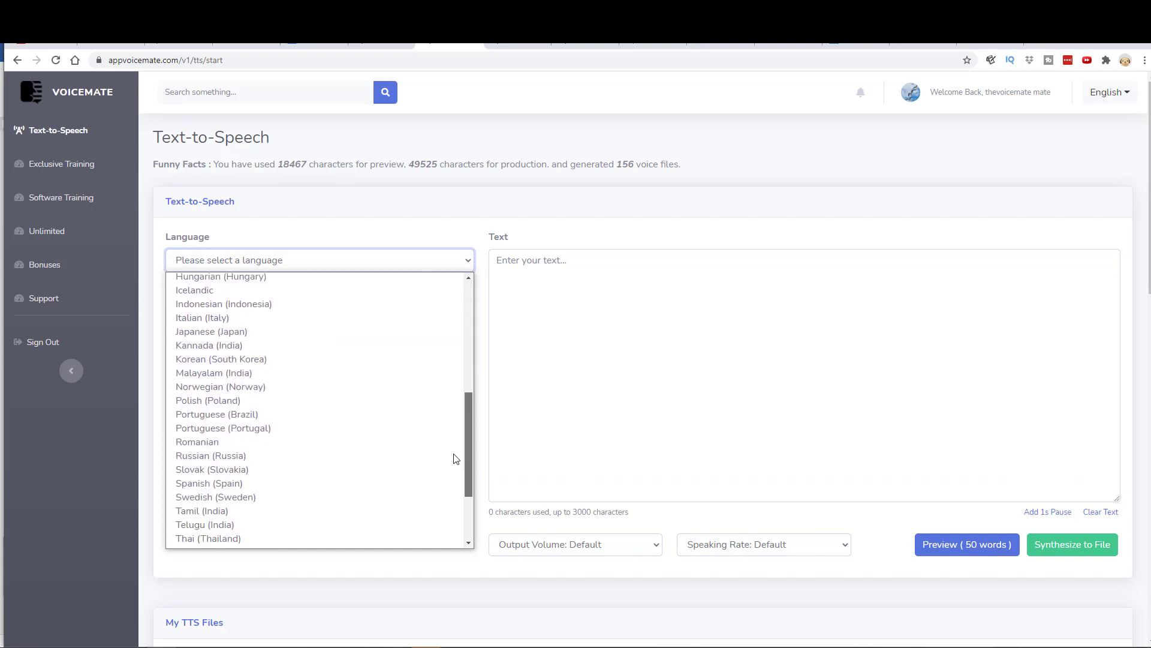
pyautogui.scroll(-3)
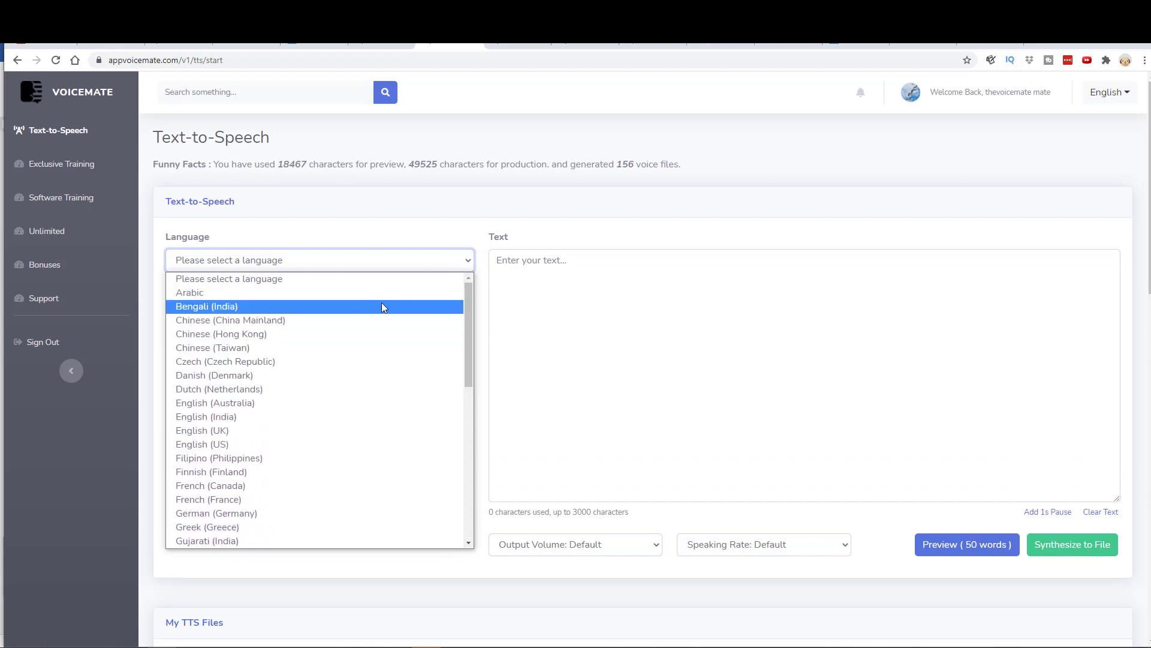
pyautogui.moveTo(328, 283)
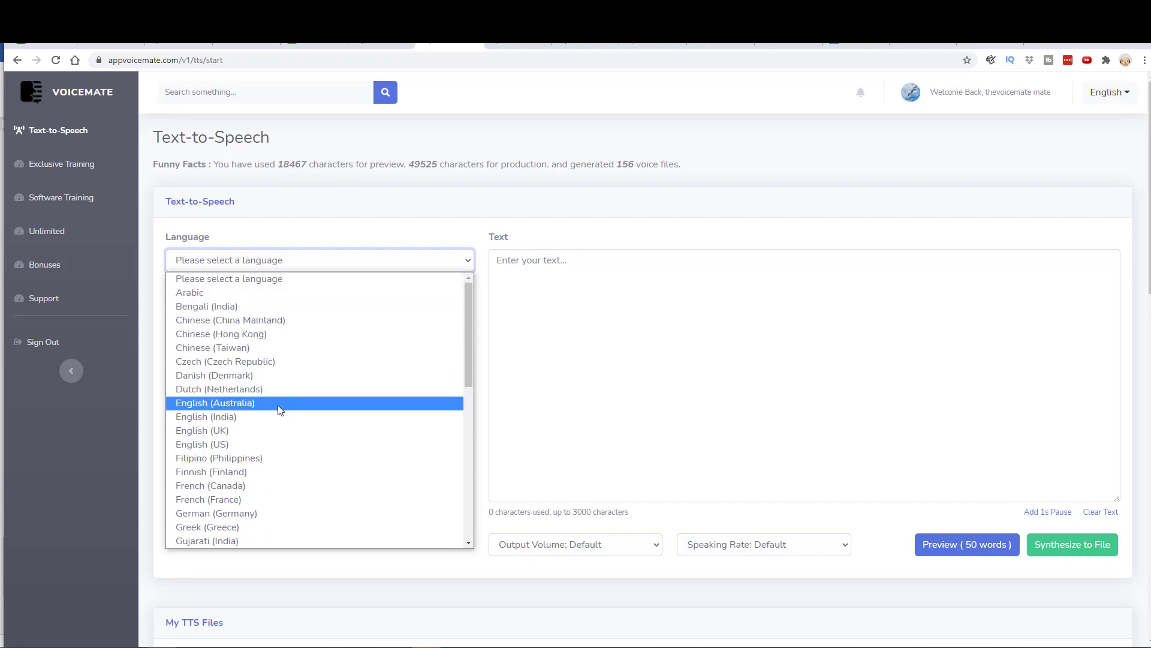
pyautogui.moveTo(283, 410)
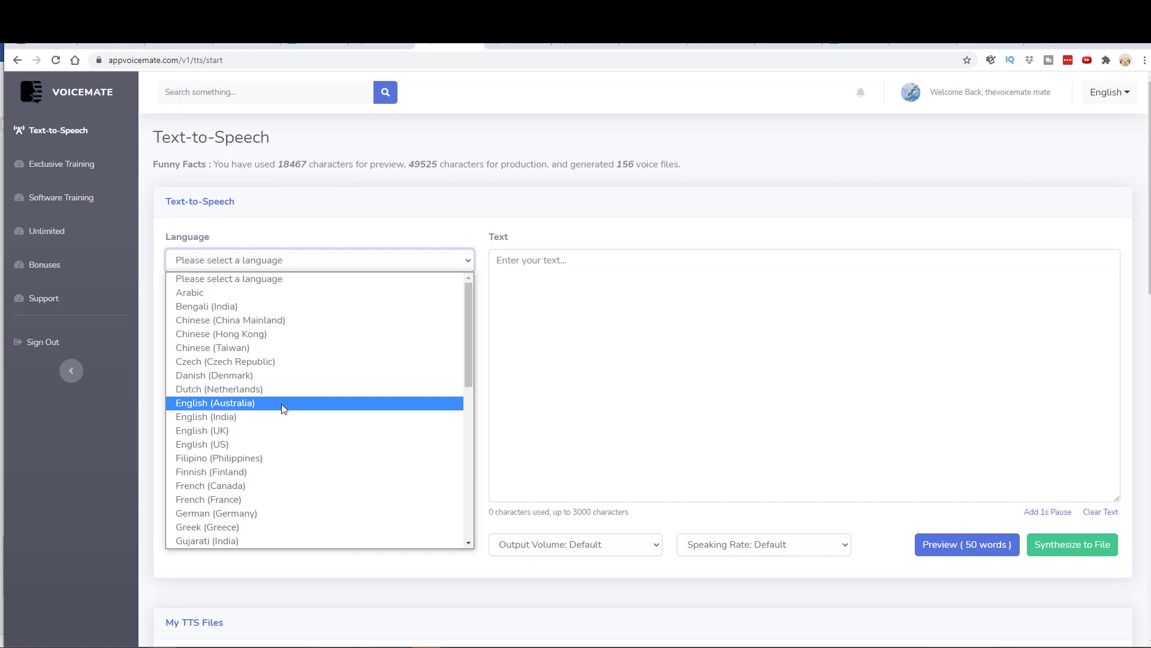
pyautogui.moveTo(228, 444)
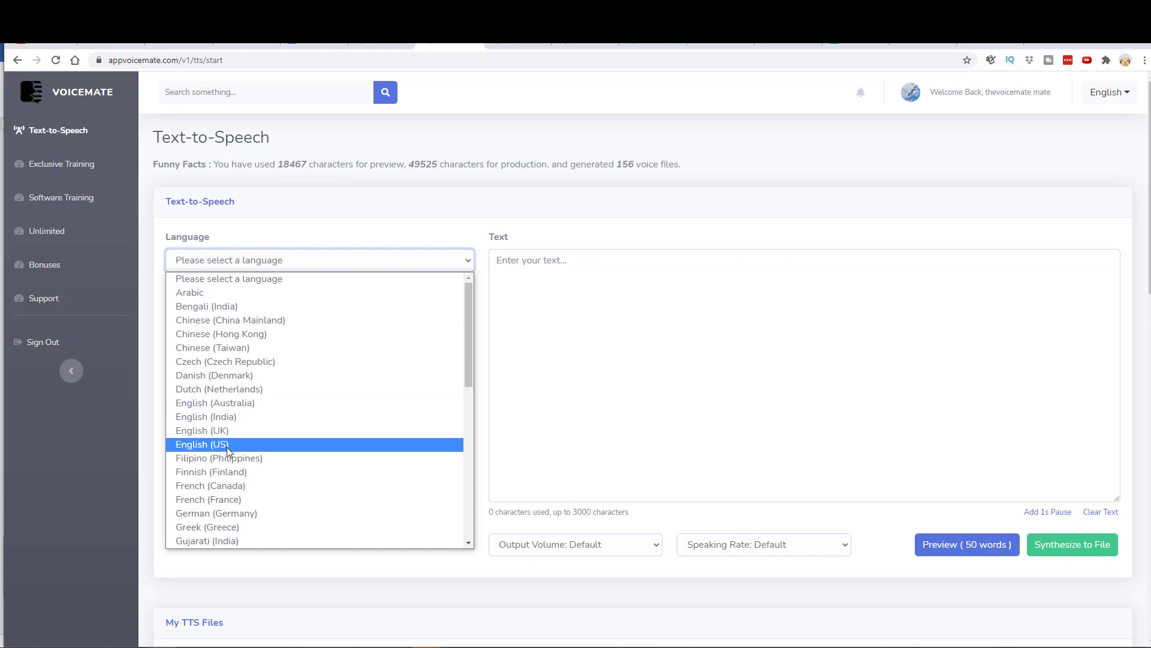
pyautogui.moveTo(249, 389)
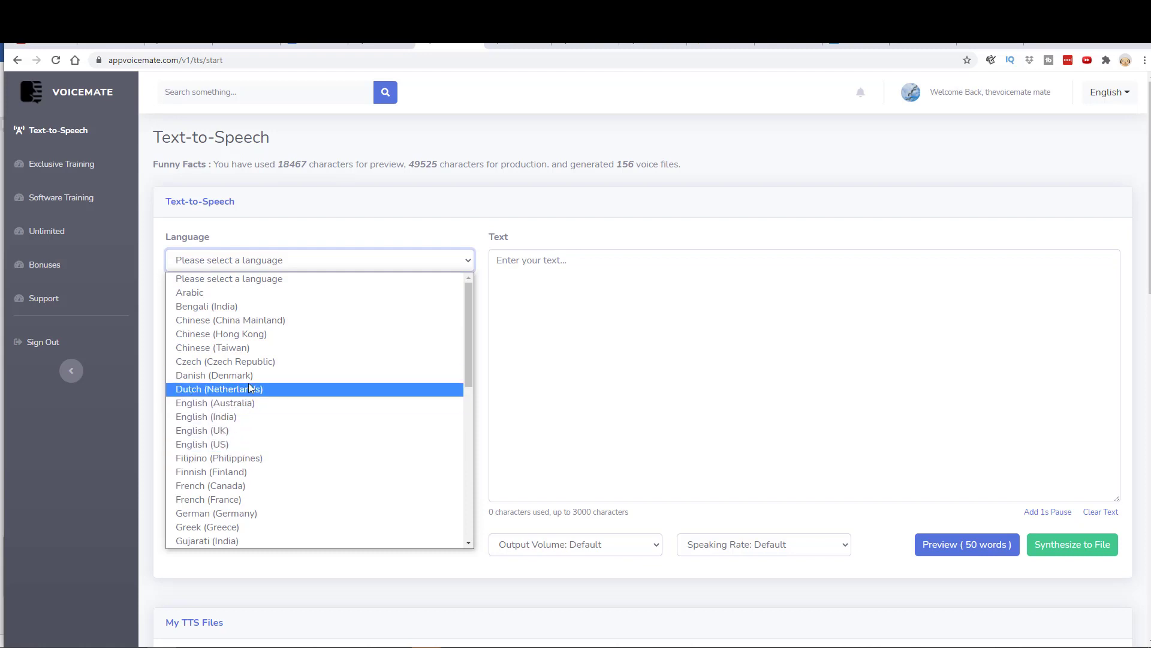
pyautogui.moveTo(244, 403)
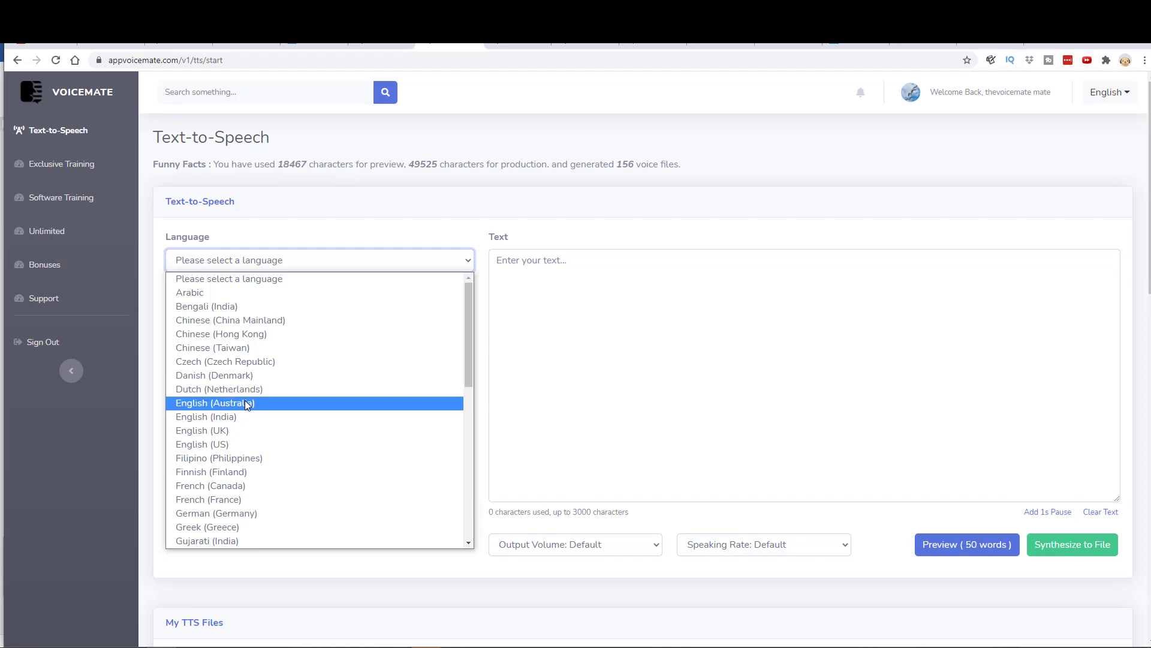
# Step: Choose English (Australia), pick the Female, C voice, then switch the engine to AI Voice
pyautogui.click(214, 403)
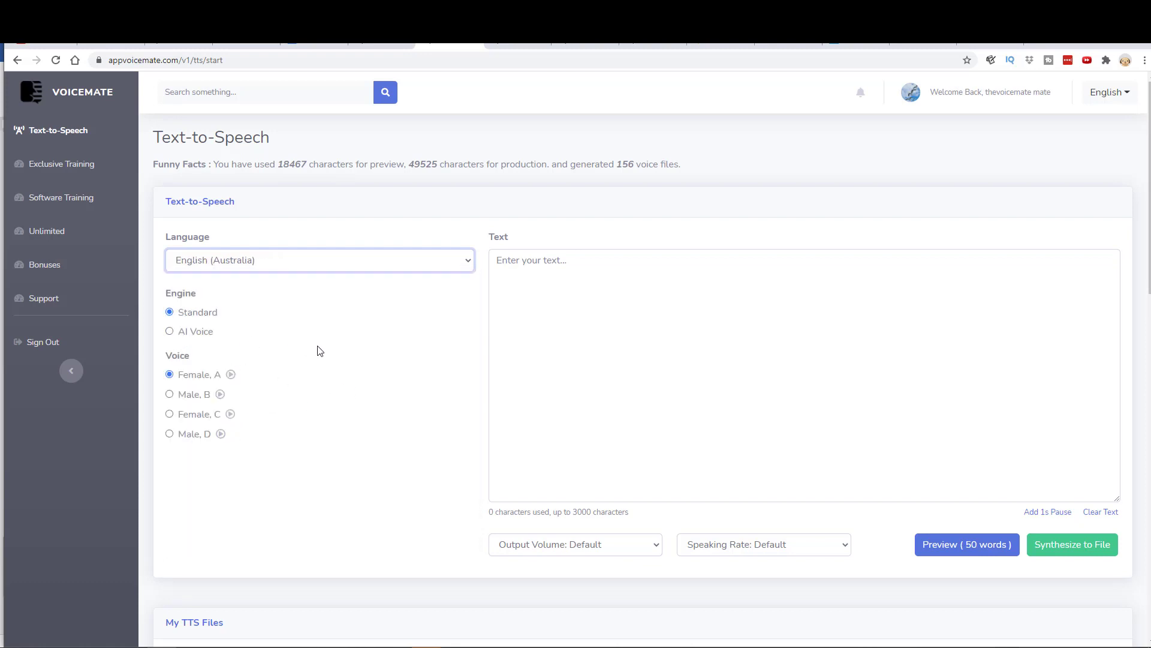
pyautogui.moveTo(244, 369)
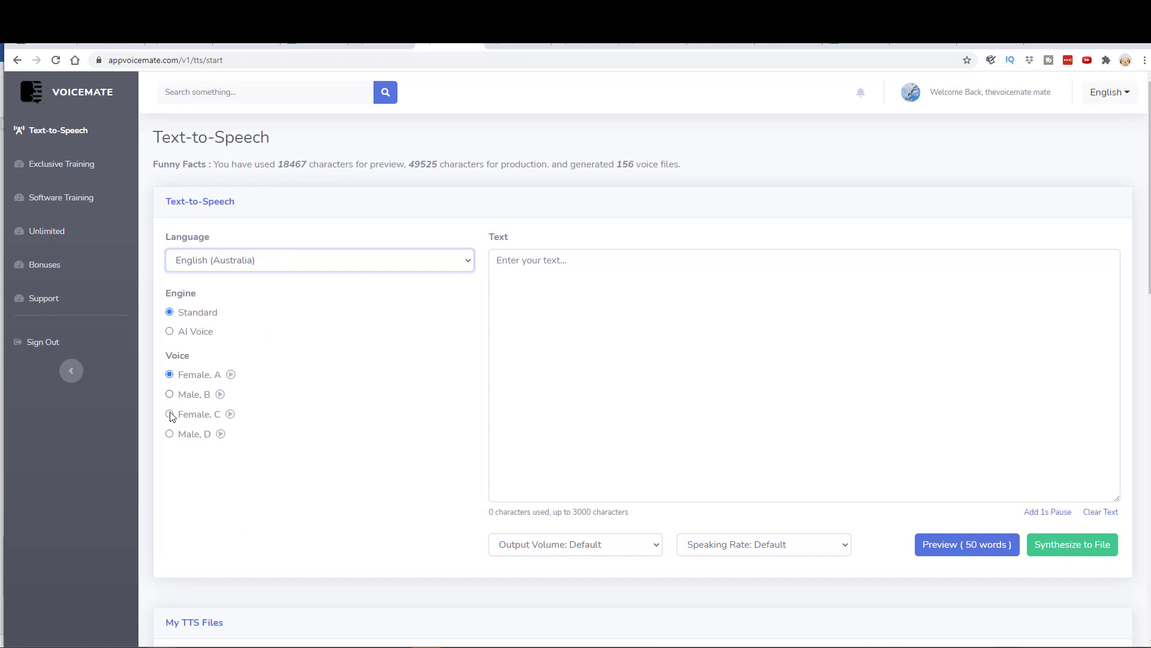
pyautogui.click(169, 414)
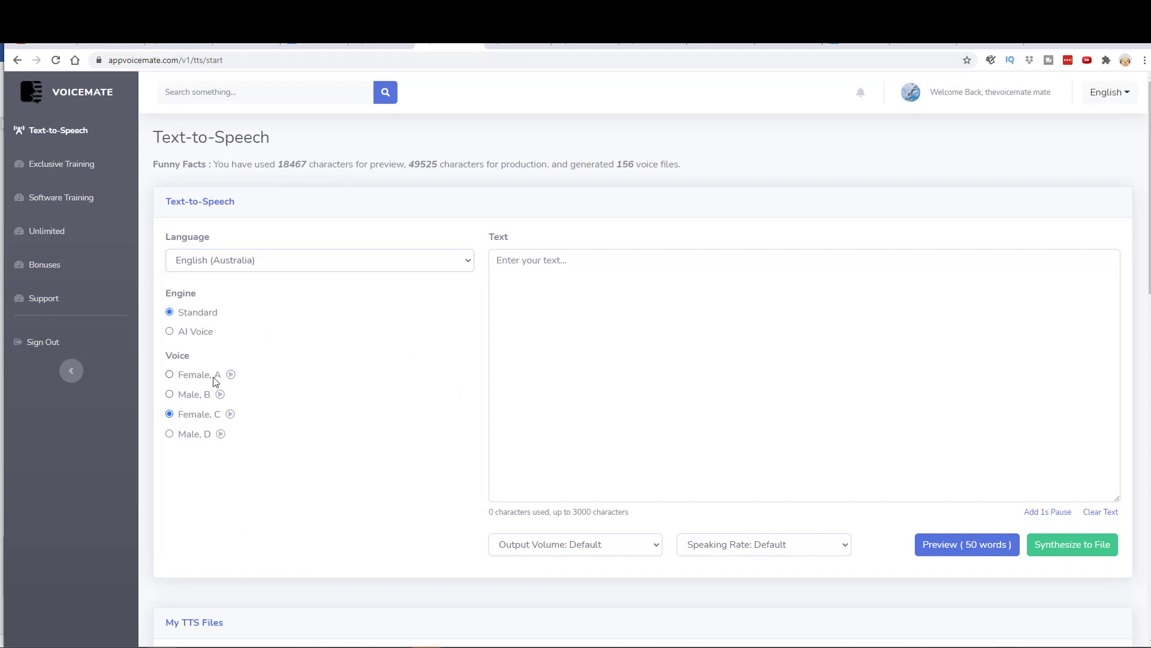
pyautogui.moveTo(303, 295)
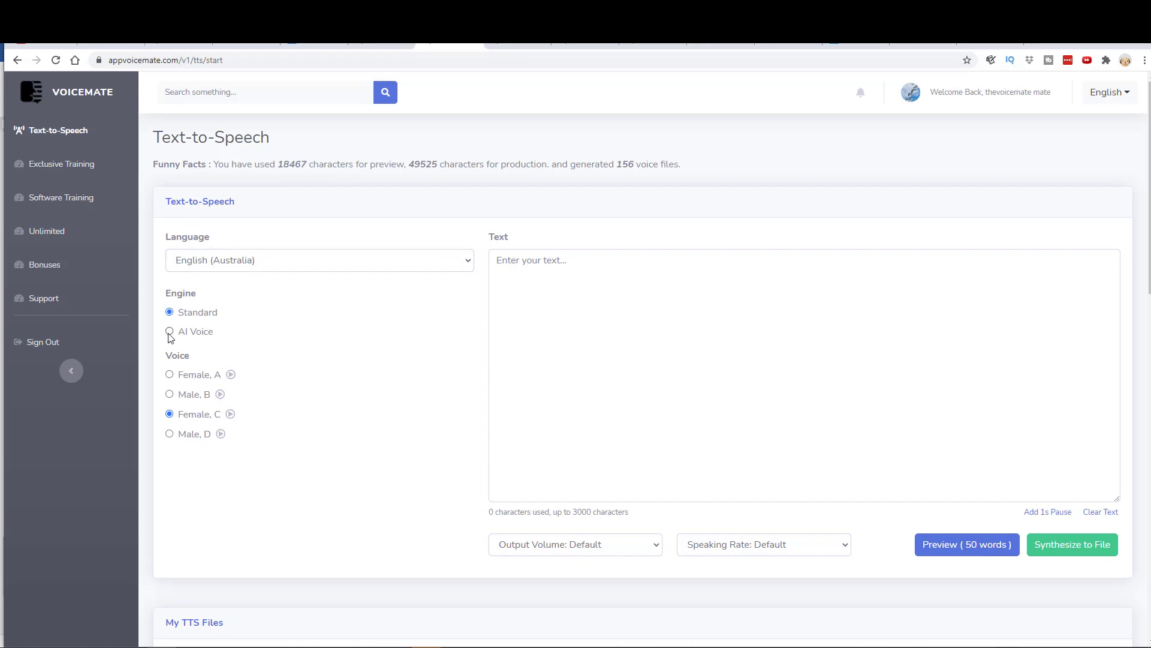
pyautogui.click(169, 331)
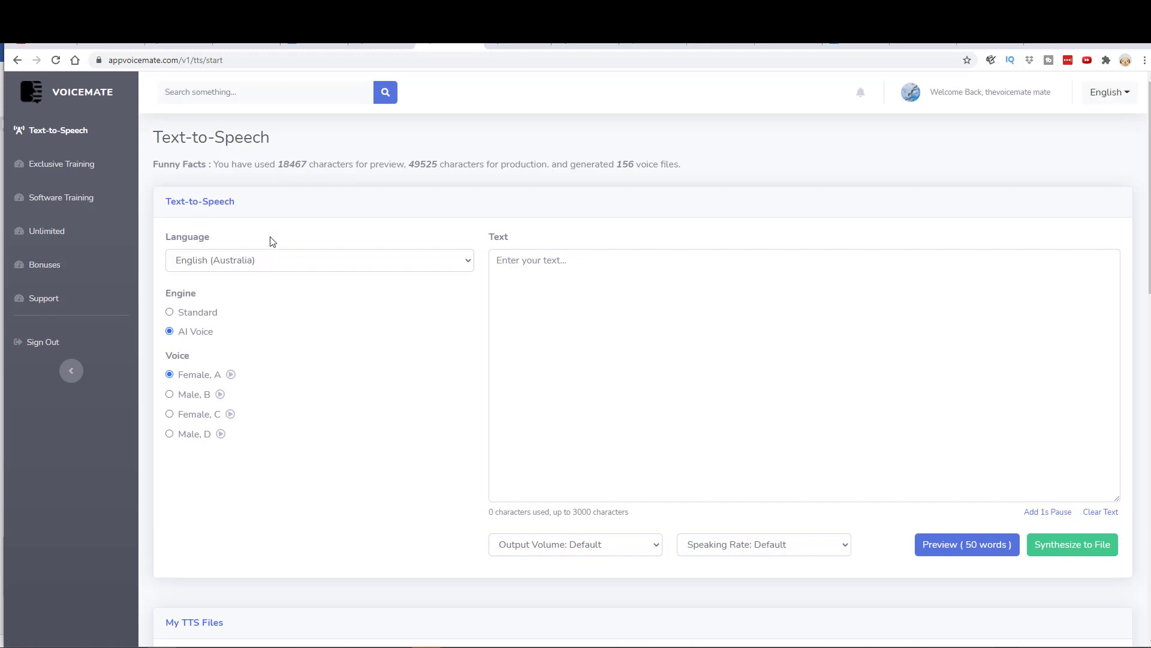
pyautogui.moveTo(507, 259)
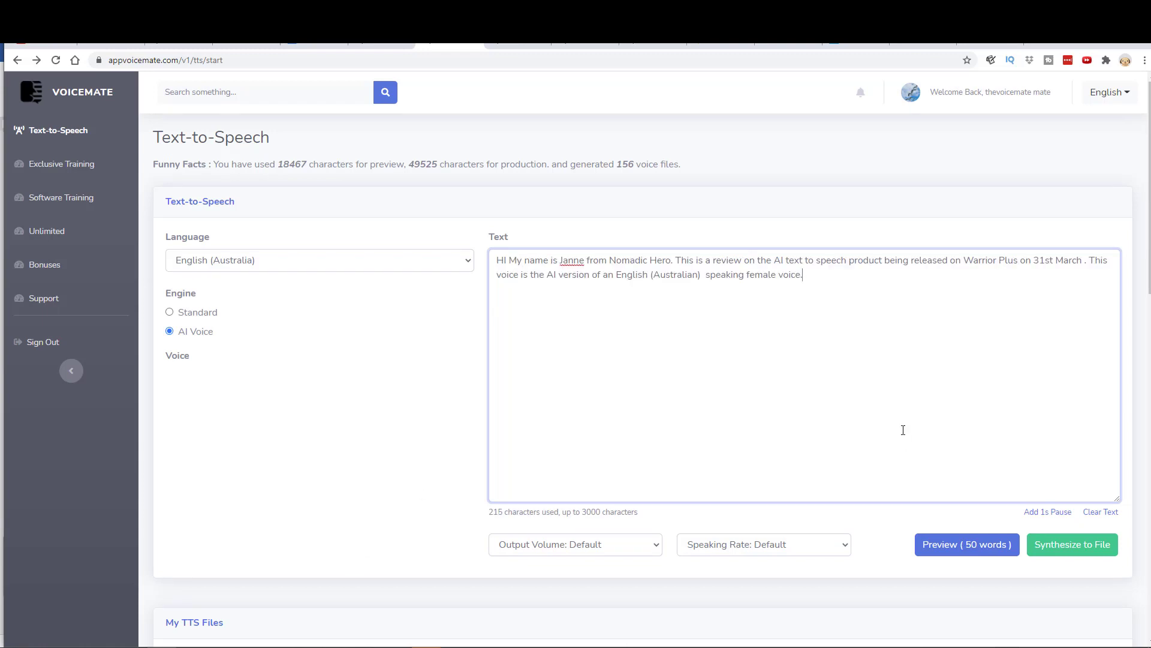
pyautogui.moveTo(472, 280)
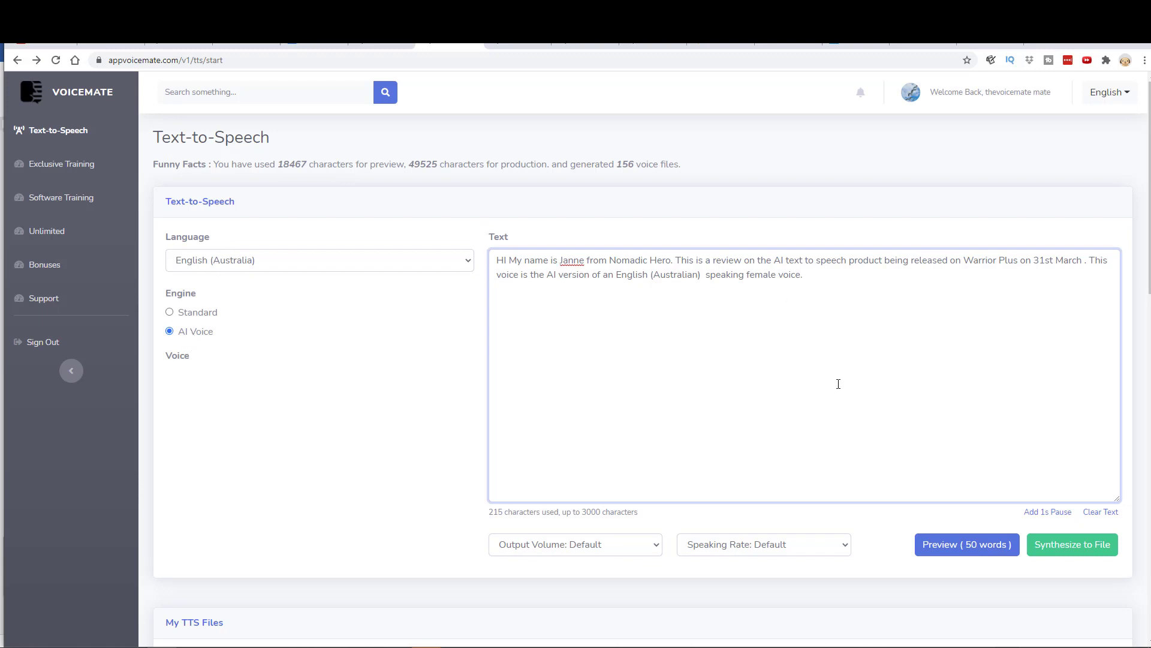
pyautogui.moveTo(658, 550)
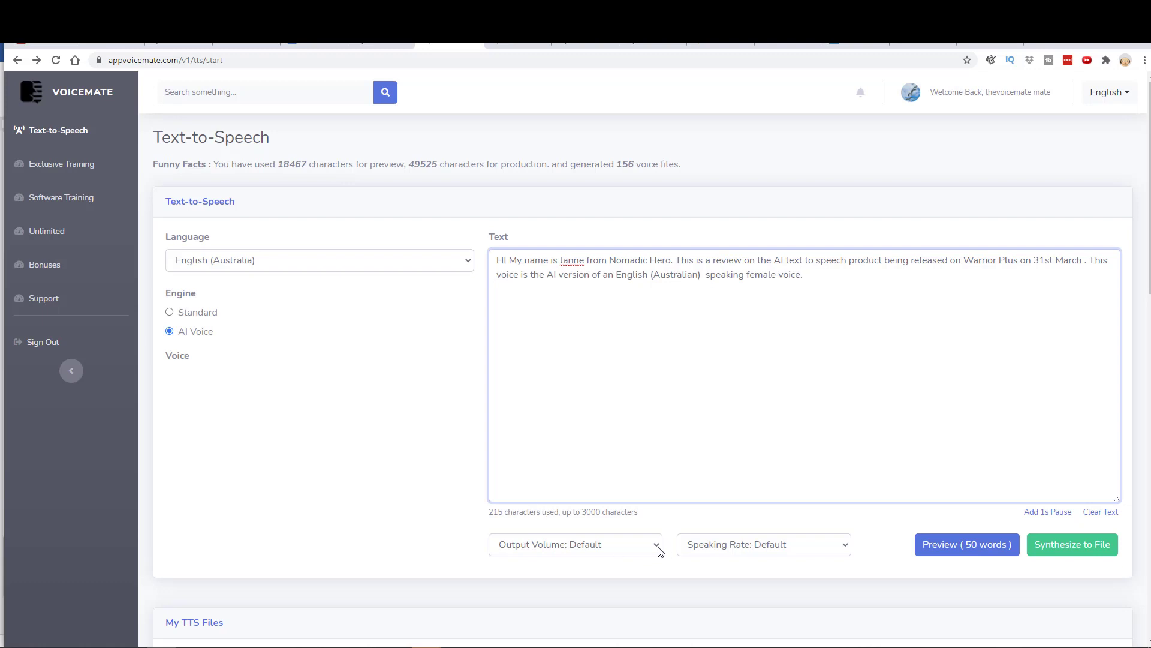
pyautogui.click(576, 545)
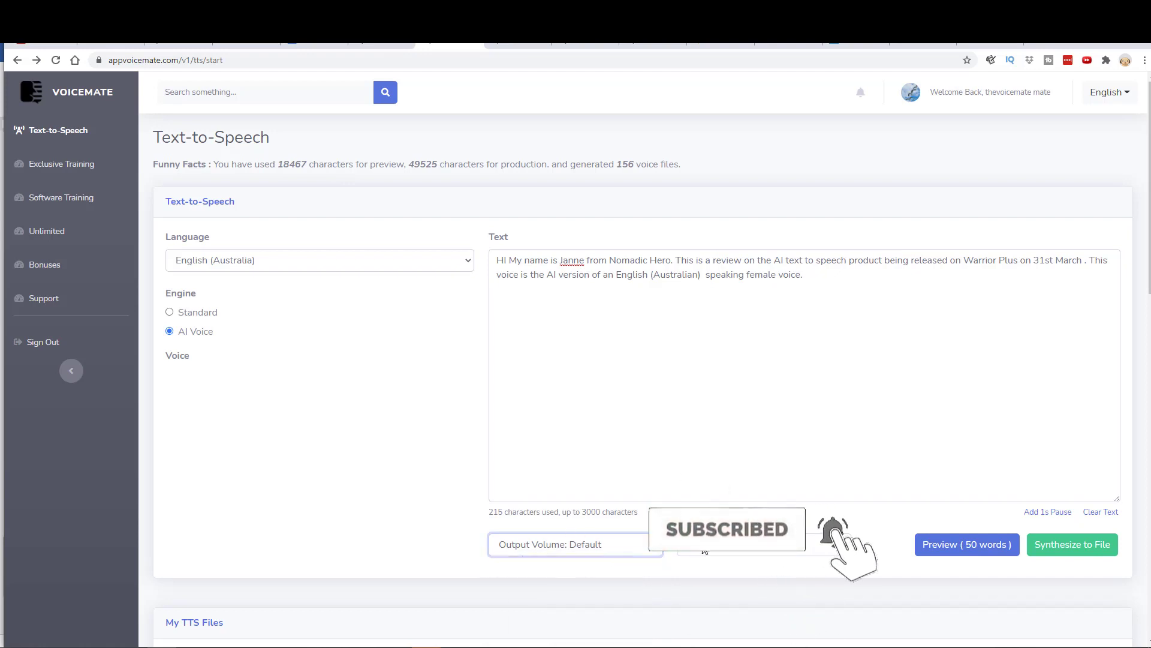
pyautogui.click(762, 545)
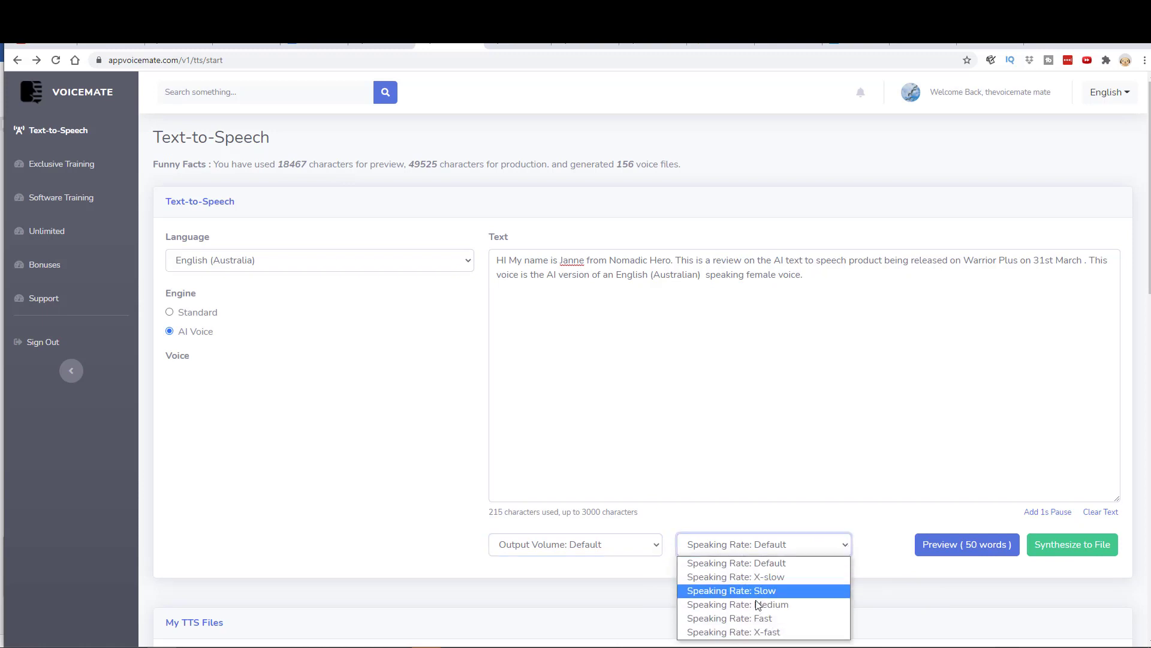
pyautogui.moveTo(764, 577)
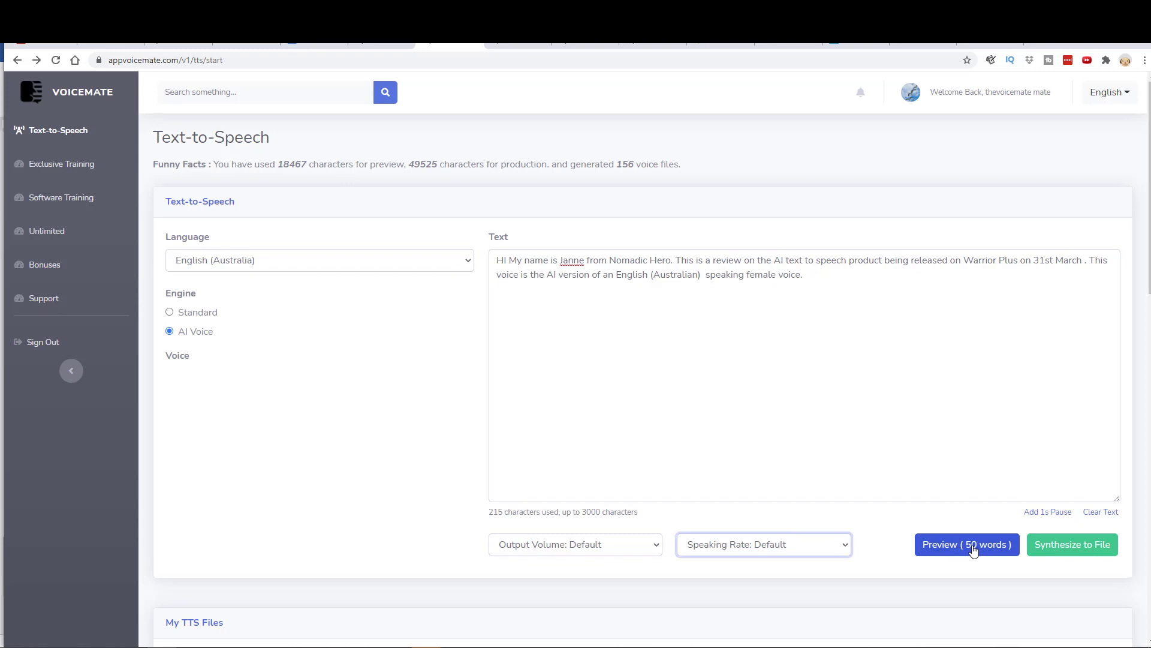
# Step: Scroll down to the My TTS Files table topped by the 215-character English (Australia) entry
pyautogui.scroll(-3)
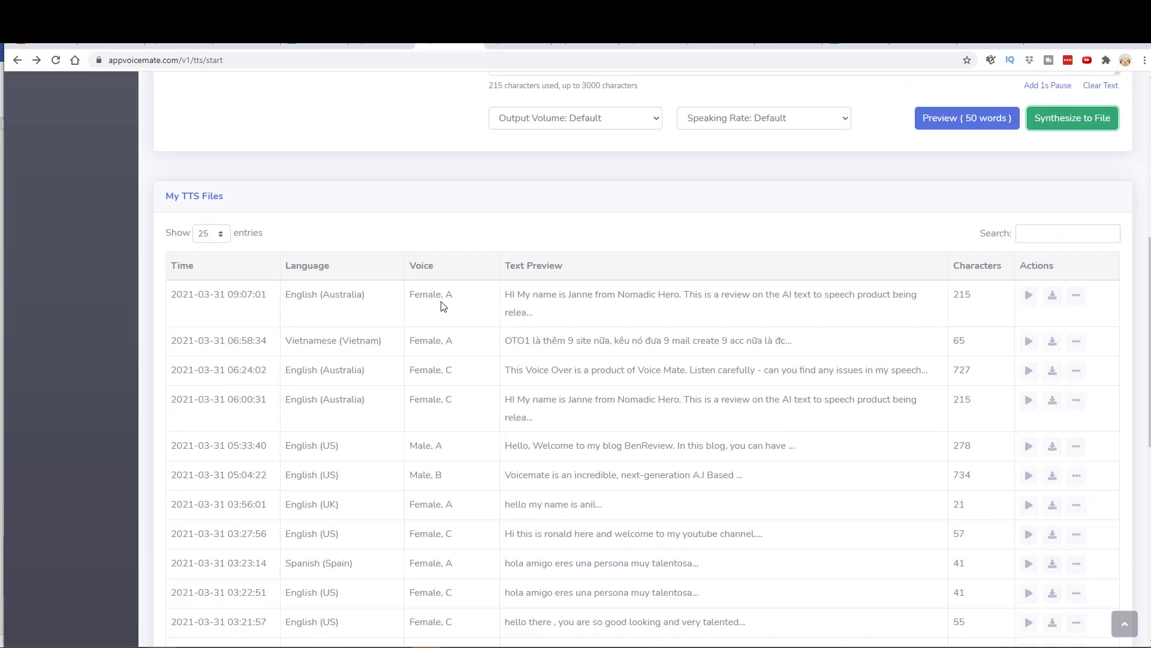
pyautogui.moveTo(553, 310)
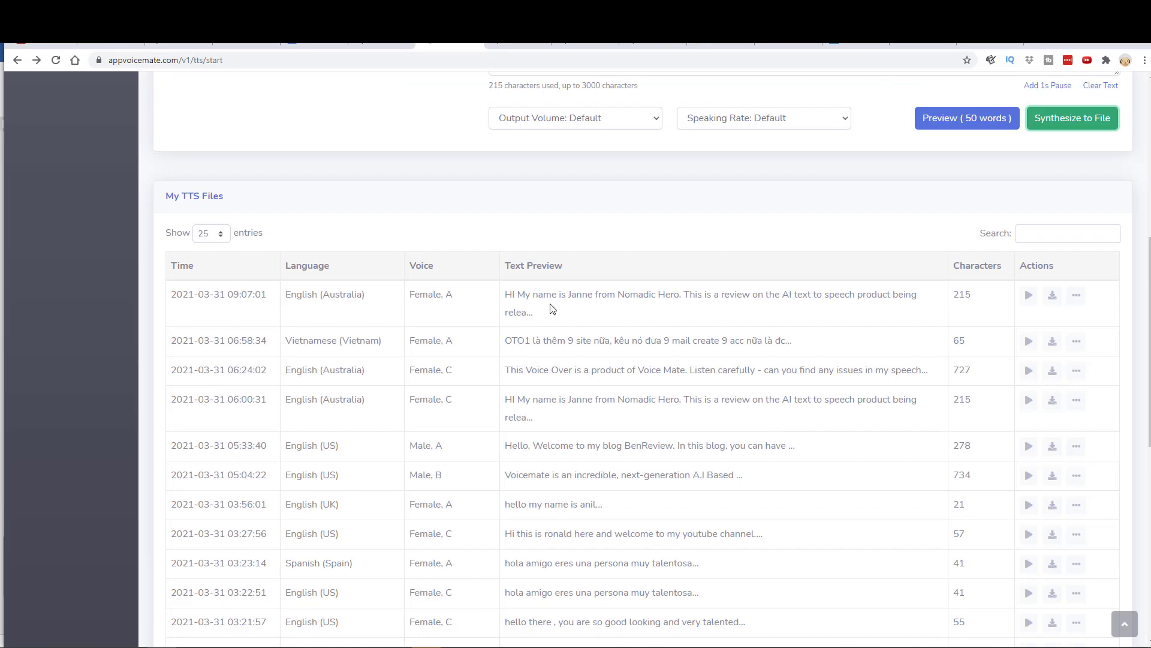
pyautogui.scroll(-3)
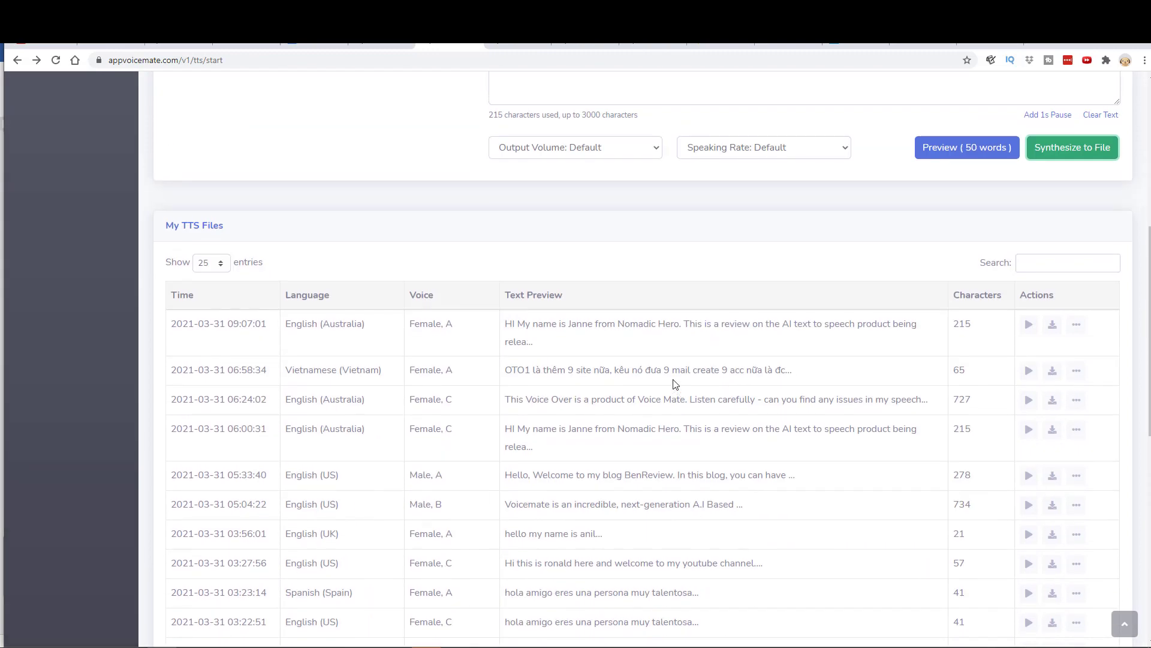
pyautogui.scroll(-3)
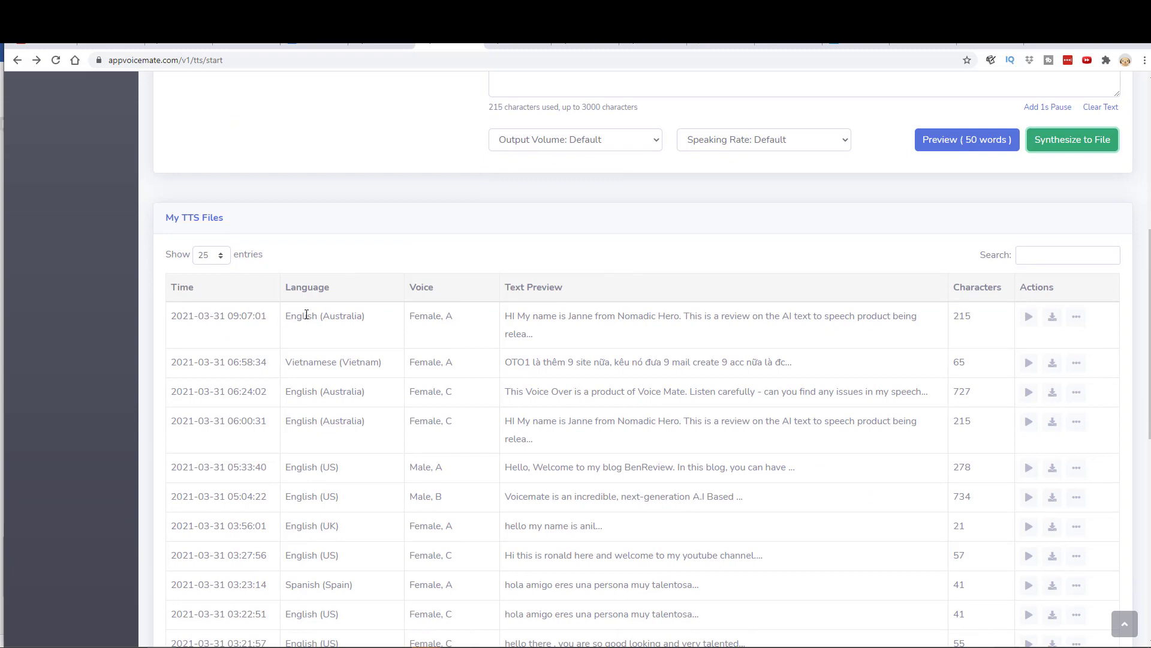
pyautogui.moveTo(460, 324)
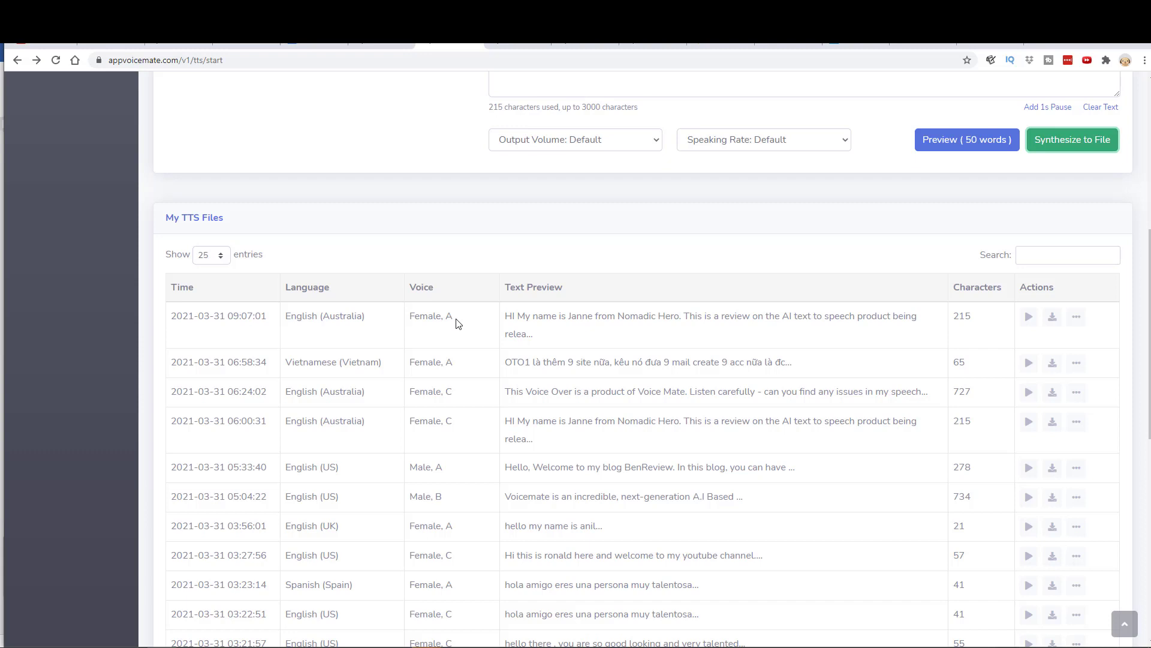
pyautogui.moveTo(495, 321)
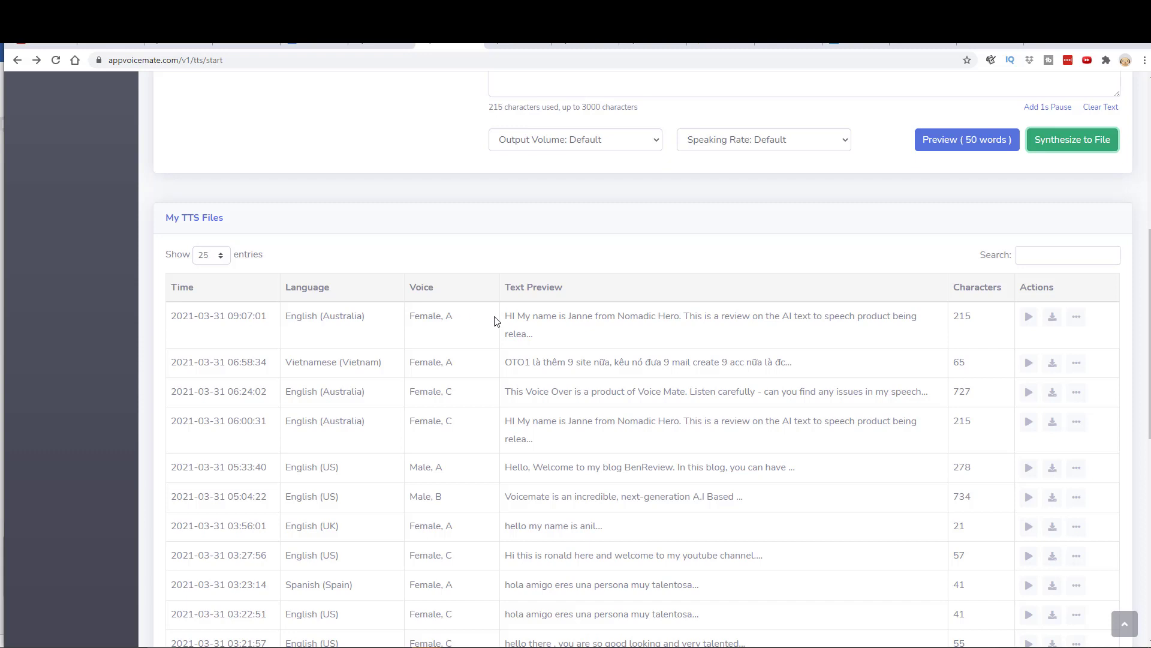
pyautogui.moveTo(538, 306)
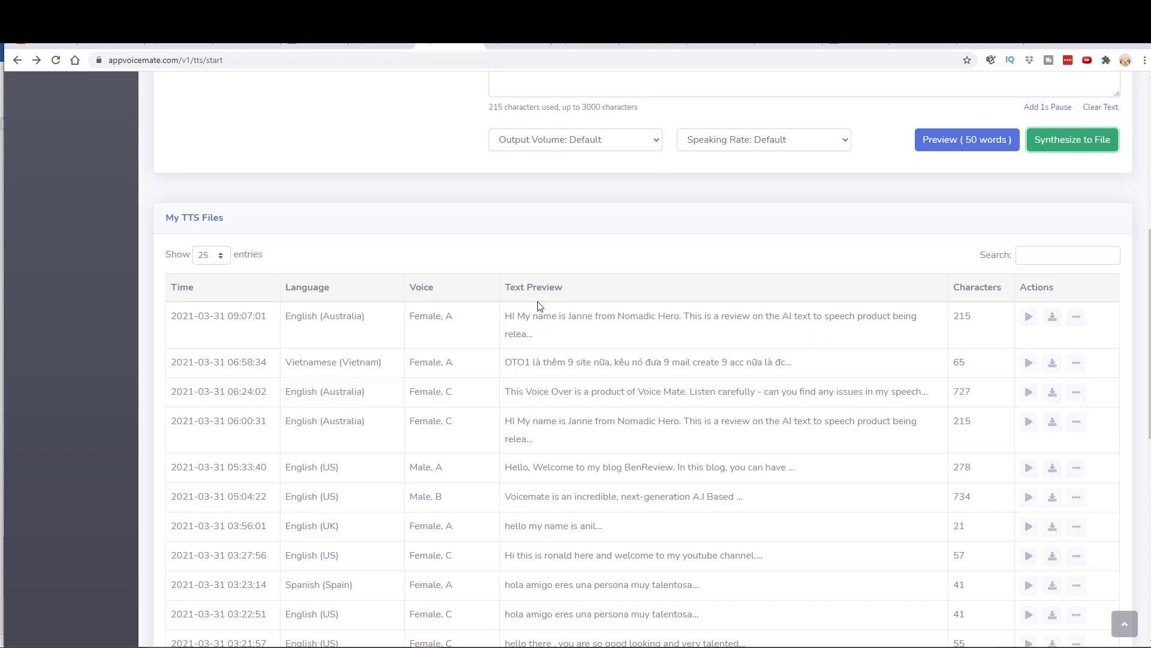
pyautogui.moveTo(982, 327)
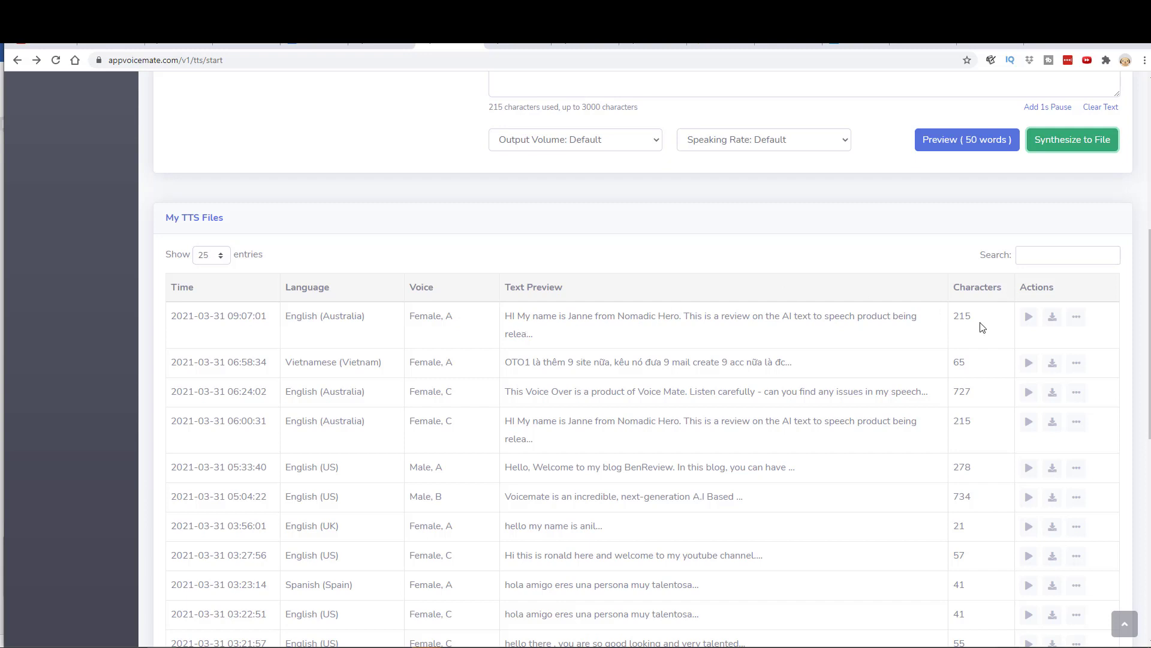
pyautogui.moveTo(1029, 317)
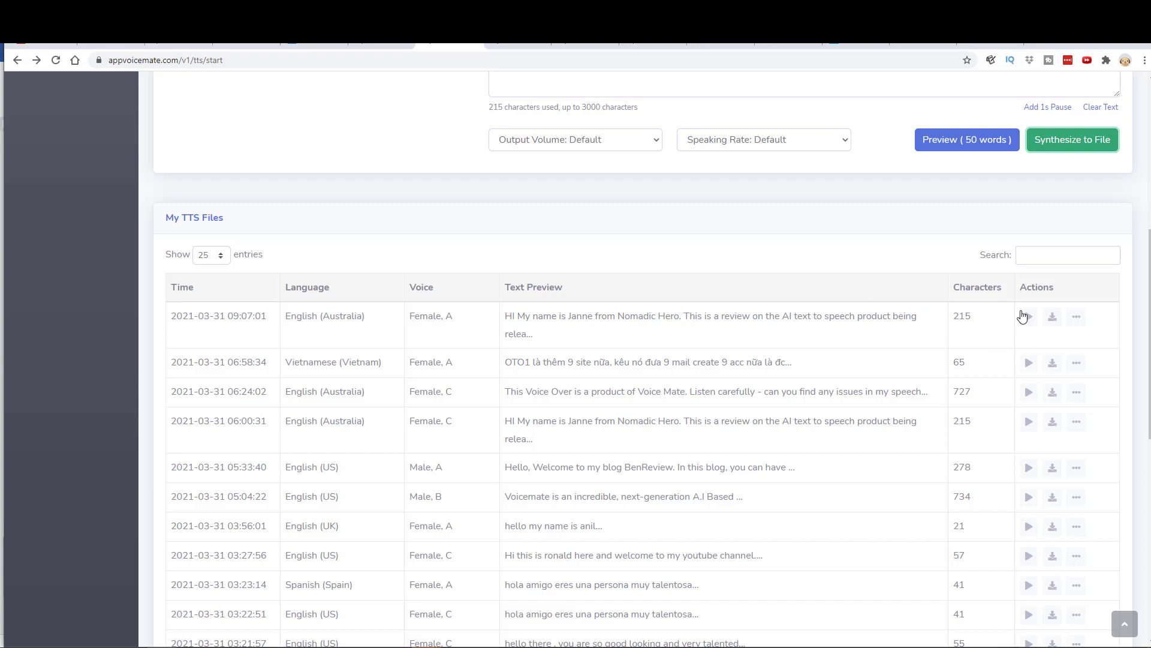
pyautogui.moveTo(983, 325)
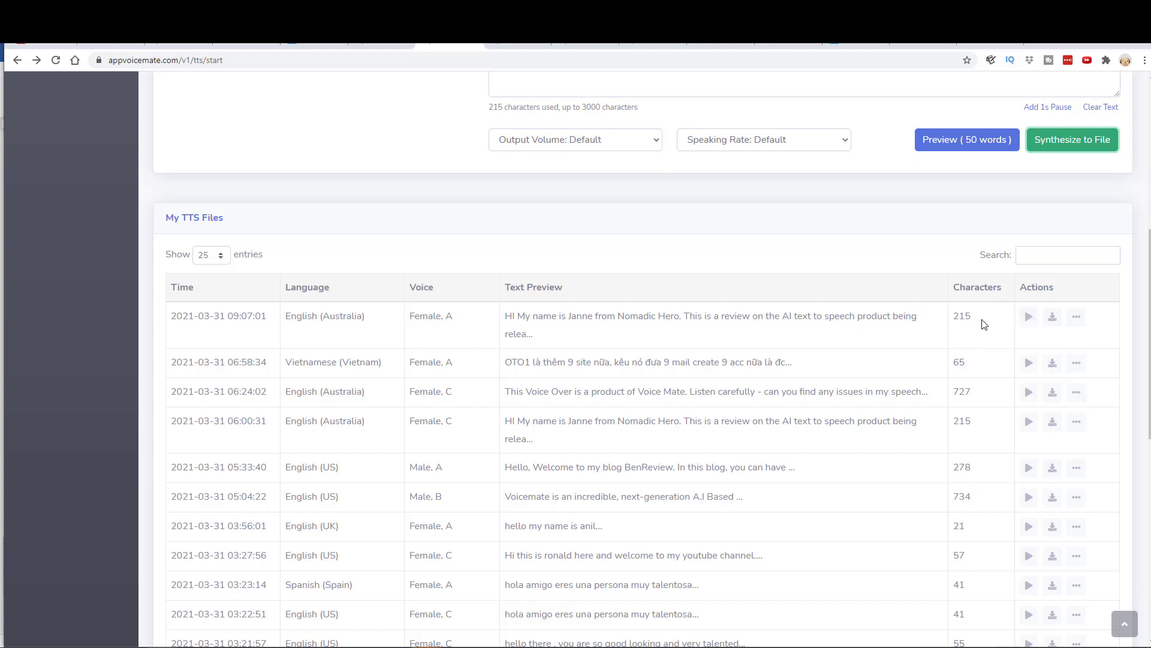
pyautogui.moveTo(988, 323)
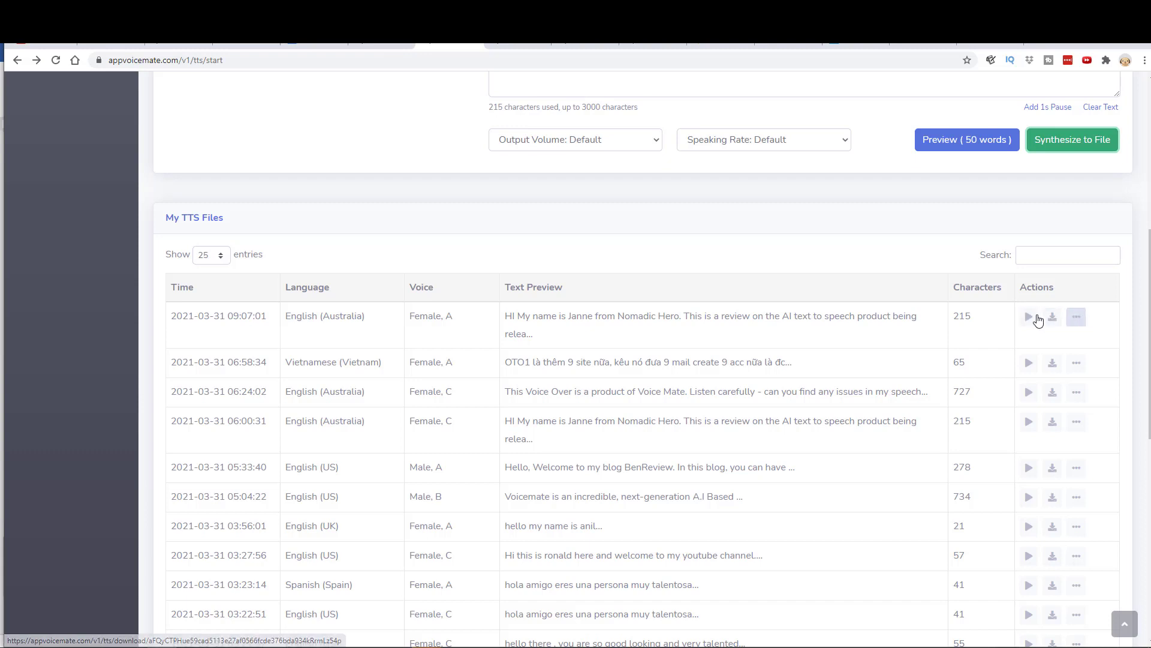
# Step: View the newest voice file from its ⋯ menu, reloading its text, then return to the table
pyautogui.click(1076, 316)
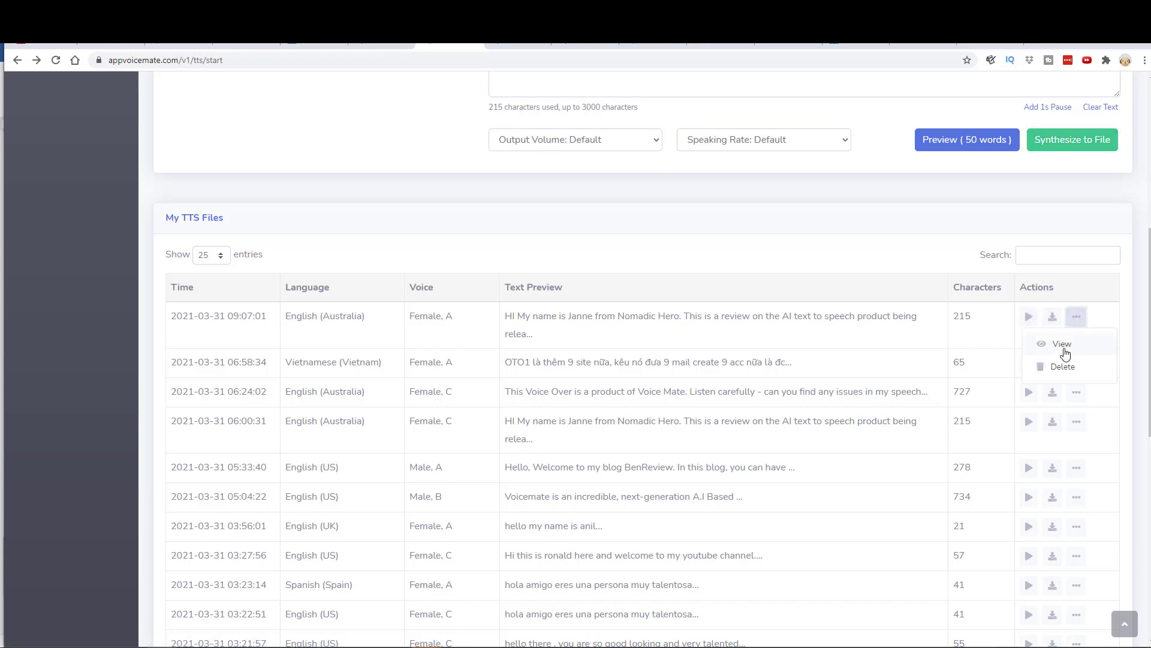
pyautogui.click(1062, 345)
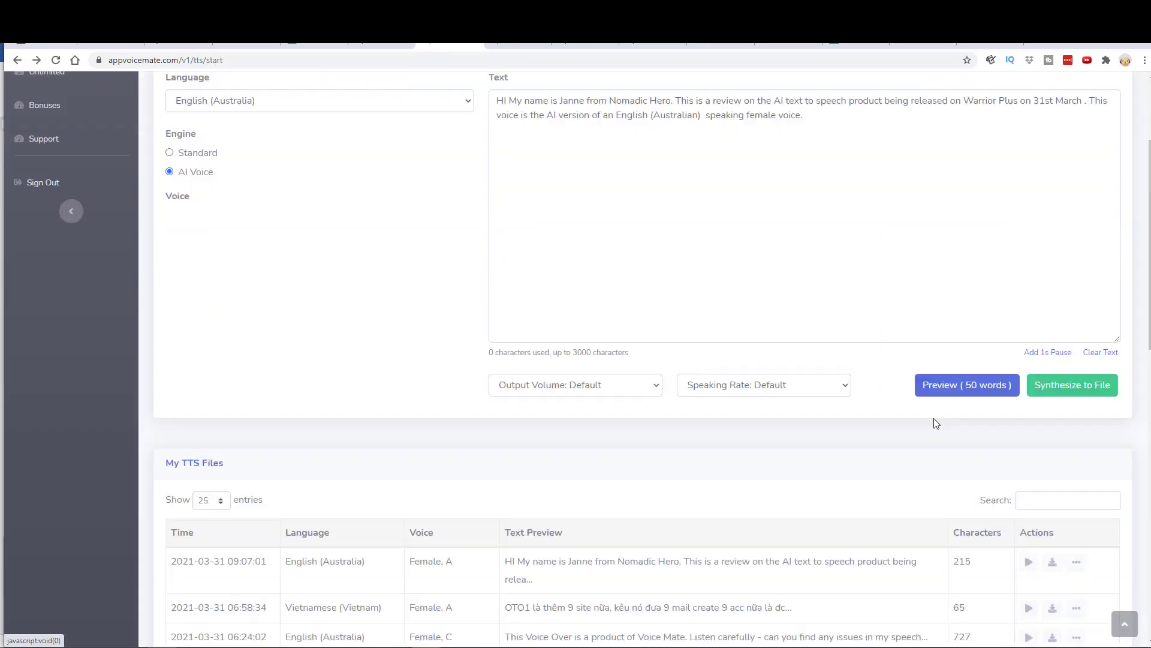
pyautogui.scroll(-3)
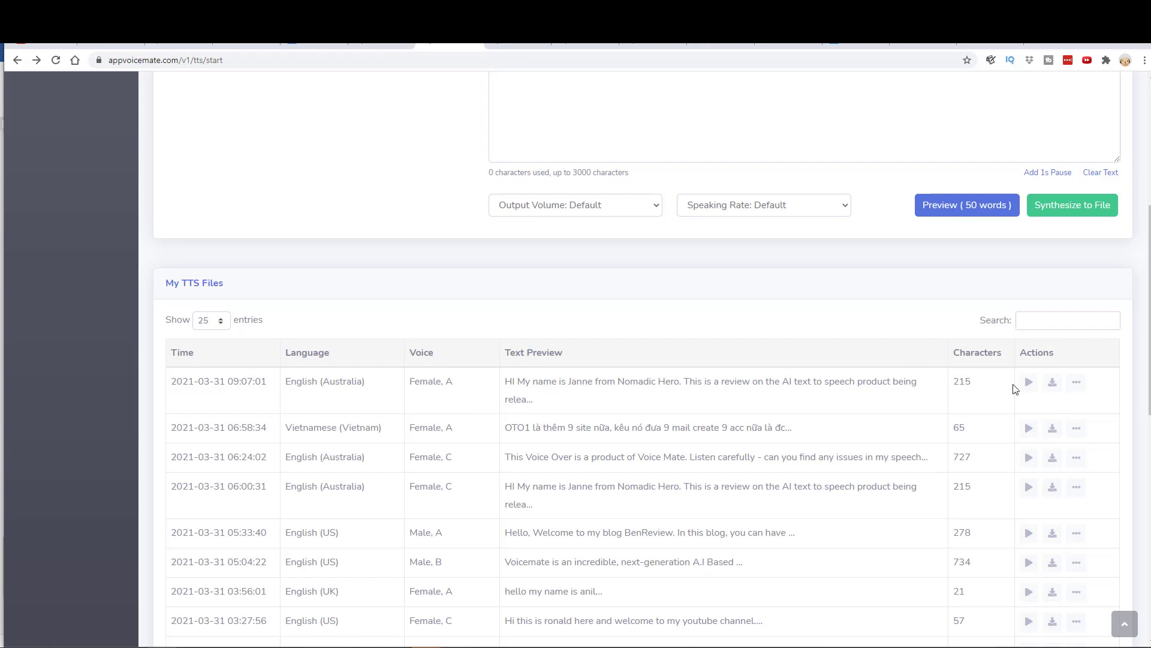
# Step: Play the newest English (Australia) file through its 14 seconds, then close the player
pyautogui.click(1028, 381)
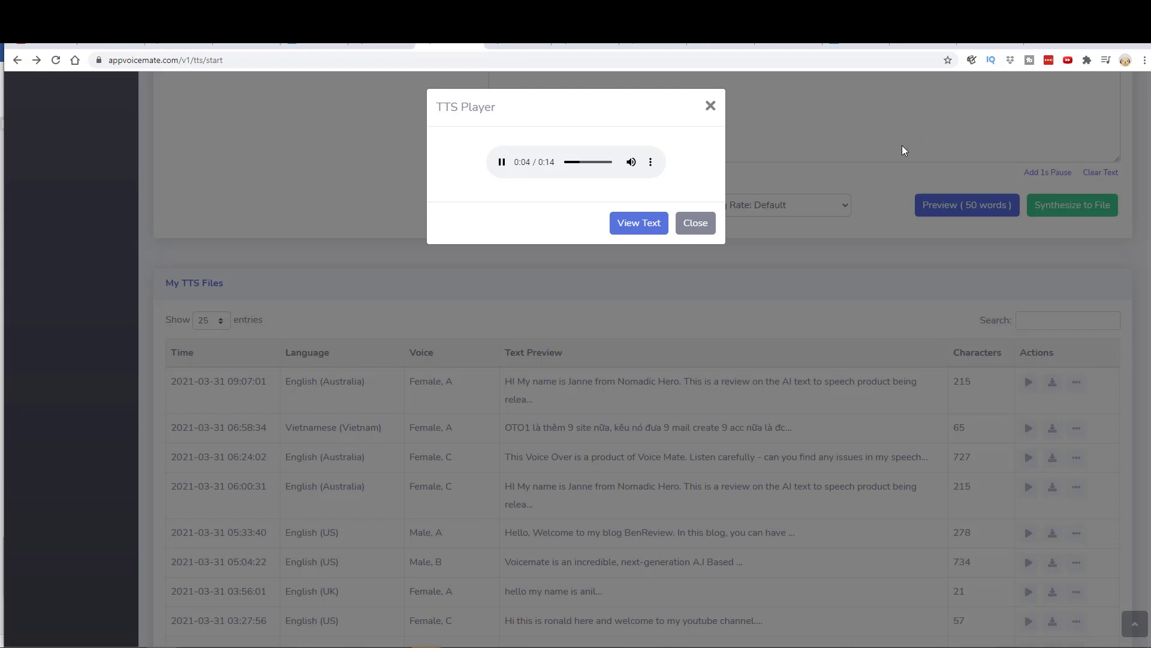
pyautogui.moveTo(846, 158)
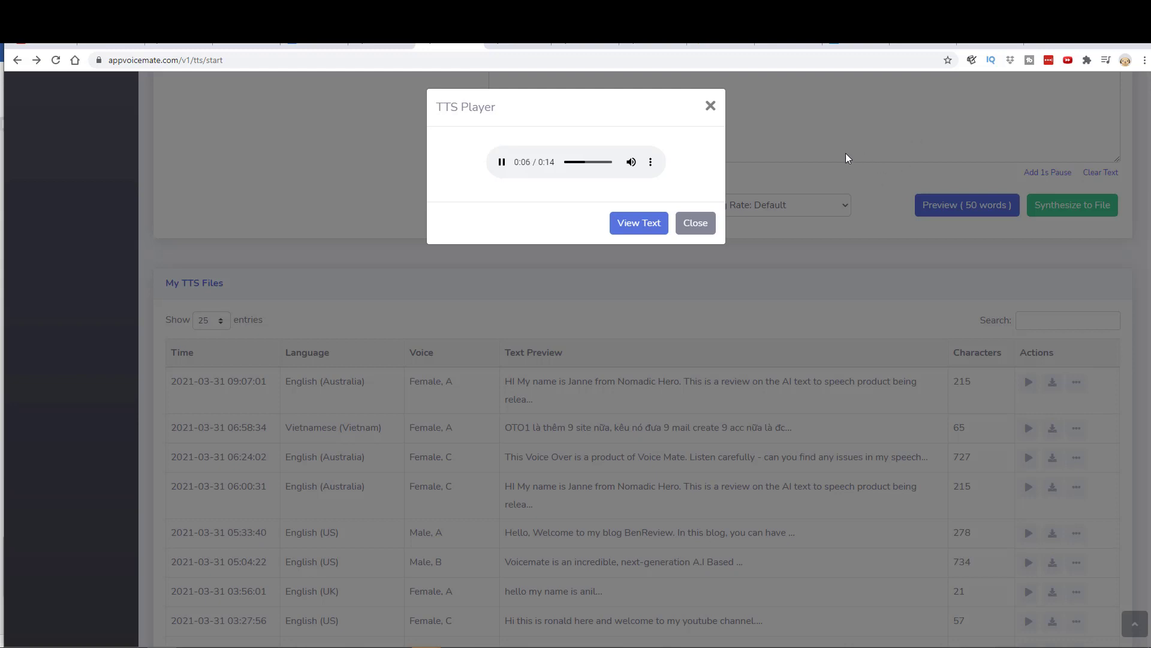
pyautogui.moveTo(727, 186)
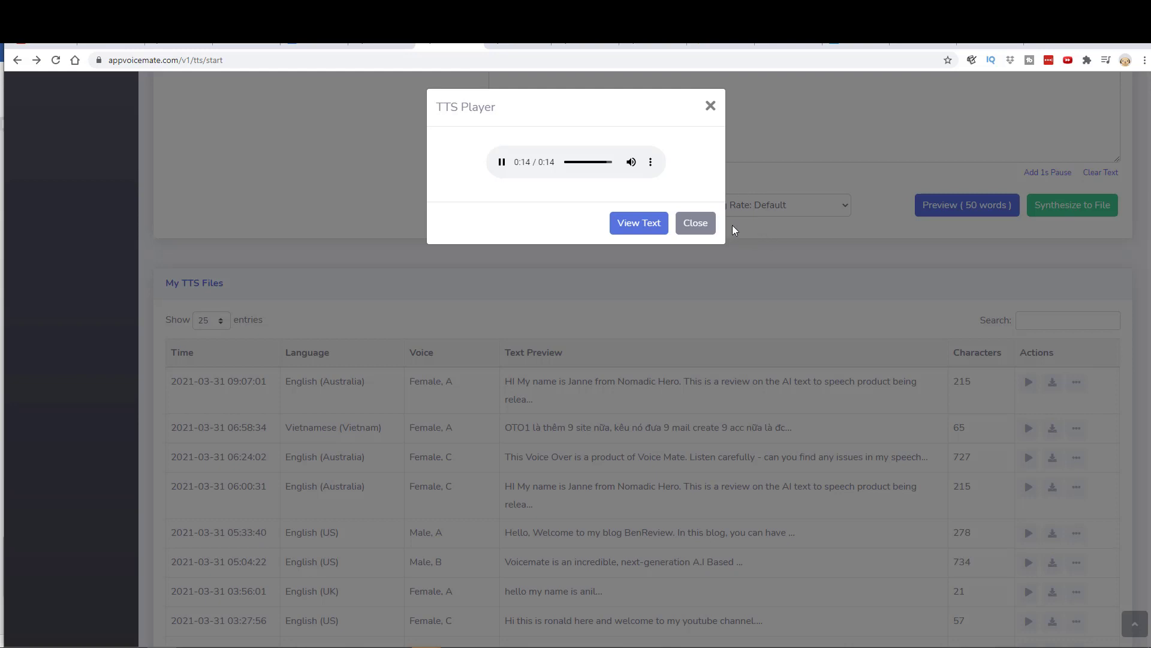
pyautogui.click(695, 223)
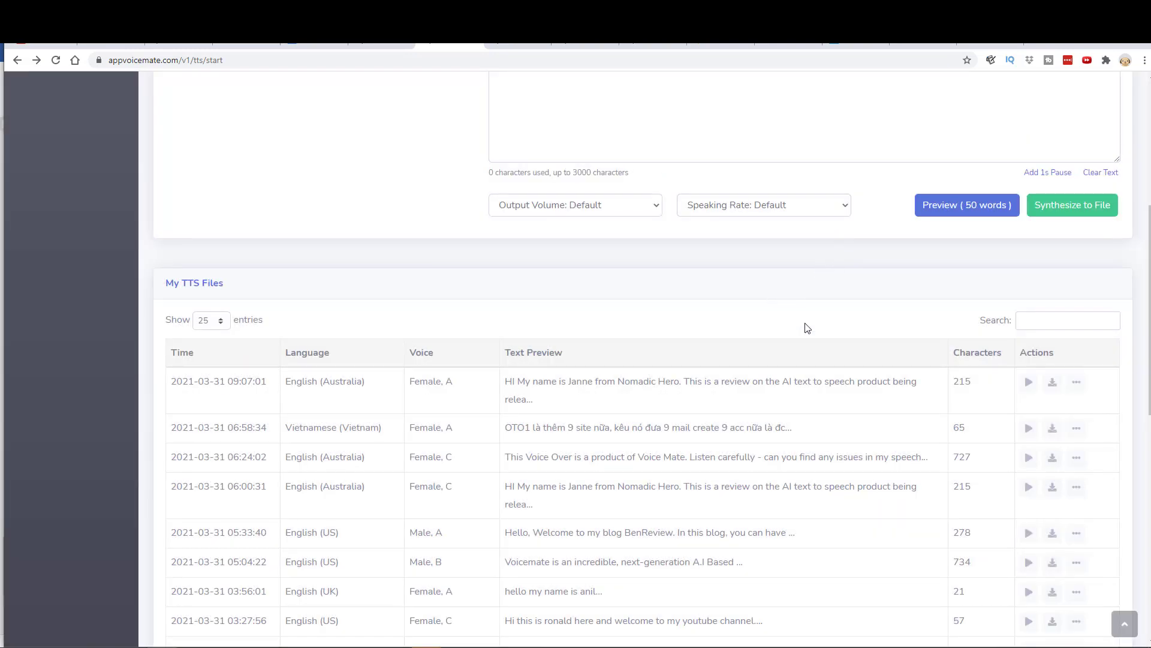
pyautogui.moveTo(800, 316)
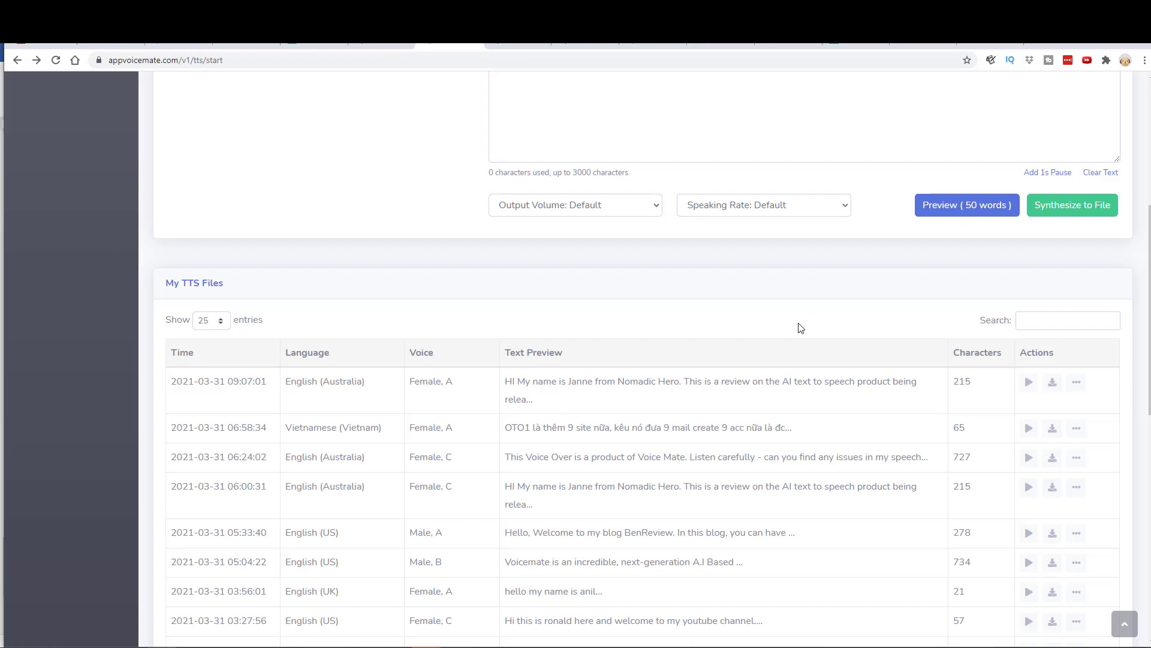
pyautogui.moveTo(804, 332)
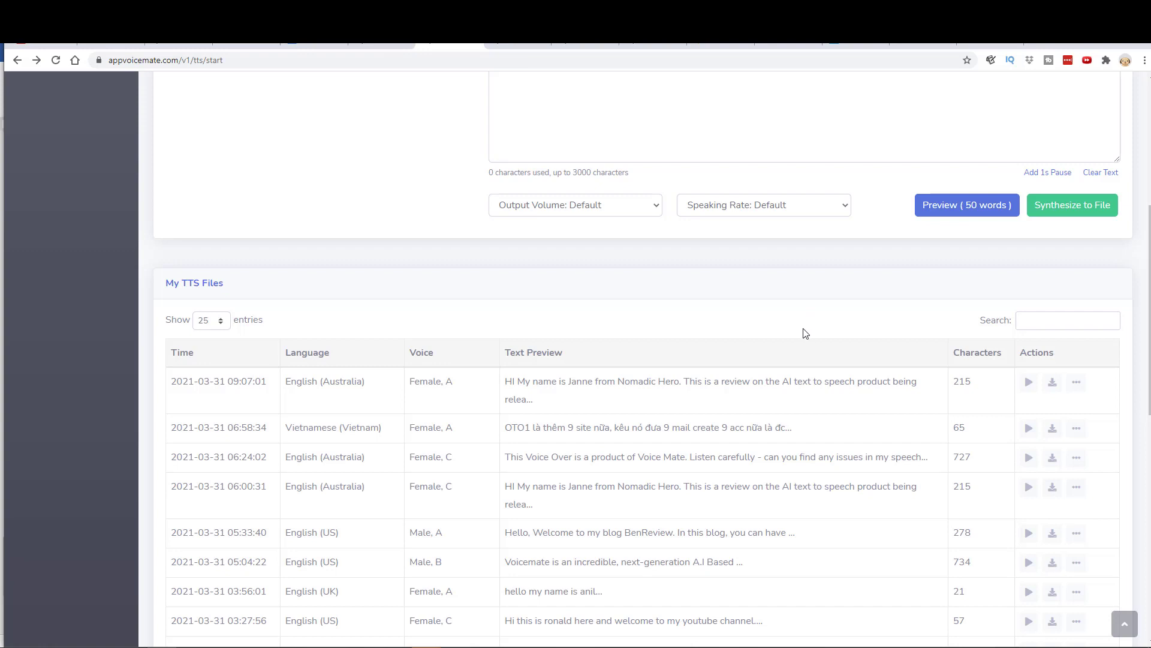
pyautogui.moveTo(823, 367)
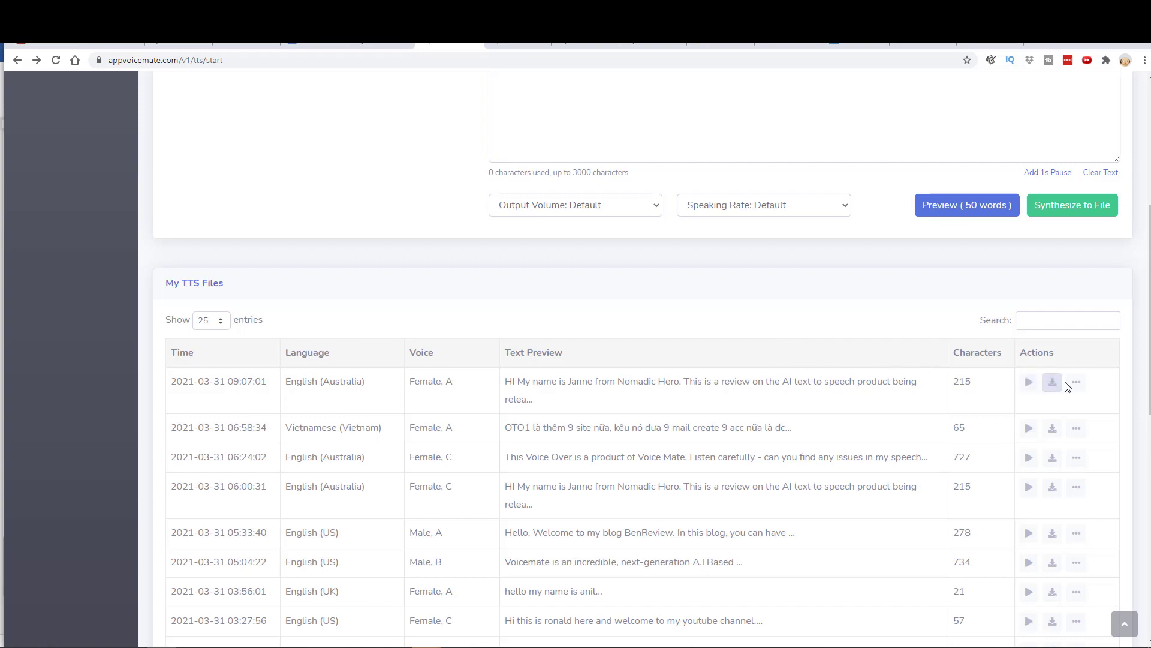
pyautogui.moveTo(670, 406)
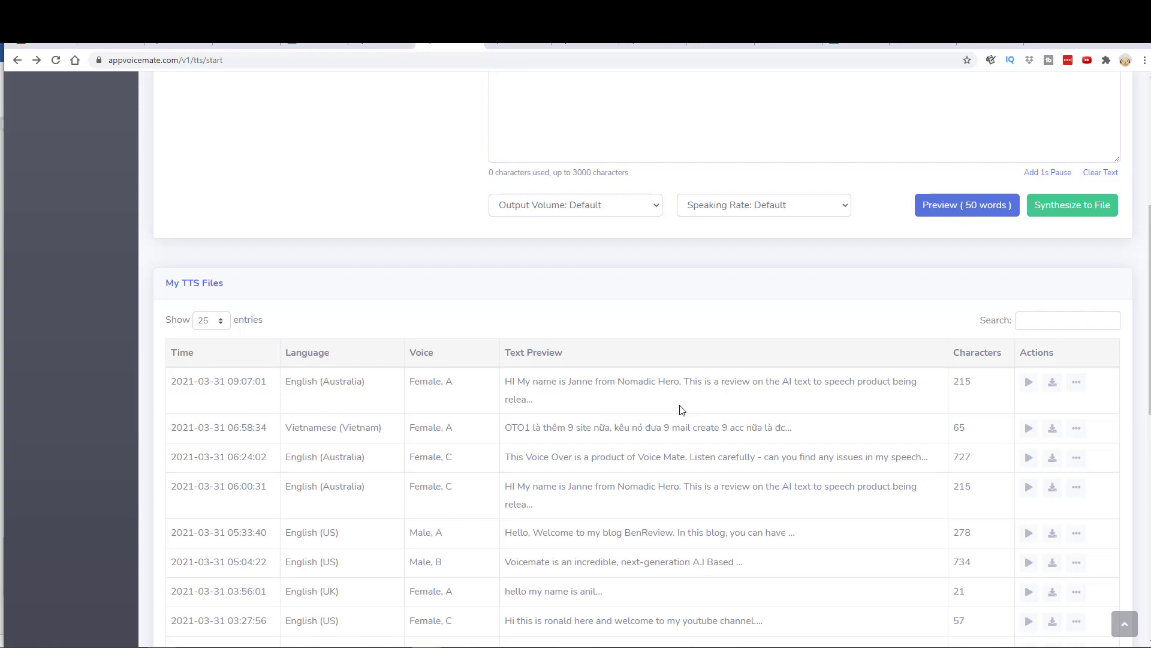
pyautogui.moveTo(1041, 396)
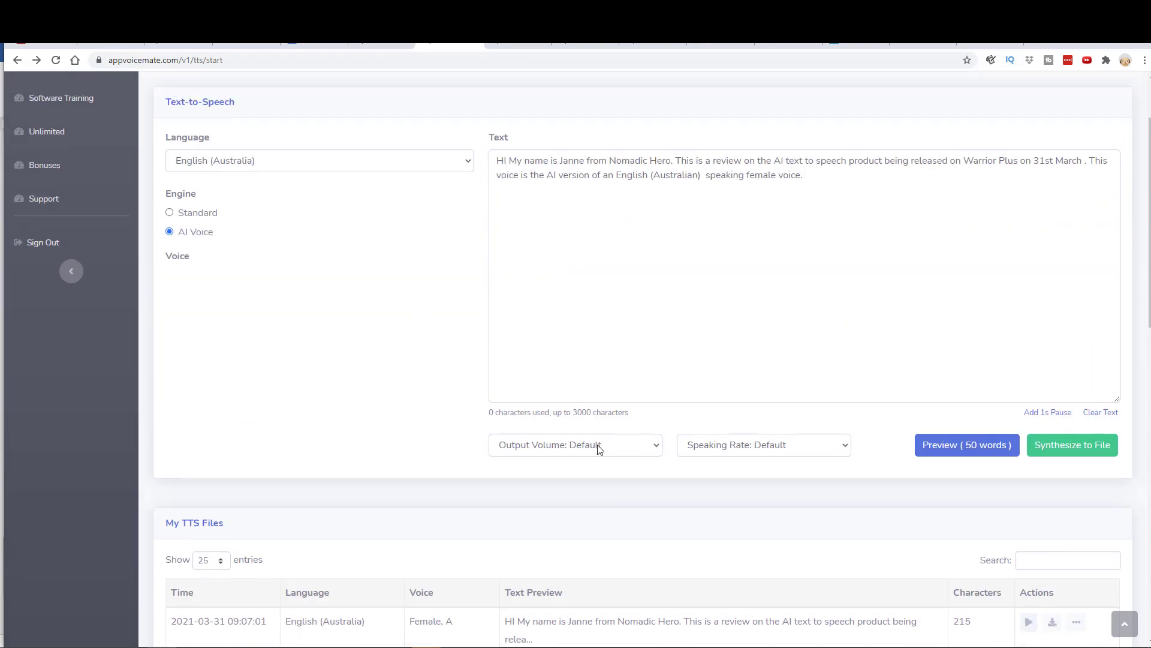
pyautogui.moveTo(737, 392)
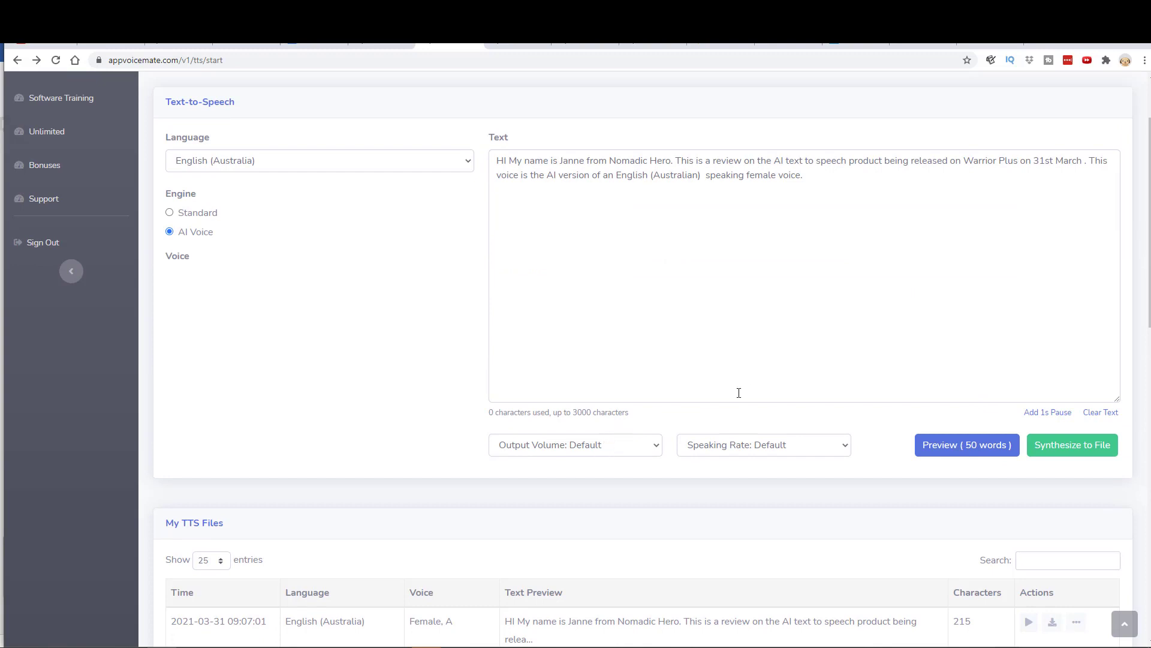
pyautogui.moveTo(810, 447)
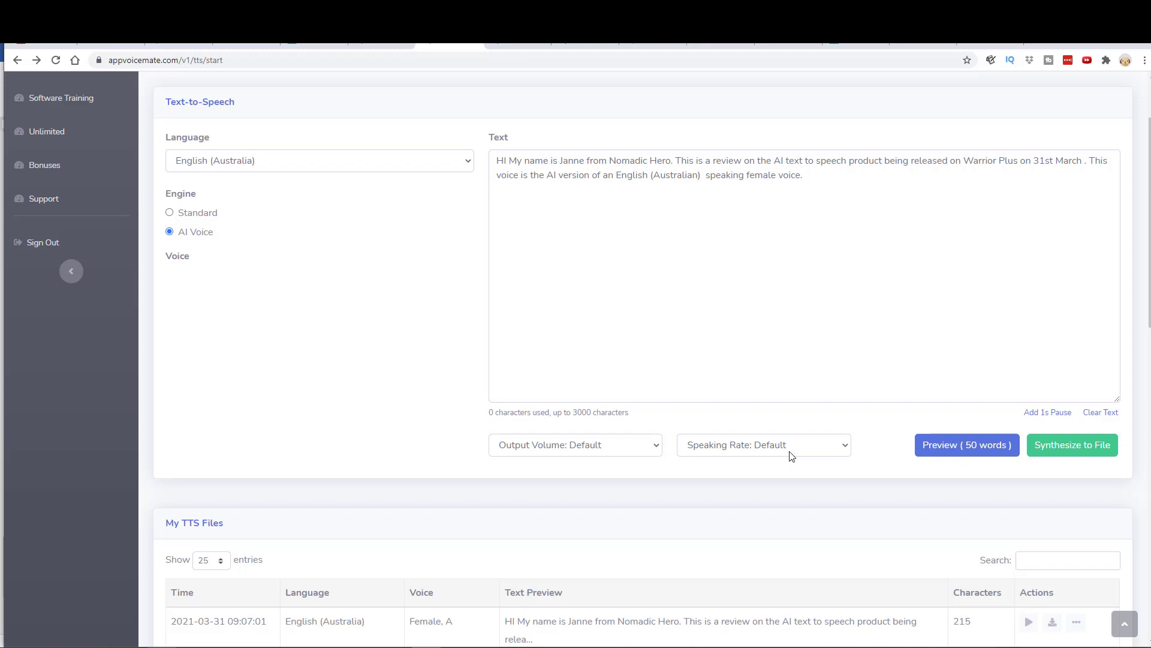
pyautogui.moveTo(1048, 412)
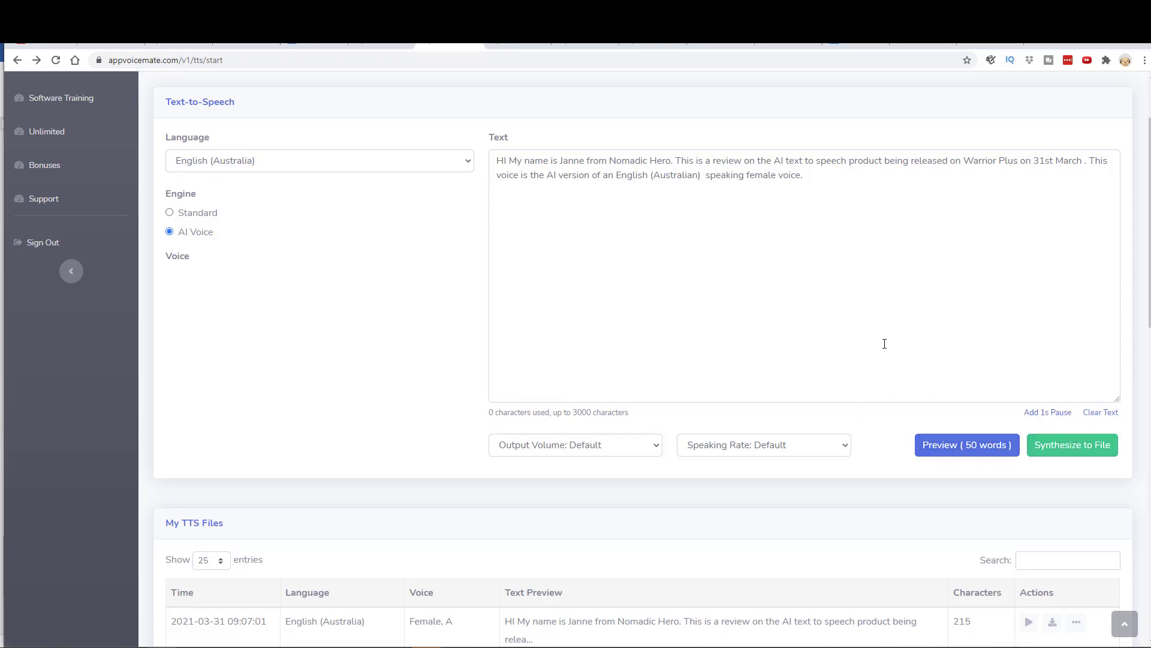
# Step: Page through My TTS Files to page 4 showing the older 2021-03-30 entries
pyautogui.scroll(-3)
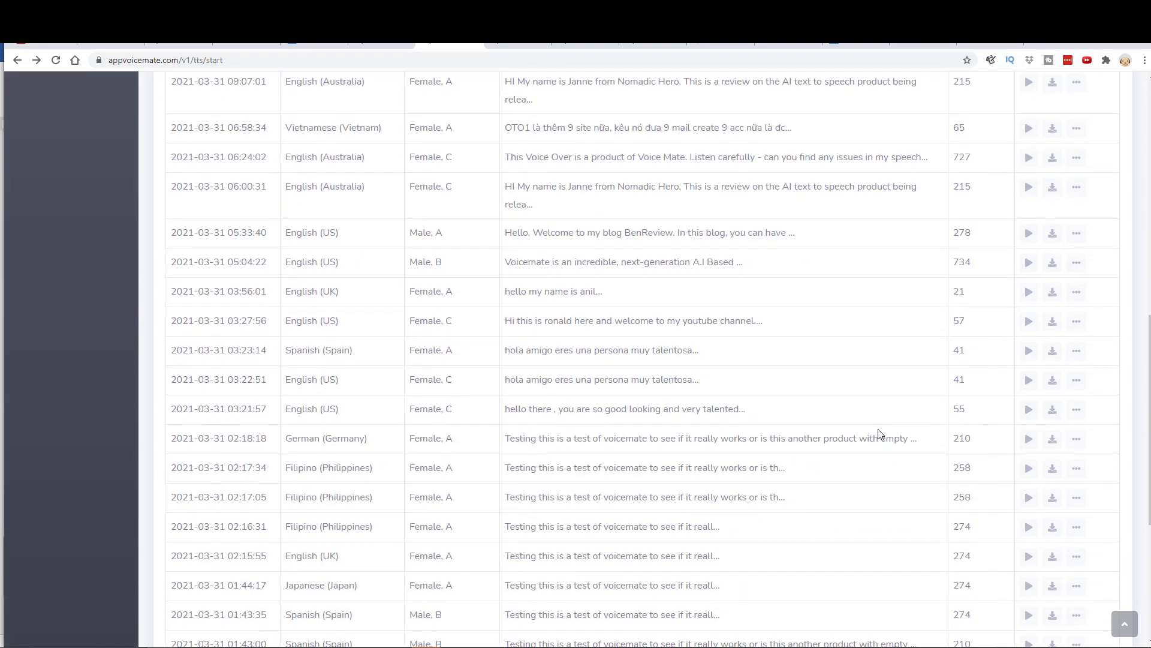
pyautogui.scroll(-3)
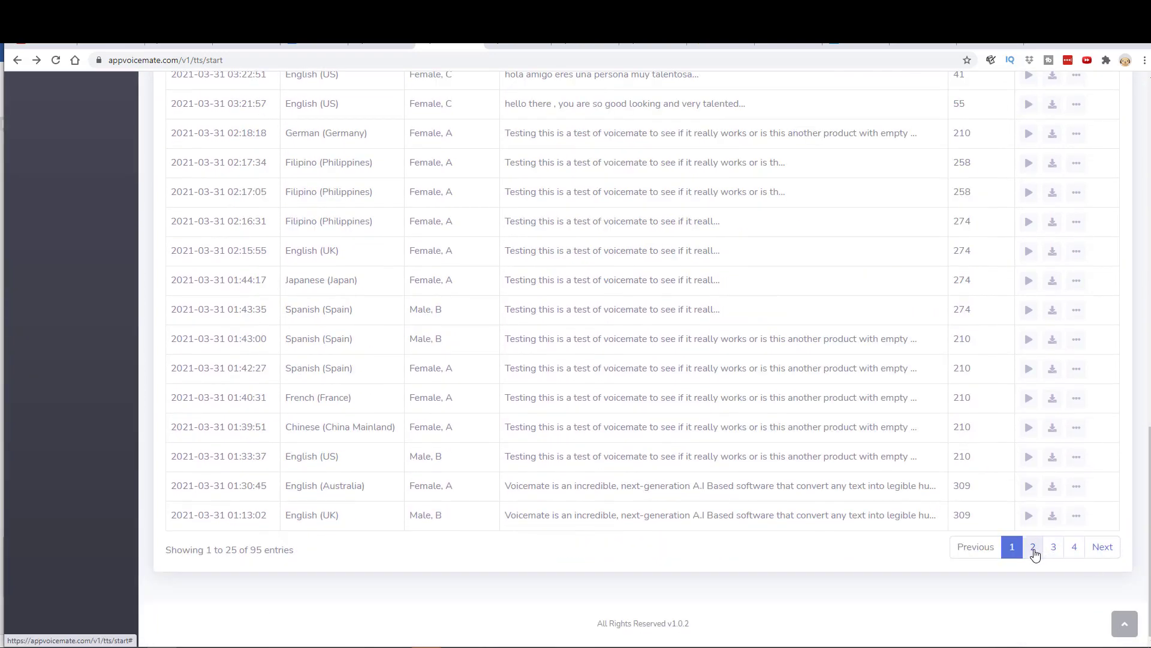
pyautogui.click(1073, 547)
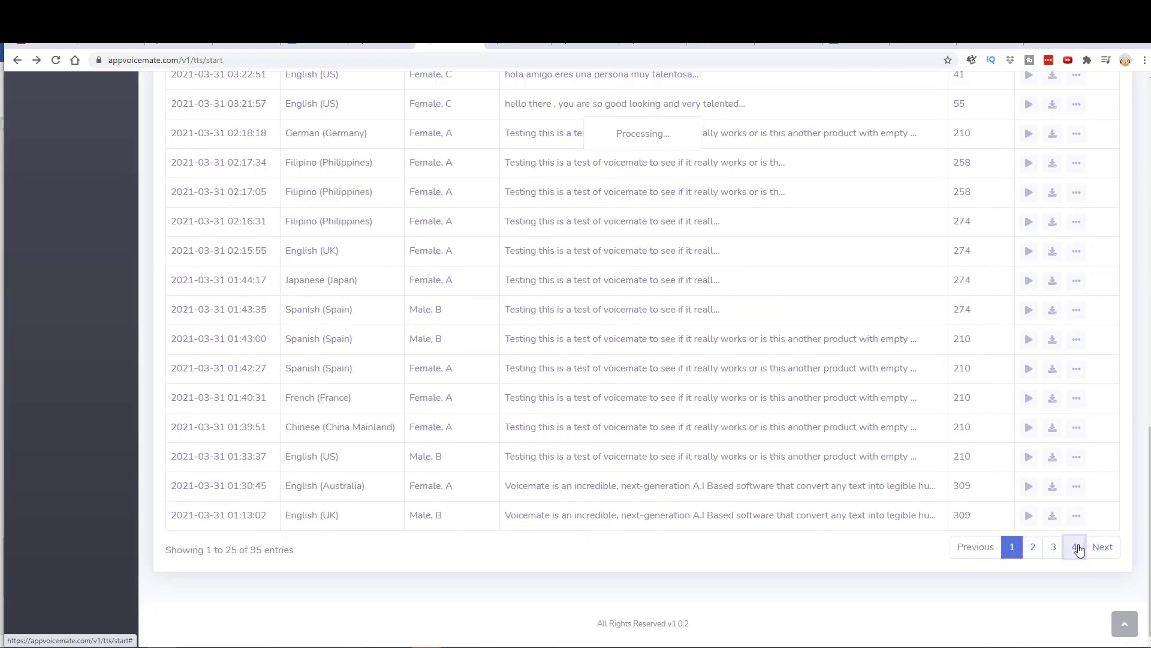
pyautogui.click(1075, 546)
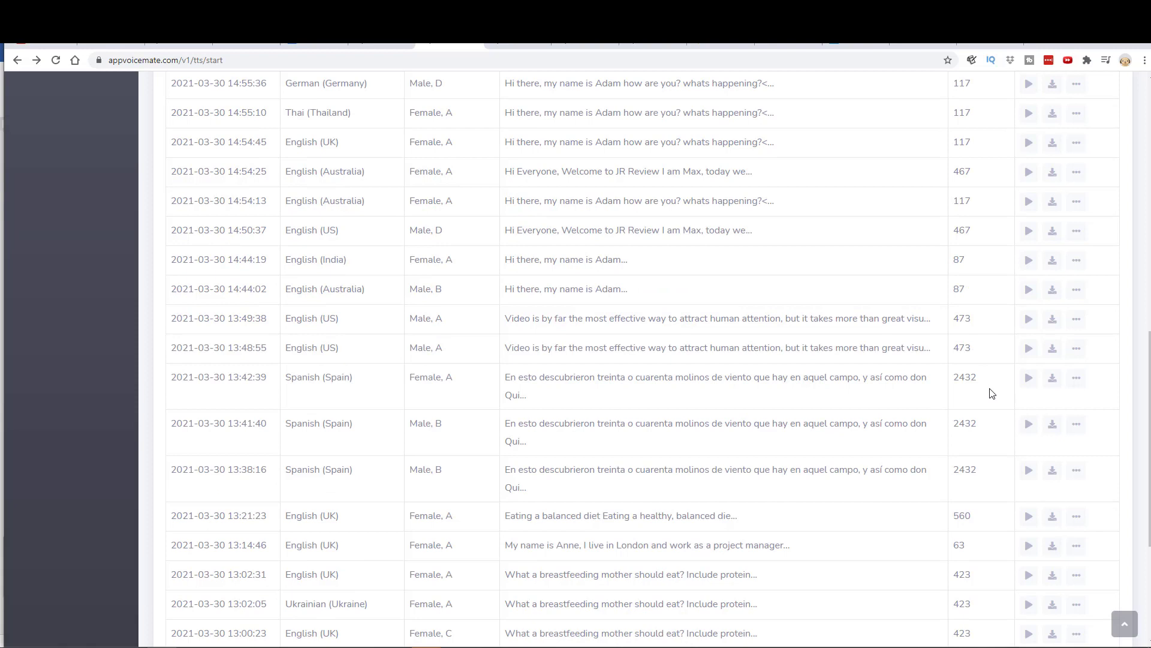
pyautogui.moveTo(970, 390)
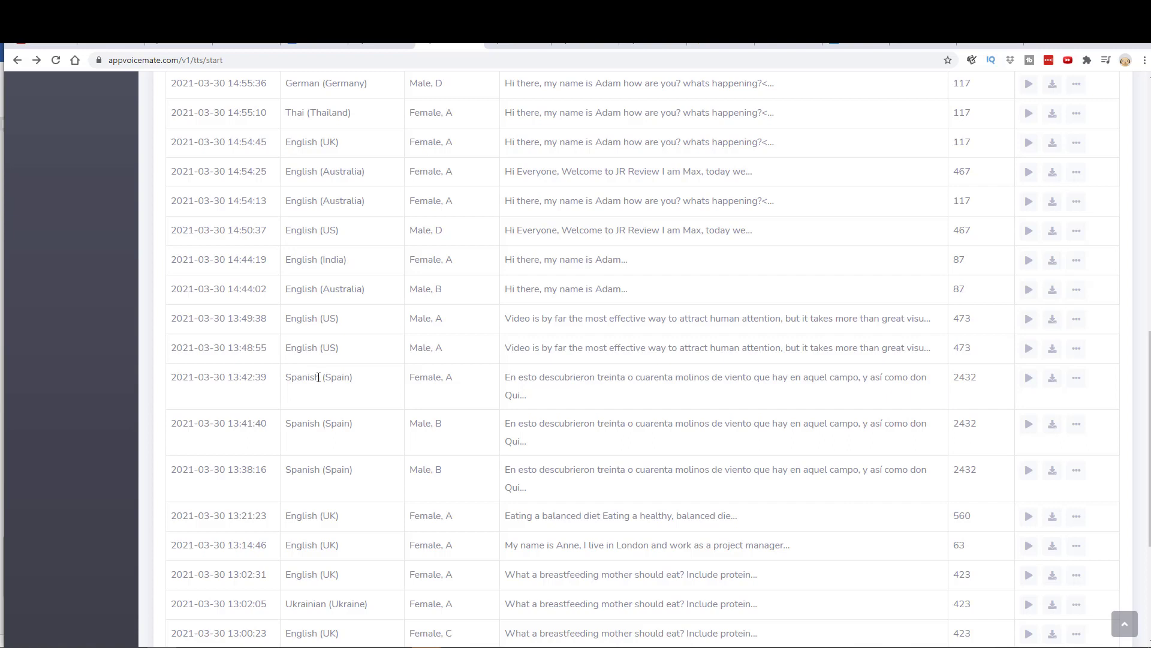
pyautogui.moveTo(1027, 390)
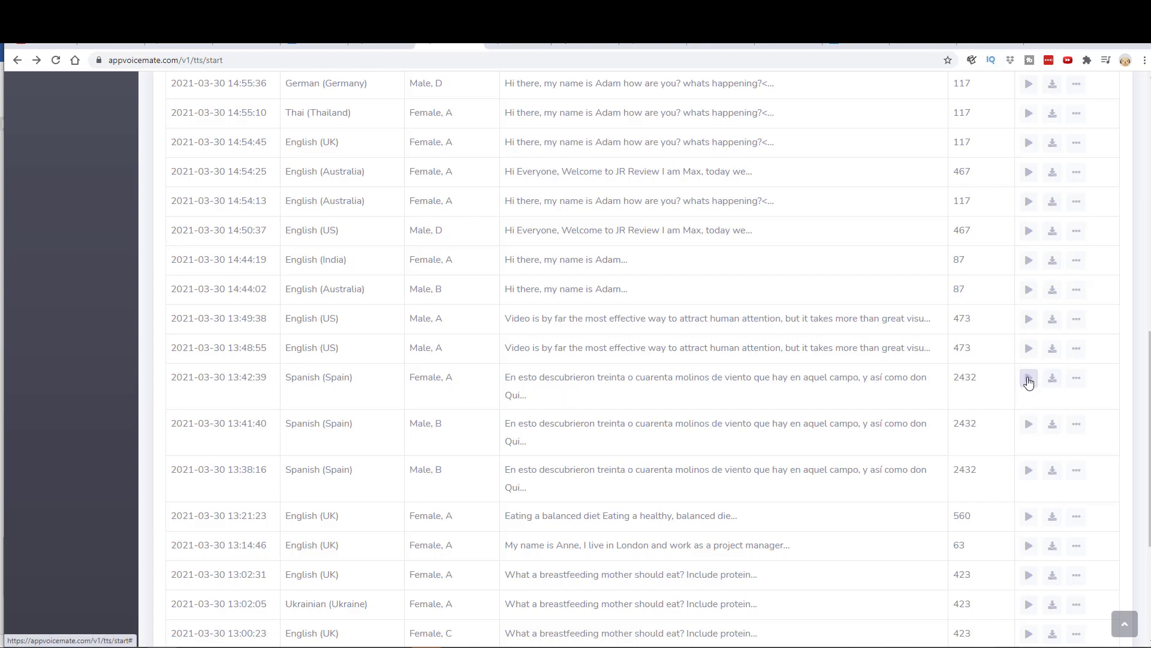
# Step: View the Spanish (Spain) file's details, then return to an empty Text-to-Speech form
pyautogui.click(1077, 378)
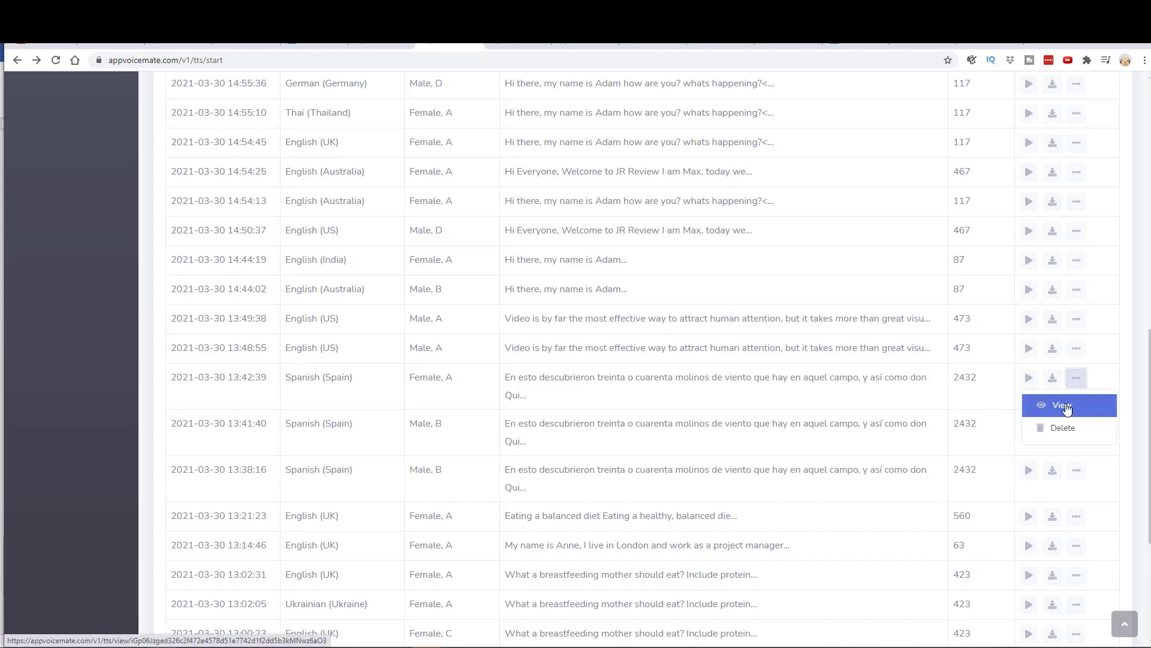
pyautogui.click(1062, 404)
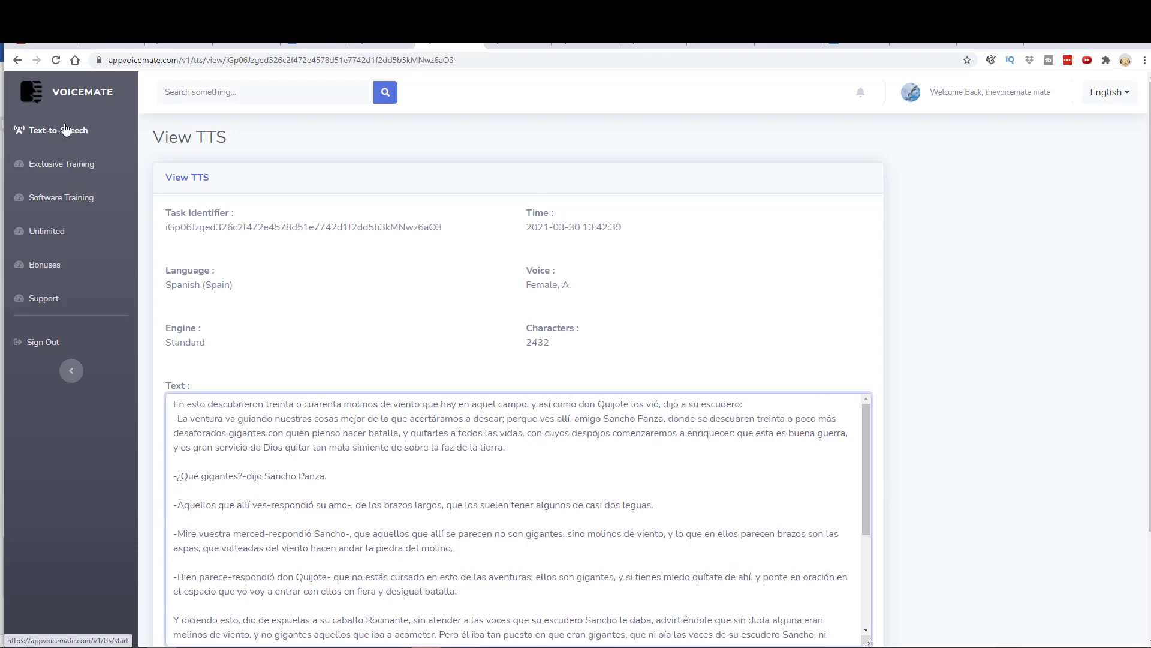
pyautogui.click(58, 130)
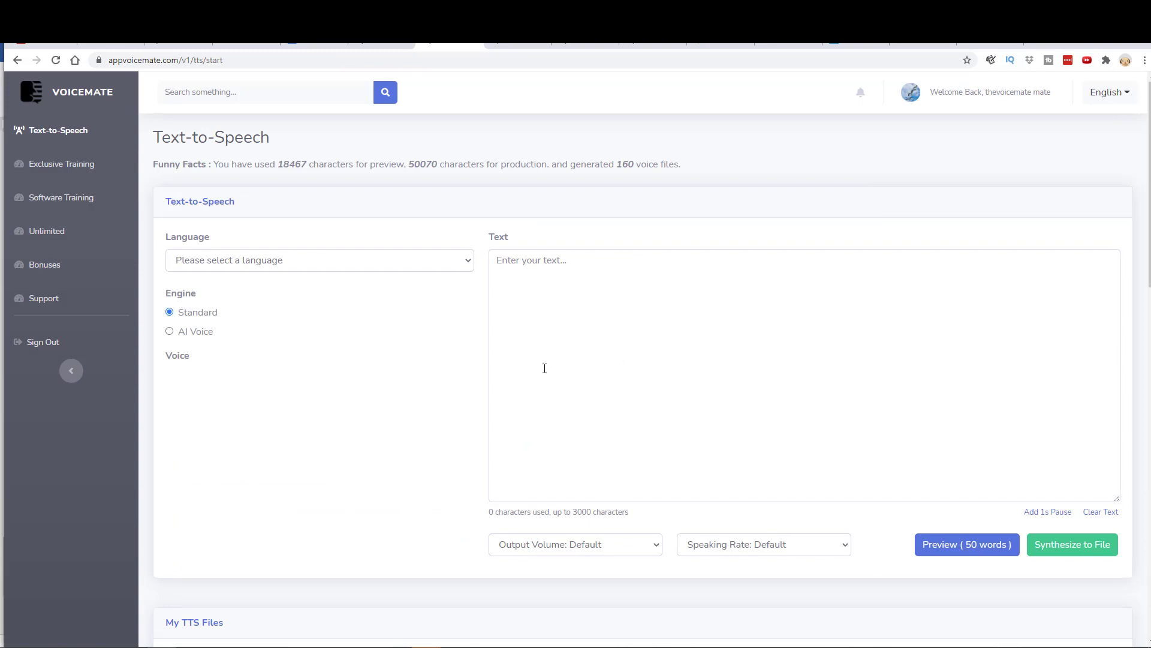
pyautogui.moveTo(516, 372)
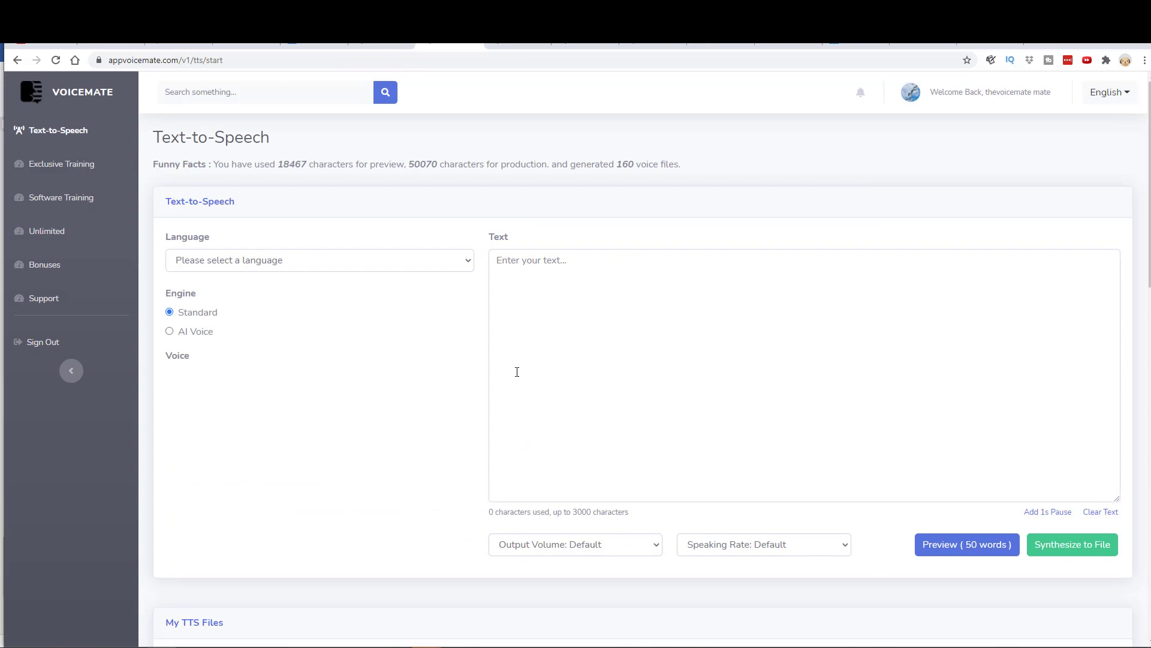
pyautogui.moveTo(702, 380)
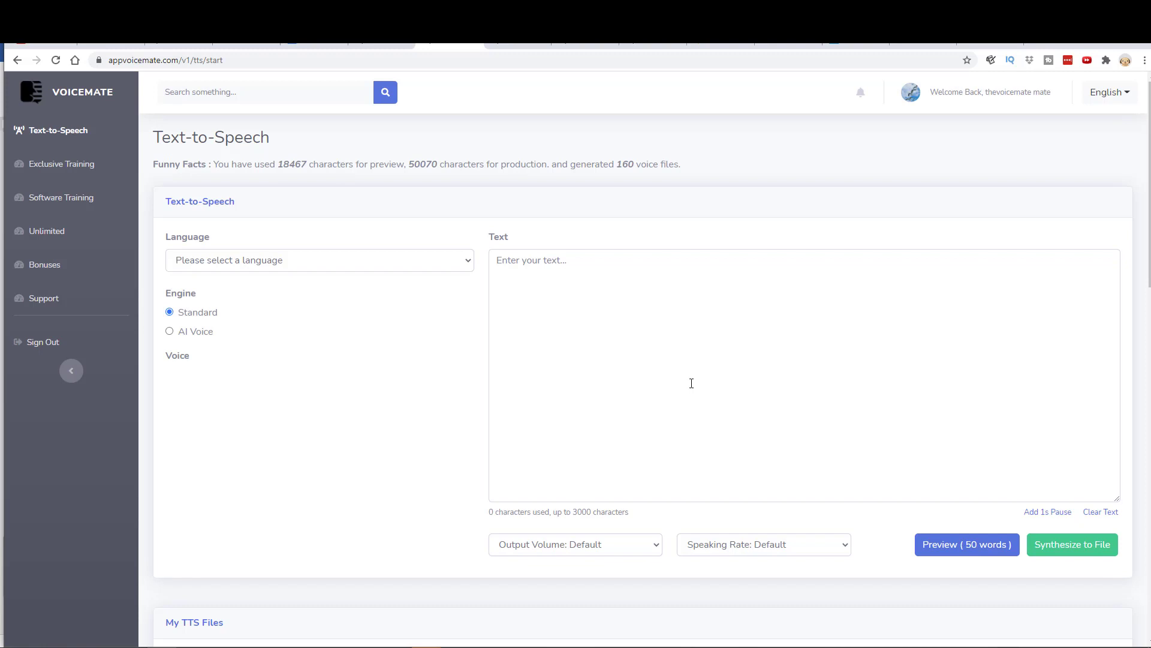
pyautogui.moveTo(221, 284)
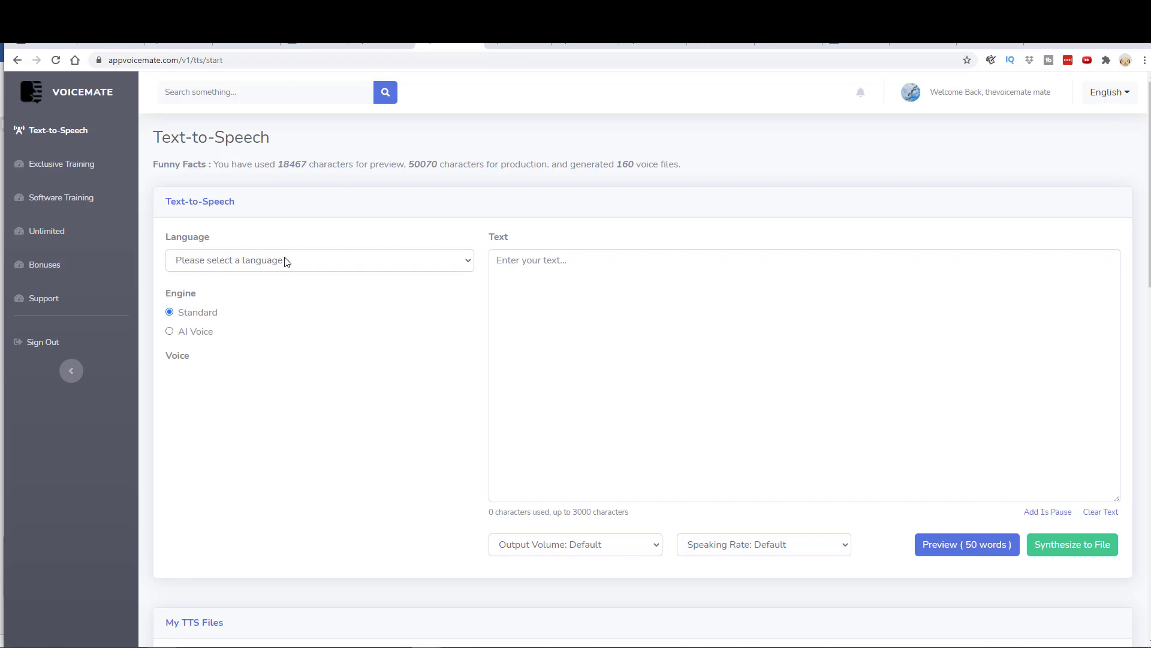
pyautogui.moveTo(447, 268)
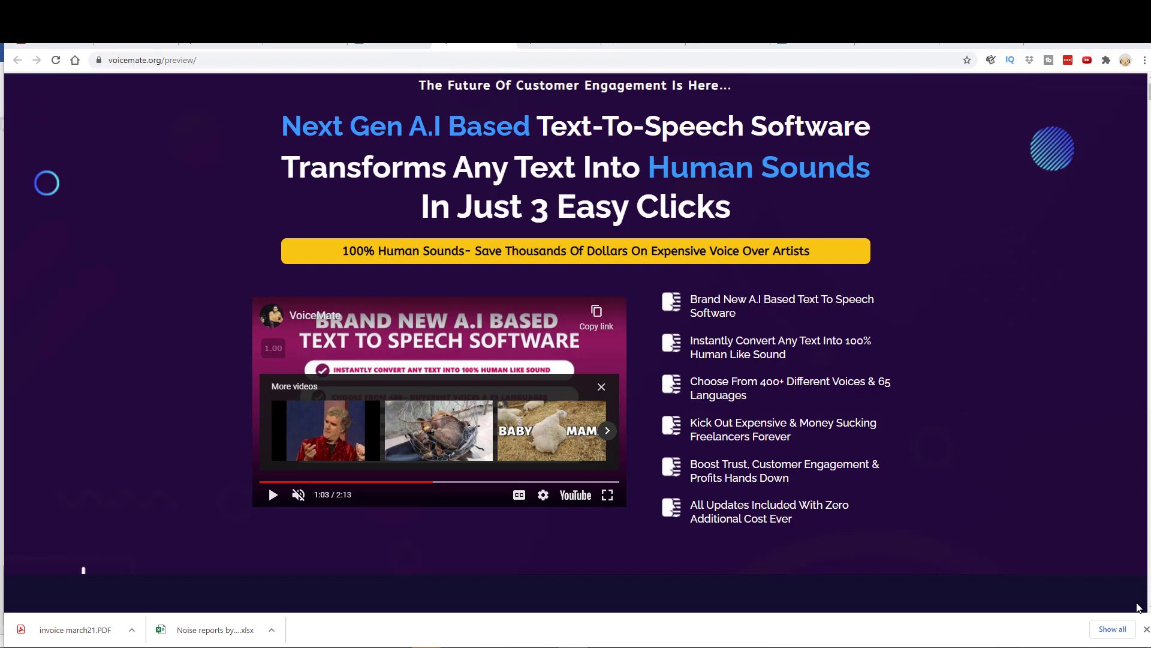
pyautogui.moveTo(1137, 608)
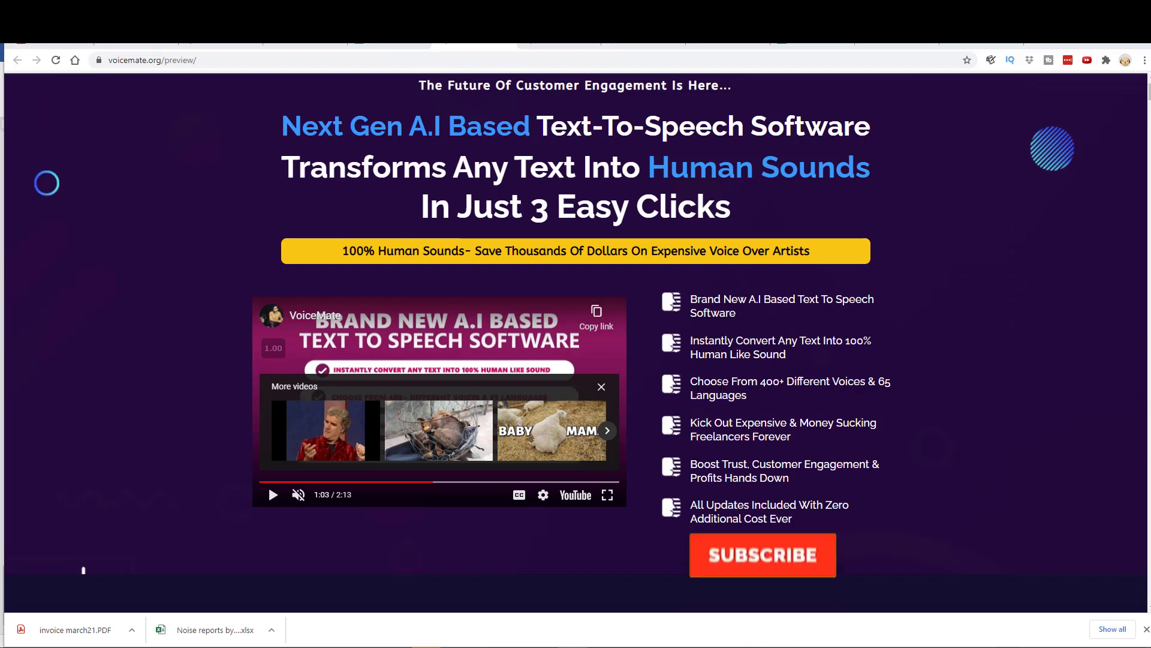
pyautogui.click(763, 554)
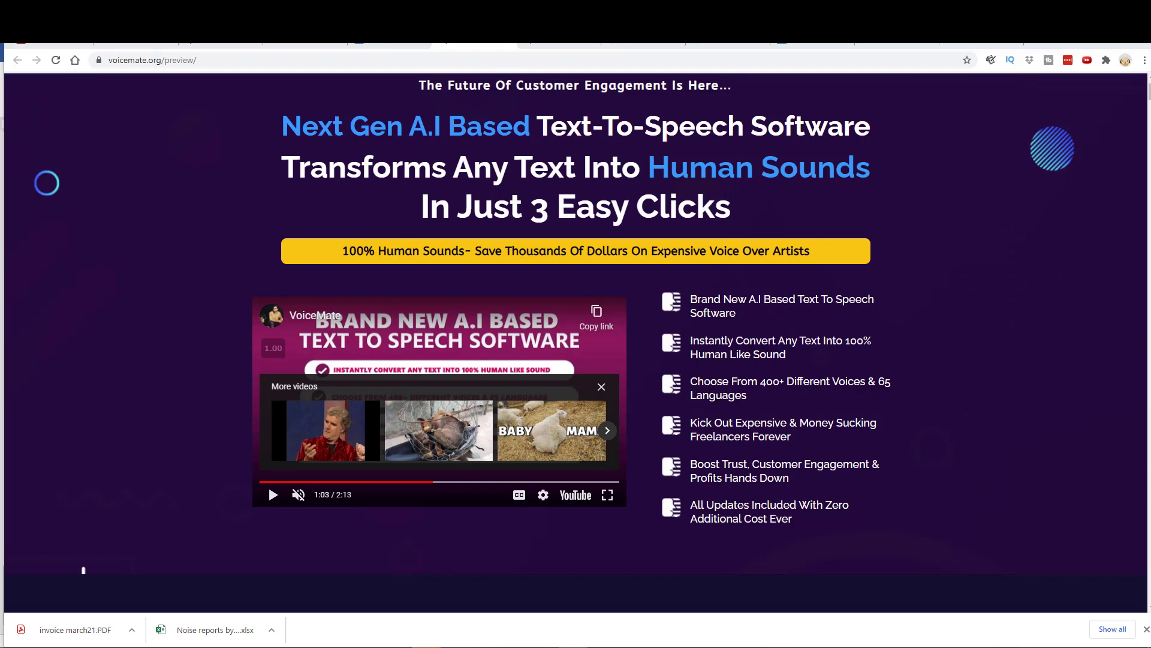
pyautogui.moveTo(690, 430)
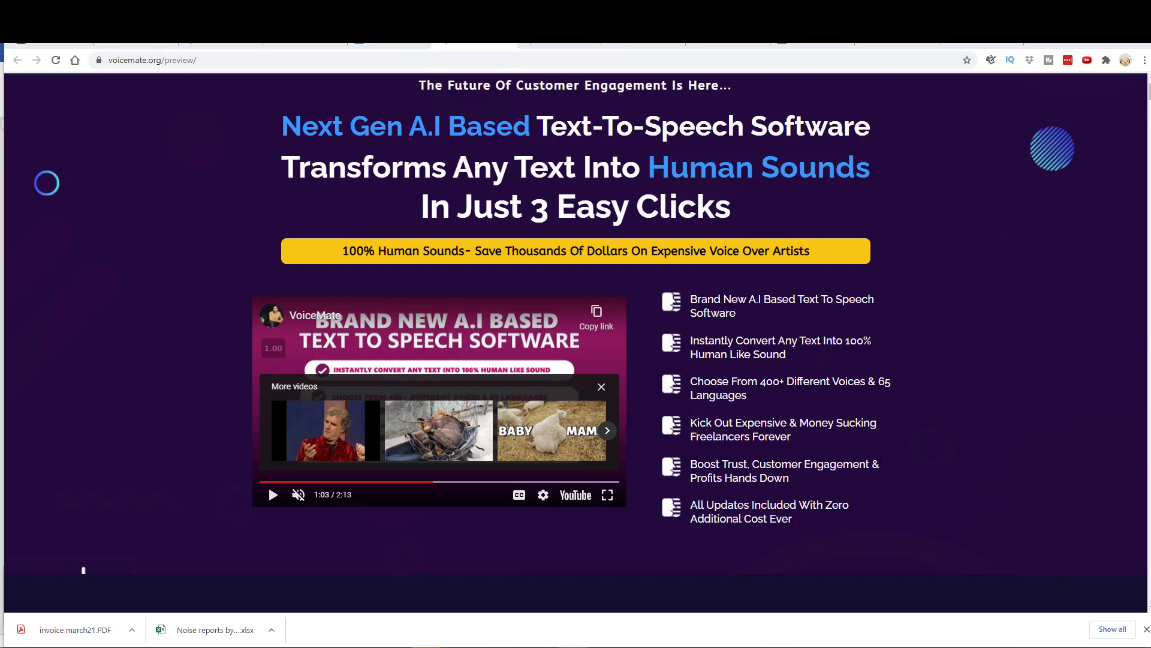
pyautogui.moveTo(805, 477)
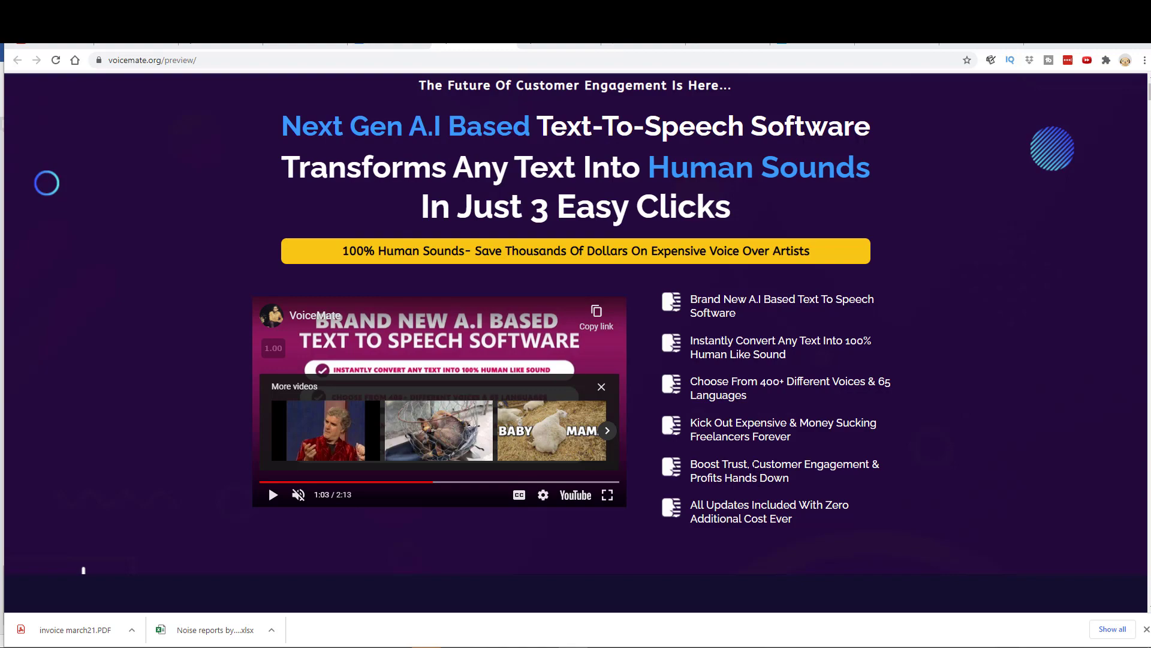
# Step: Scroll through the user testimonials and the 3 easy steps section of the sales page
pyautogui.scroll(-3)
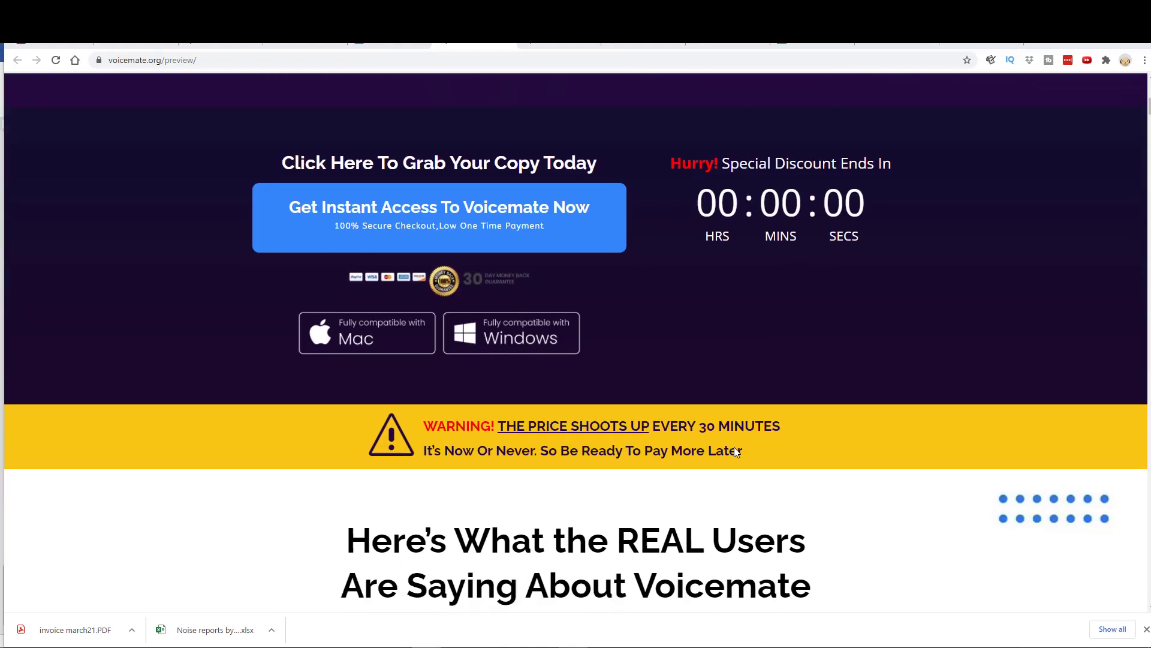
pyautogui.scroll(-3)
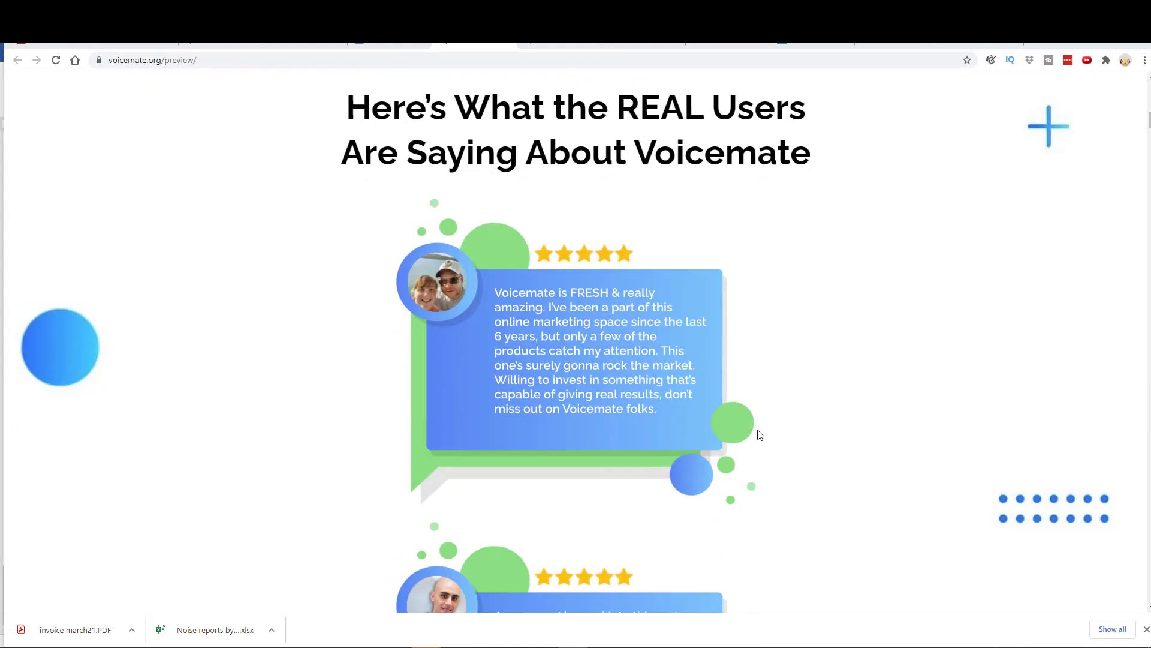
pyautogui.scroll(-3)
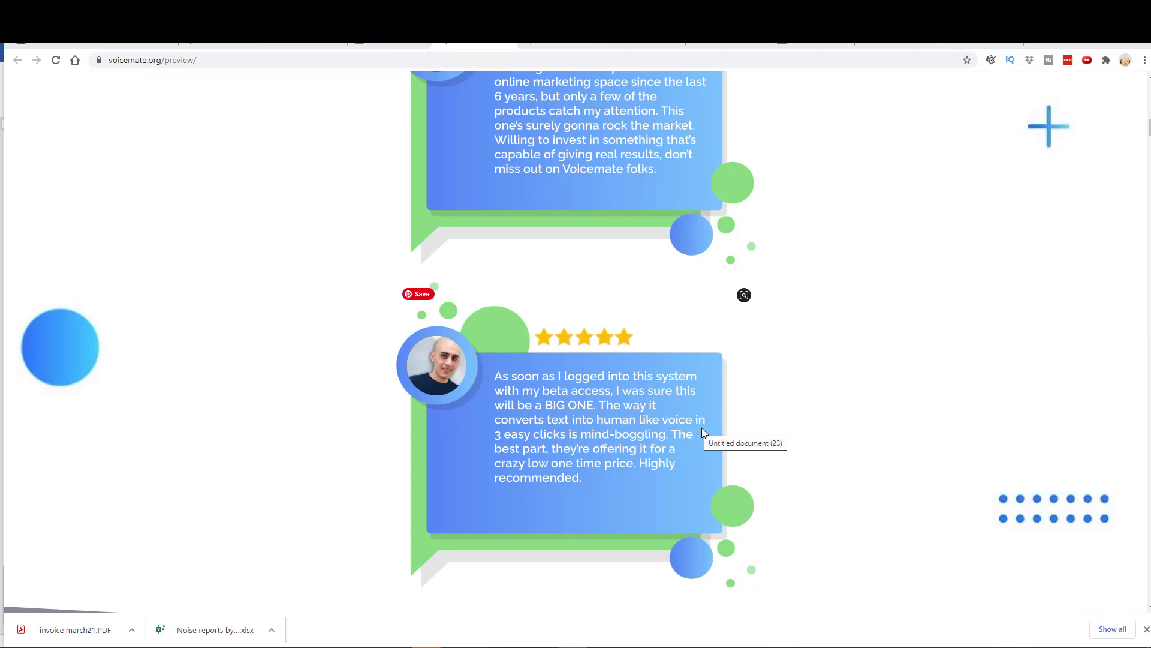
pyautogui.scroll(-3)
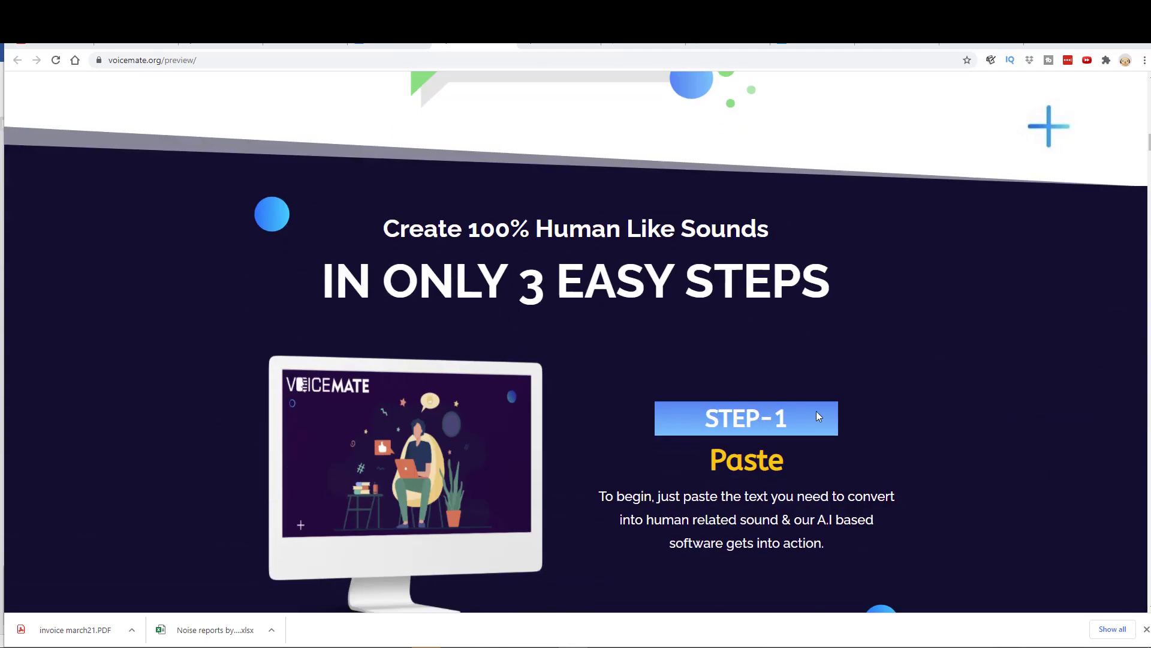
pyautogui.scroll(-3)
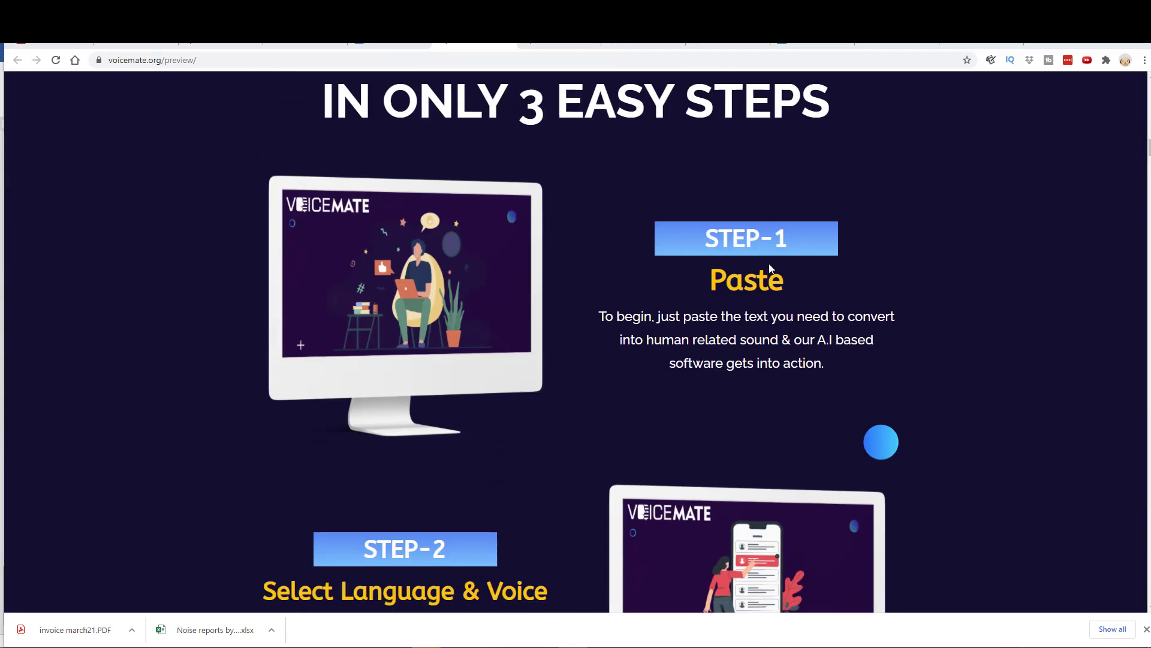
pyautogui.scroll(-3)
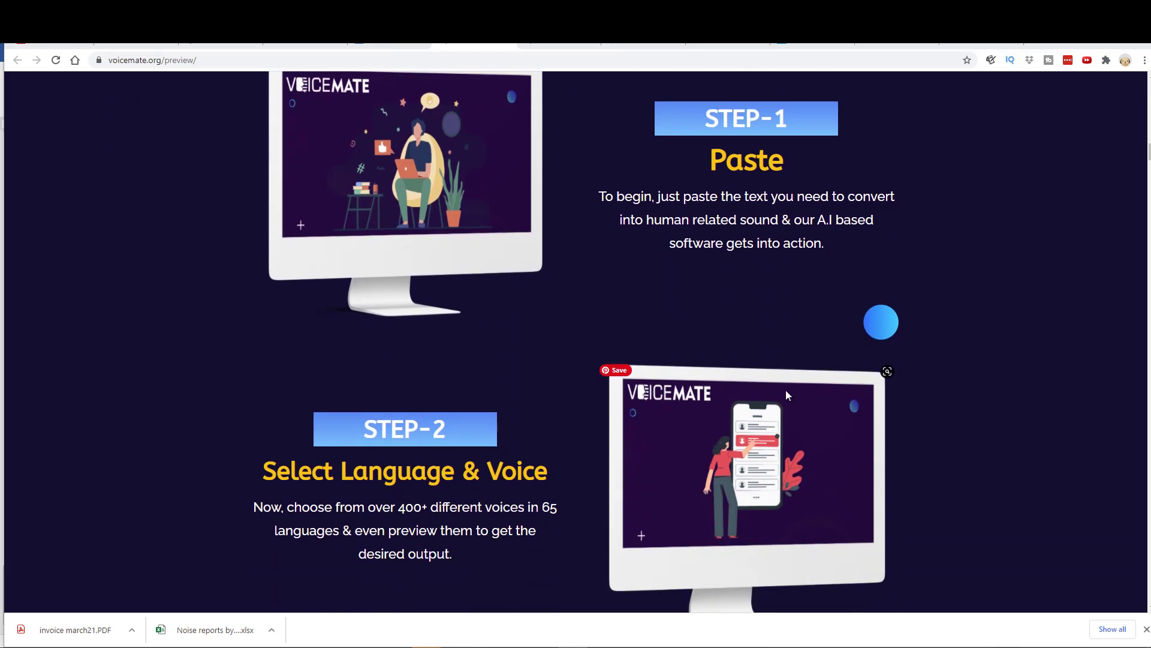
pyautogui.scroll(-3)
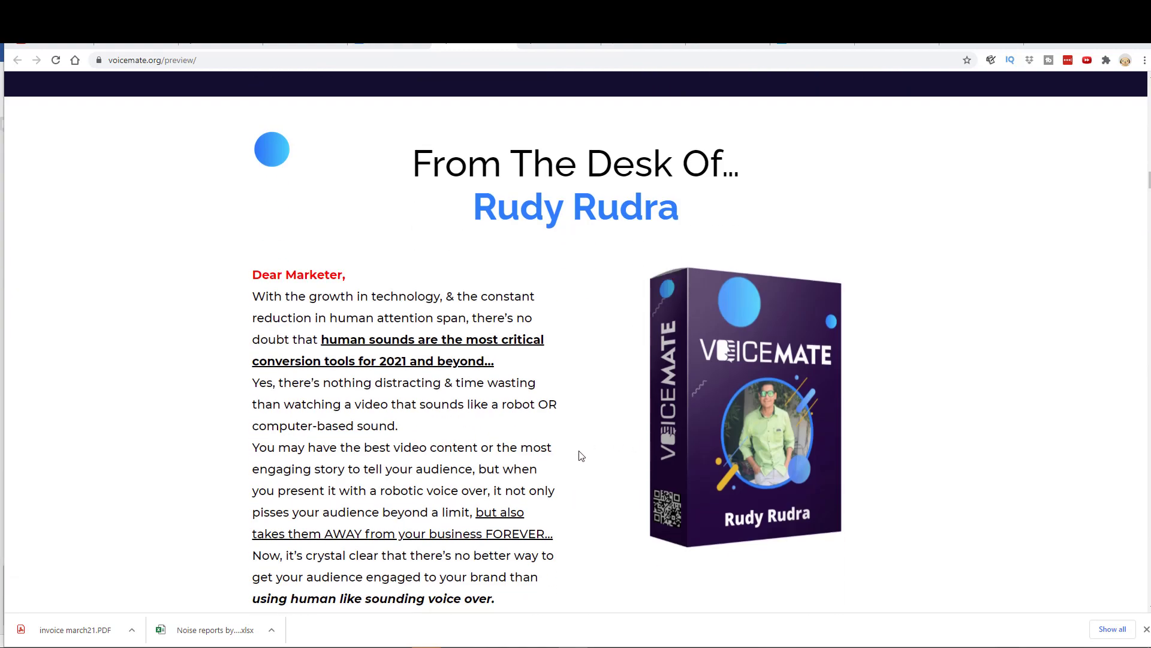
pyautogui.scroll(-3)
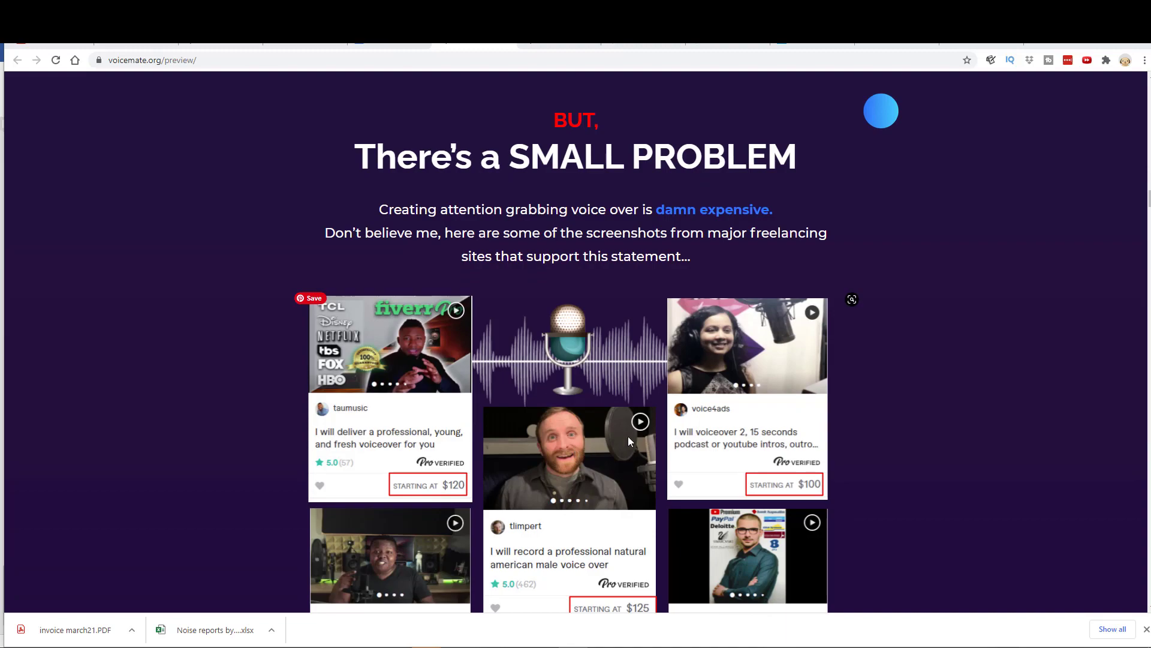
# Step: Continue past the problem pitch and pricing offer down to the features list
pyautogui.scroll(-3)
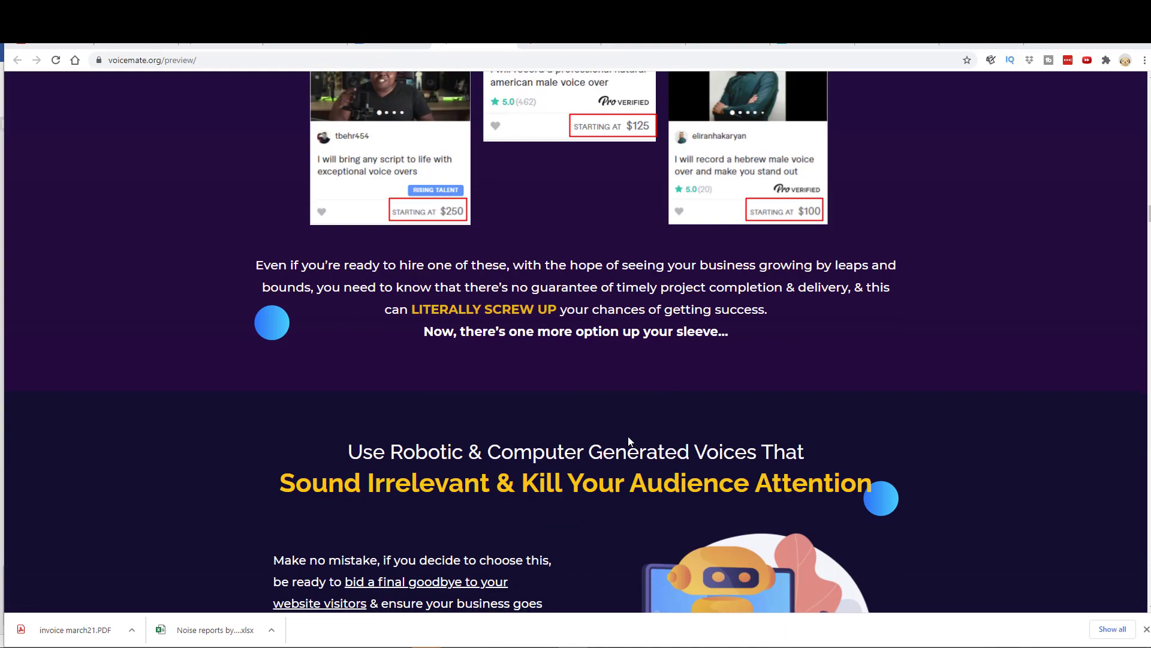
pyautogui.scroll(-3)
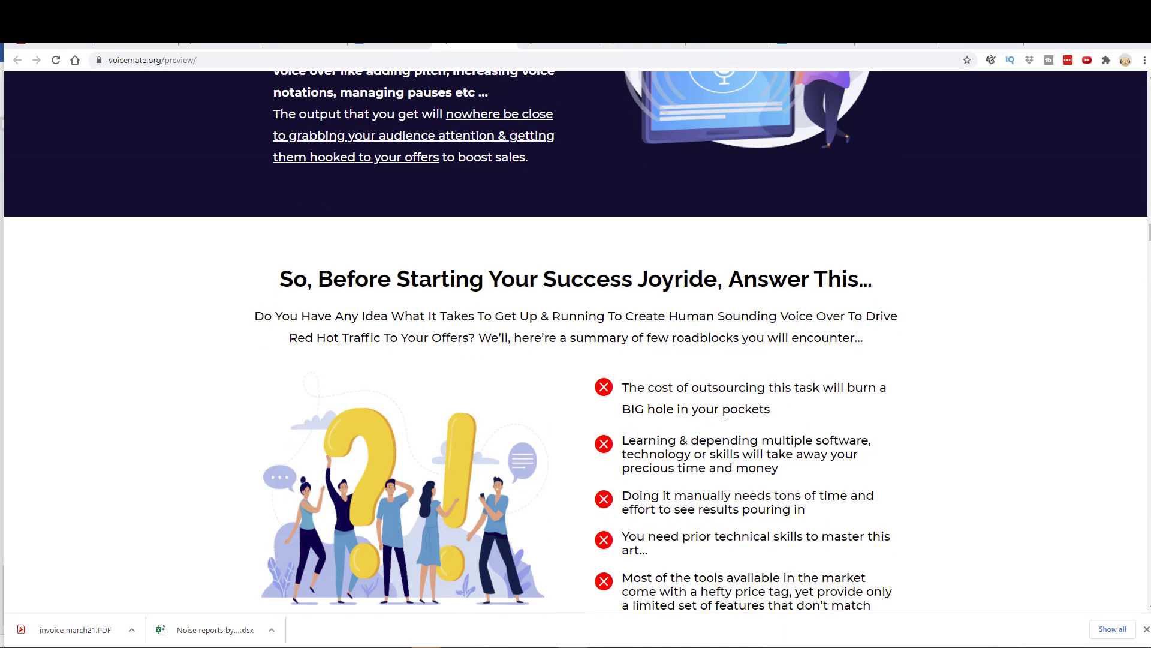
pyautogui.scroll(-3)
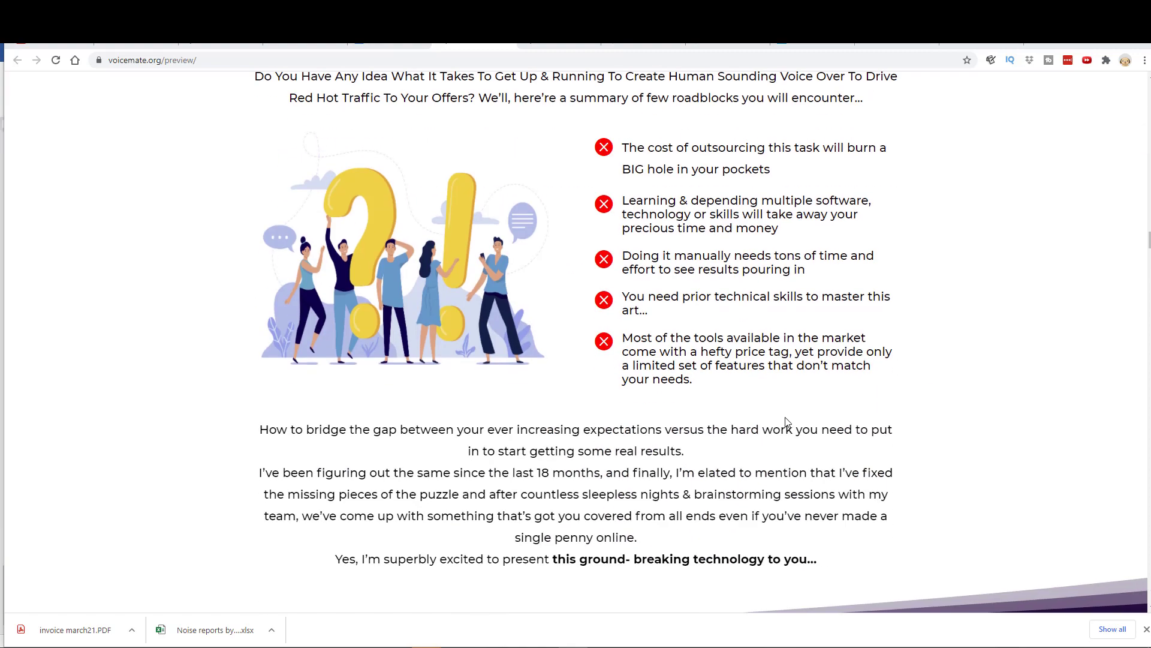
pyautogui.scroll(-3)
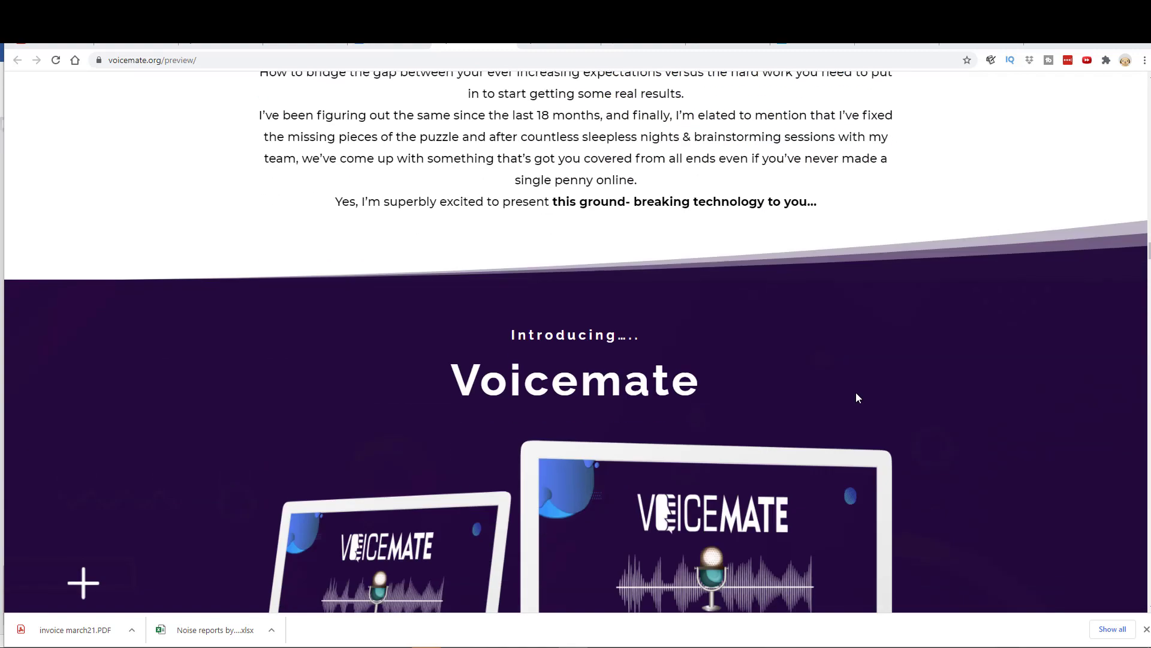
pyautogui.scroll(-3)
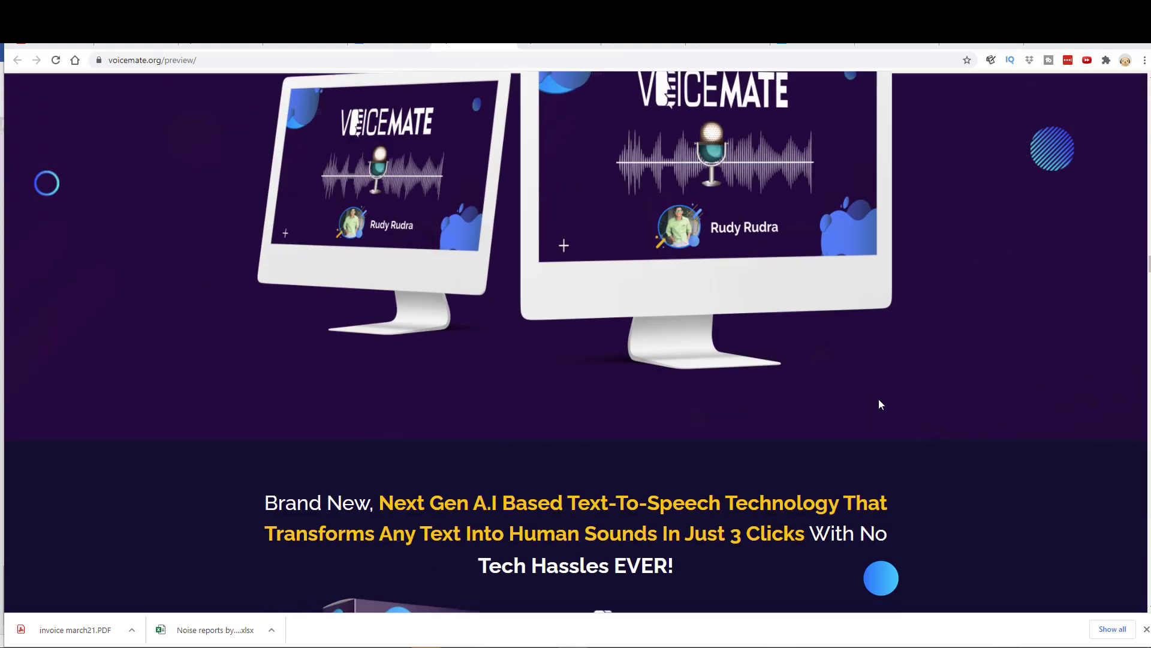
pyautogui.scroll(-3)
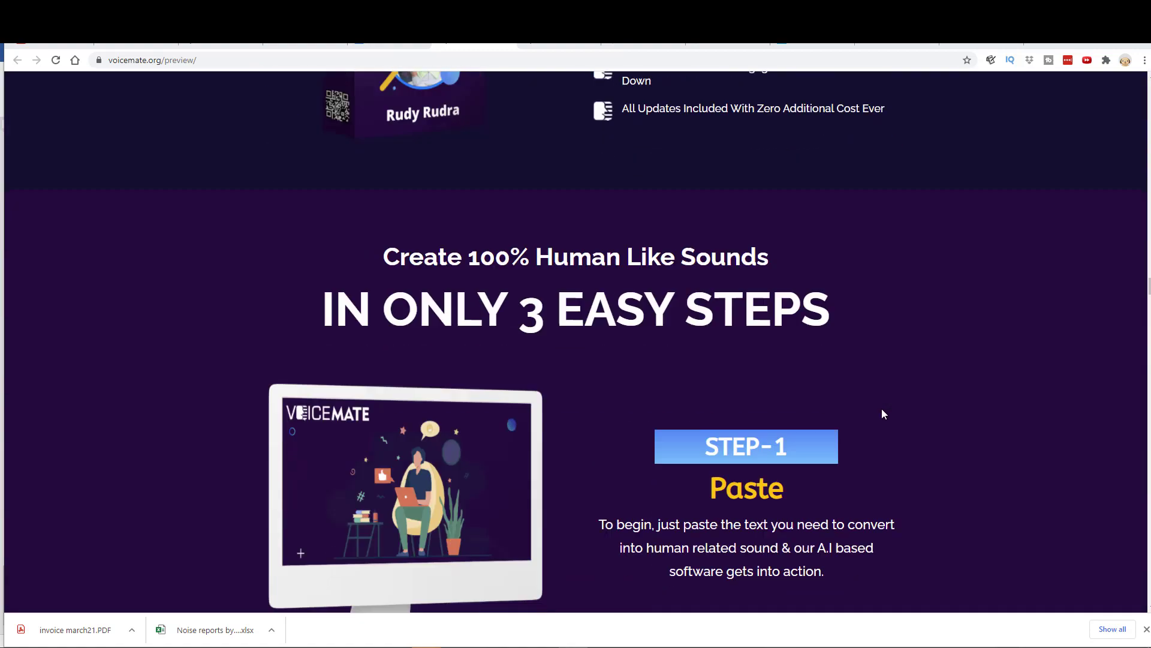
pyautogui.scroll(-3)
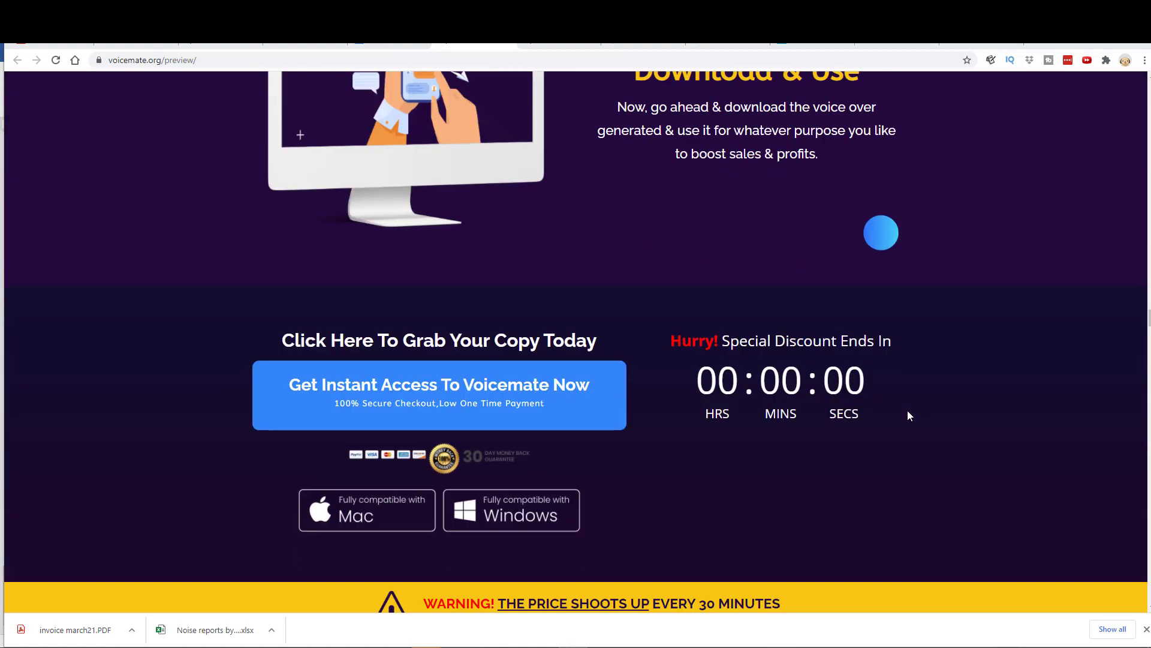
pyautogui.scroll(3)
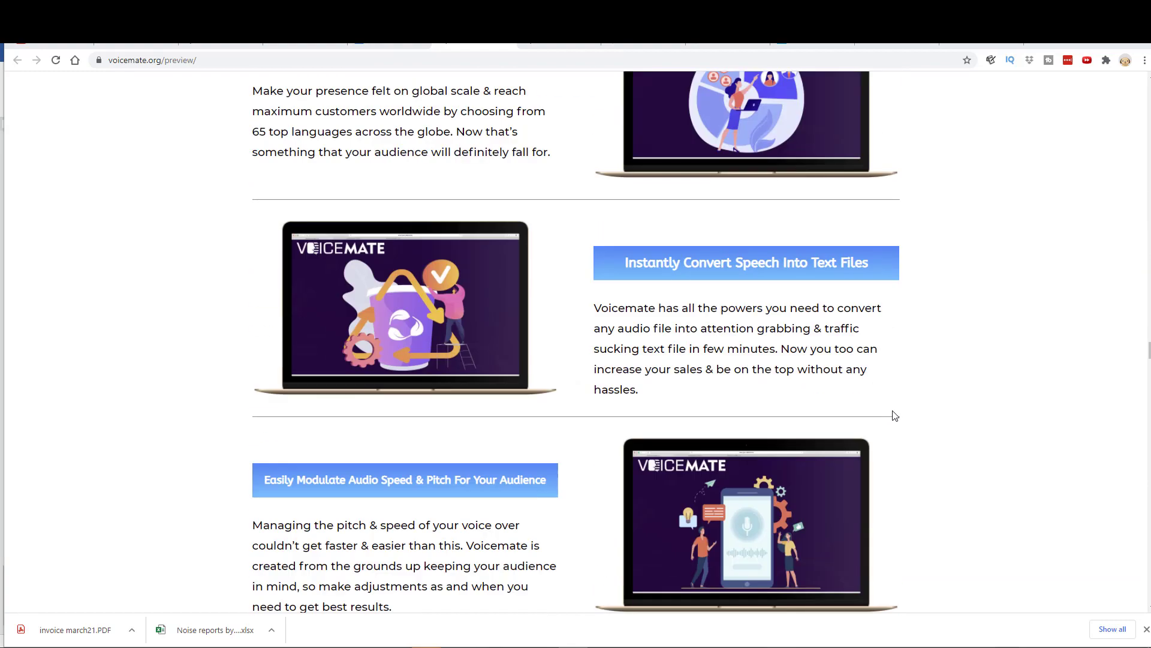
pyautogui.scroll(-3)
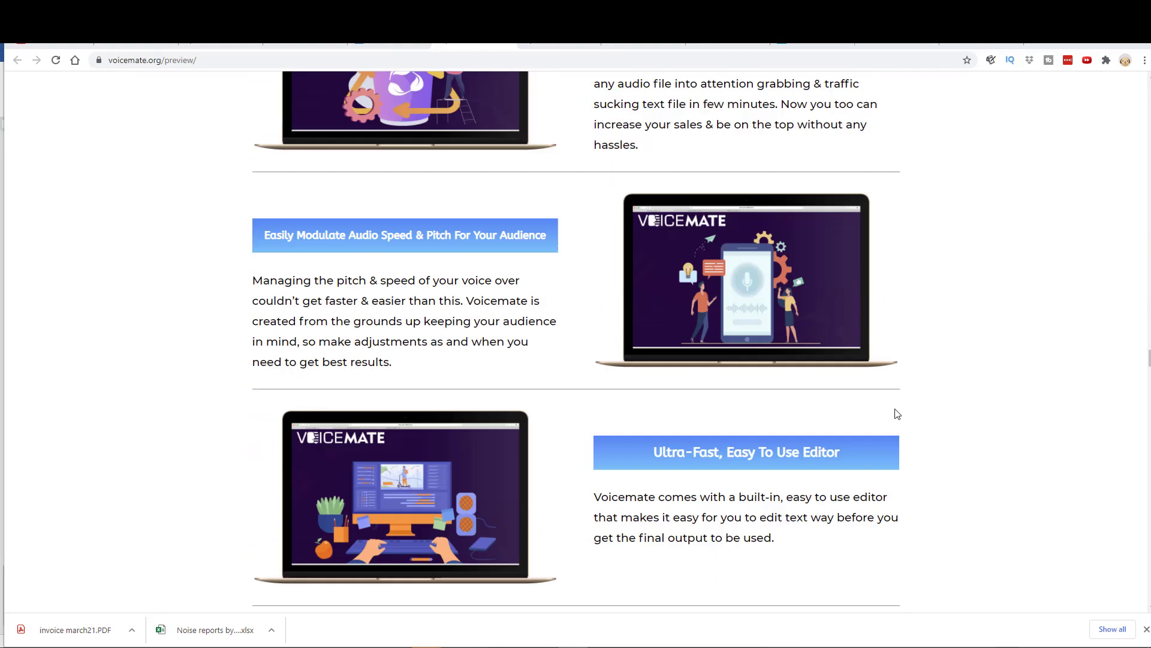
# Step: Scroll to the Ultra-Fast Editor feature and the Google Wavenet/Amazon Polly comparison
pyautogui.scroll(-3)
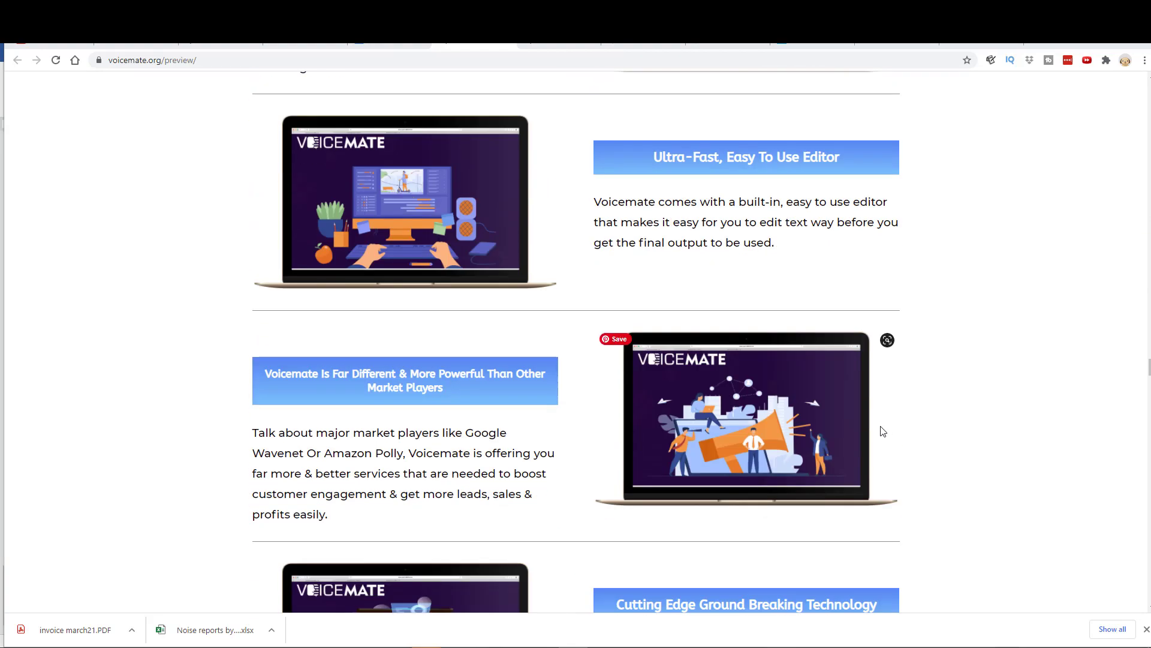
pyautogui.moveTo(954, 412)
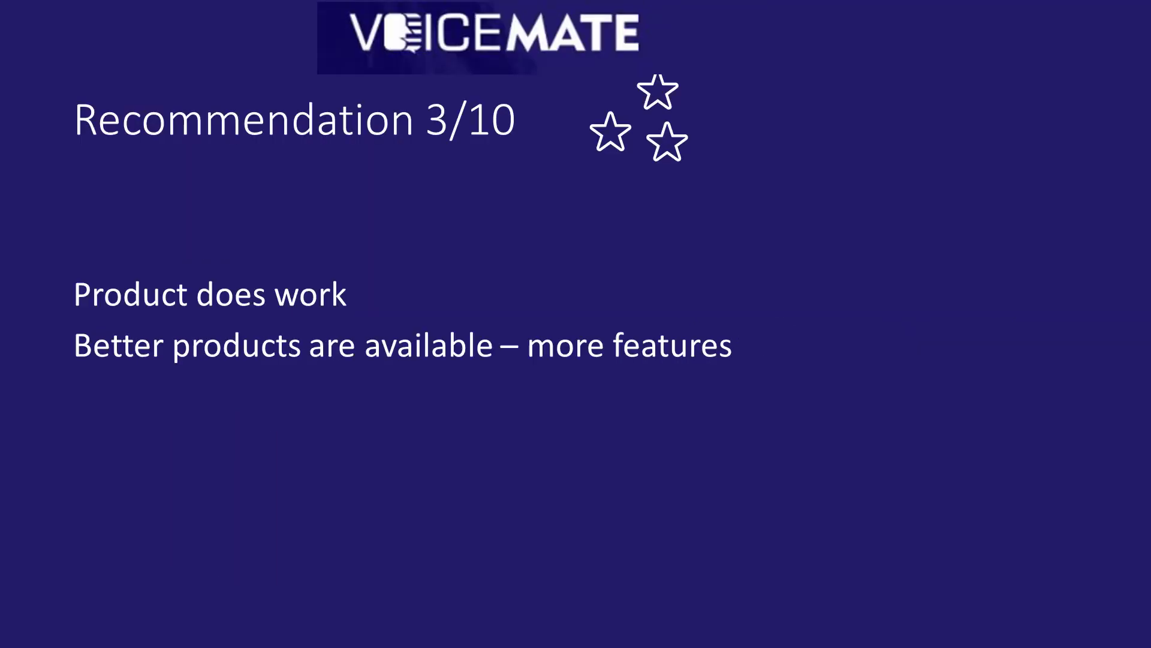
# Step: Advance the slideshow to the 'Recommendation 3/10' slide with its two bullet points
pyautogui.click(727, 540)
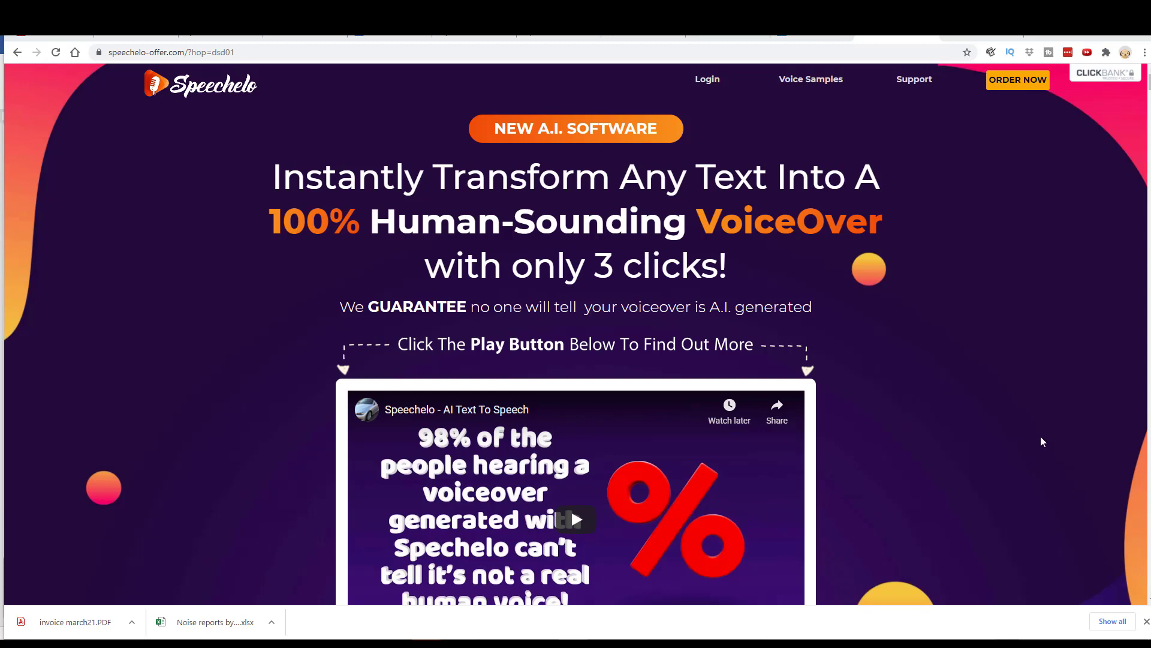
pyautogui.moveTo(1055, 439)
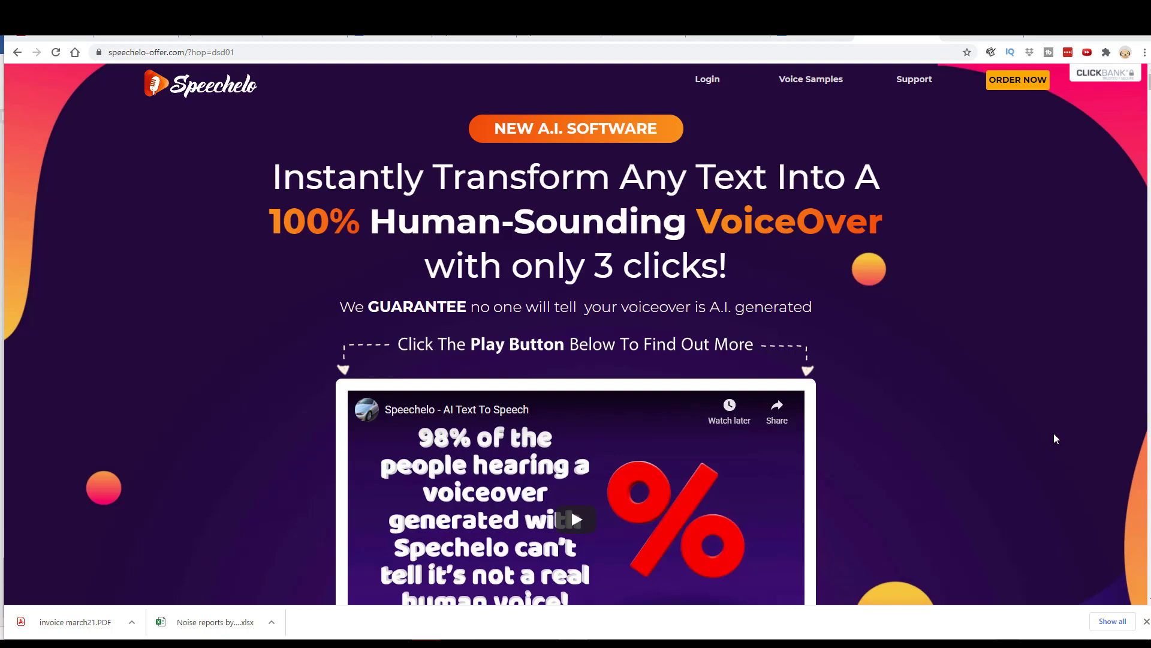
# Step: Scroll the Speechelo page through the feature checklist to the ONLY $47 one-time Buy Now offer
pyautogui.scroll(-3)
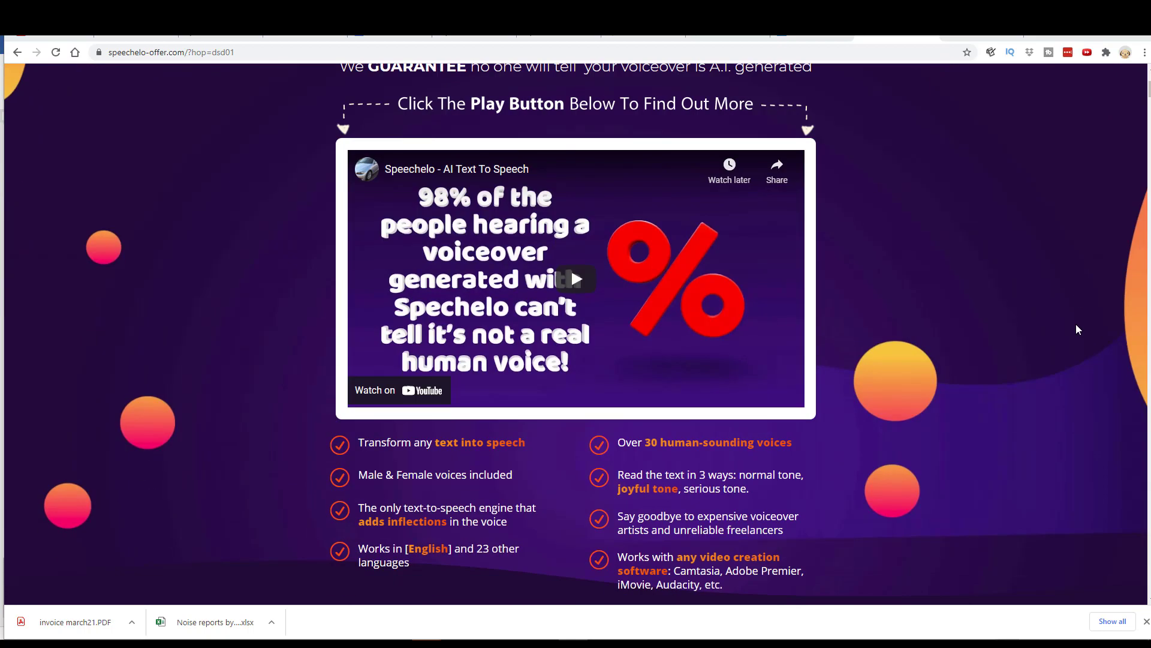
pyautogui.scroll(-3)
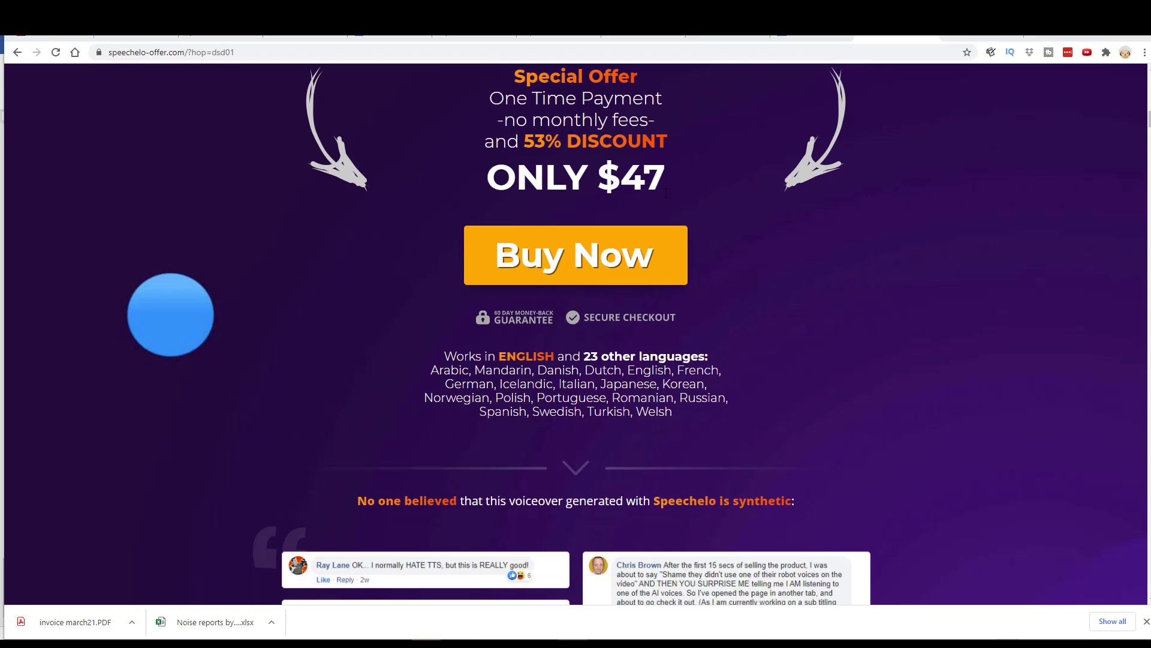
pyautogui.moveTo(689, 227)
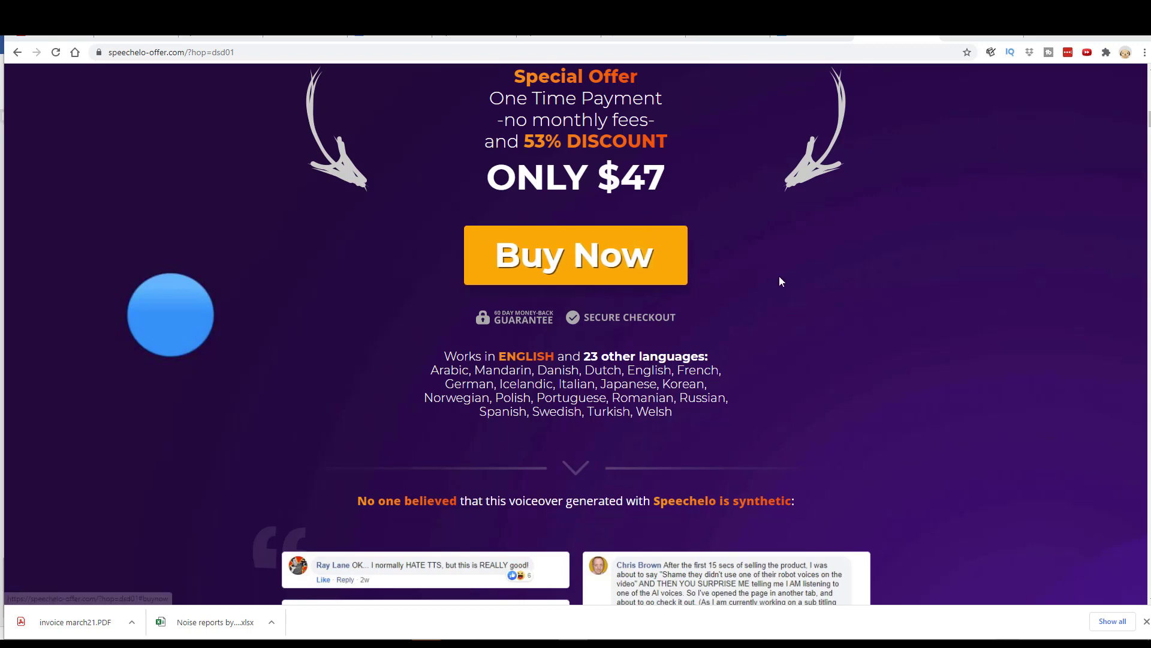
pyautogui.moveTo(909, 327)
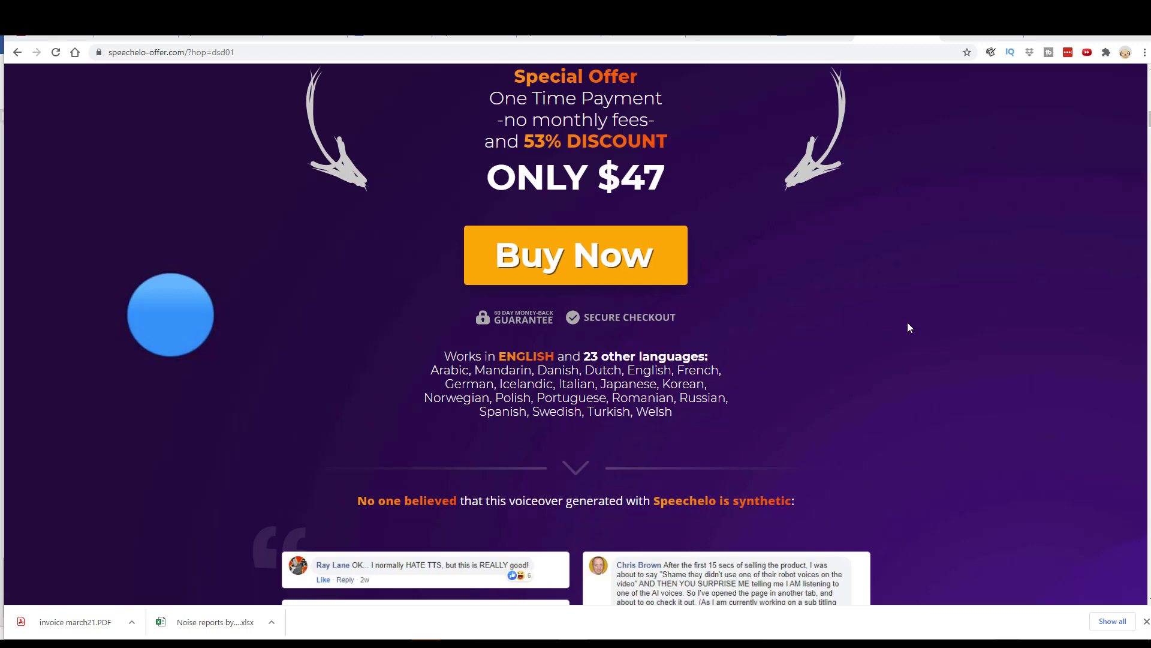
pyautogui.scroll(3)
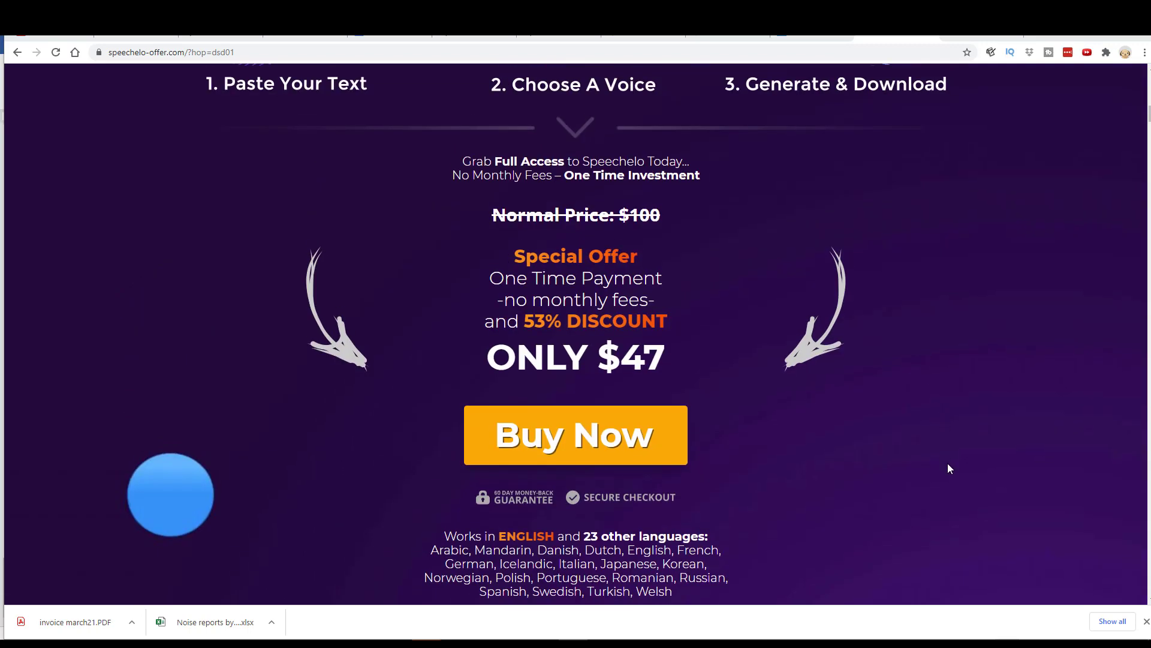
pyautogui.moveTo(947, 493)
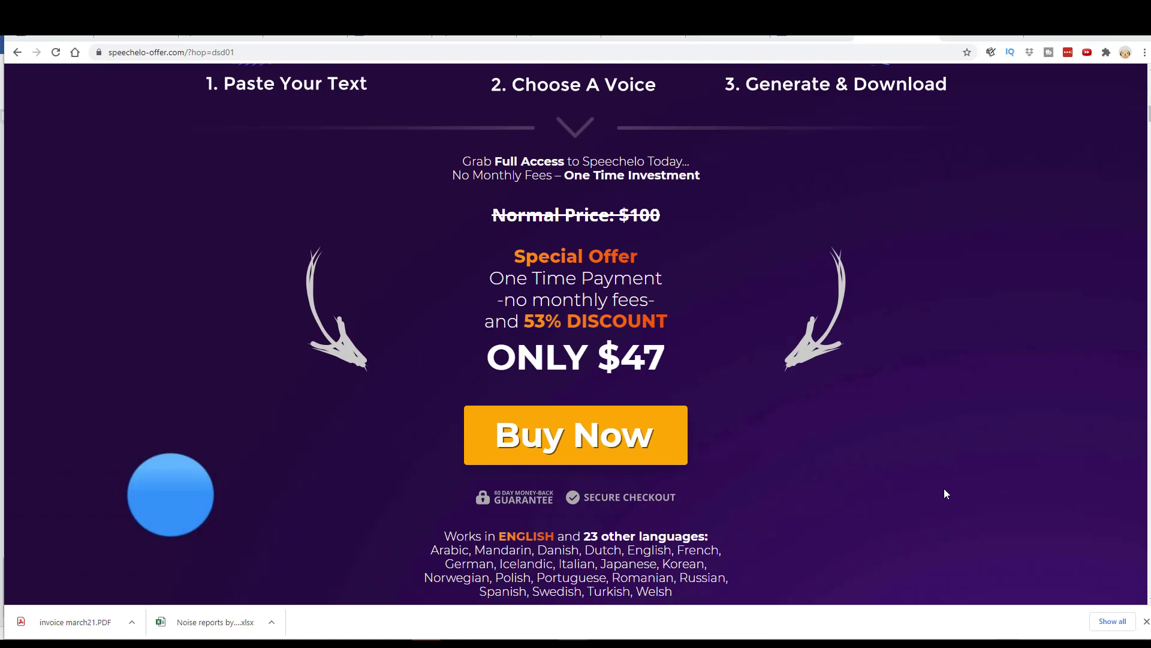
pyautogui.moveTo(336, 277)
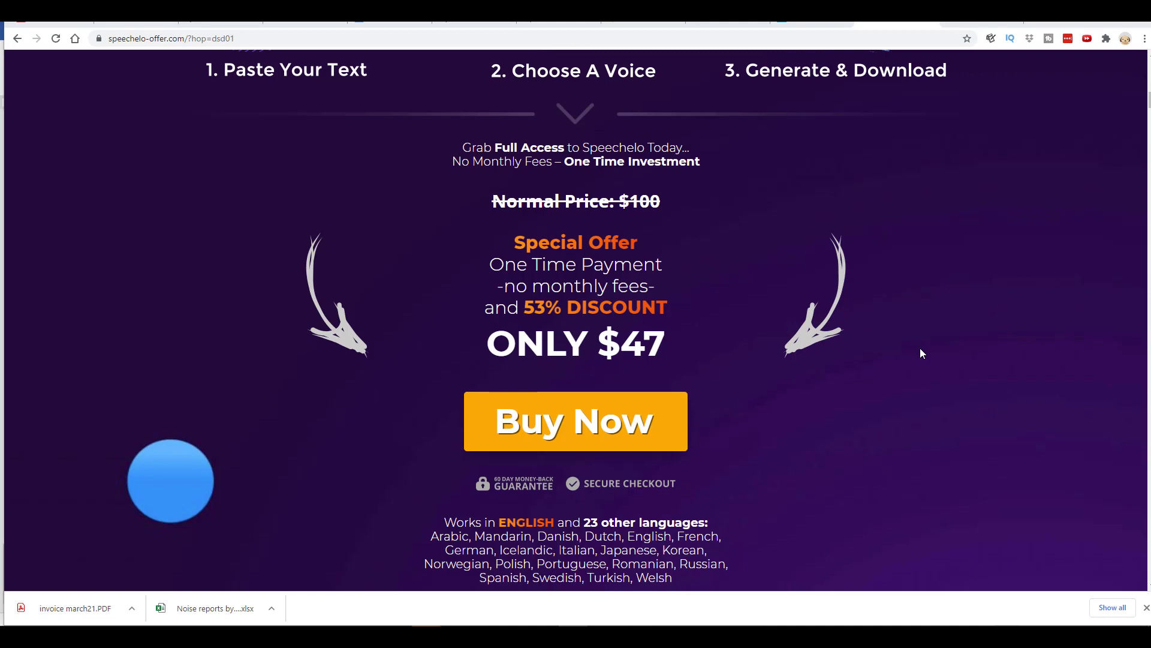
pyautogui.moveTo(915, 347)
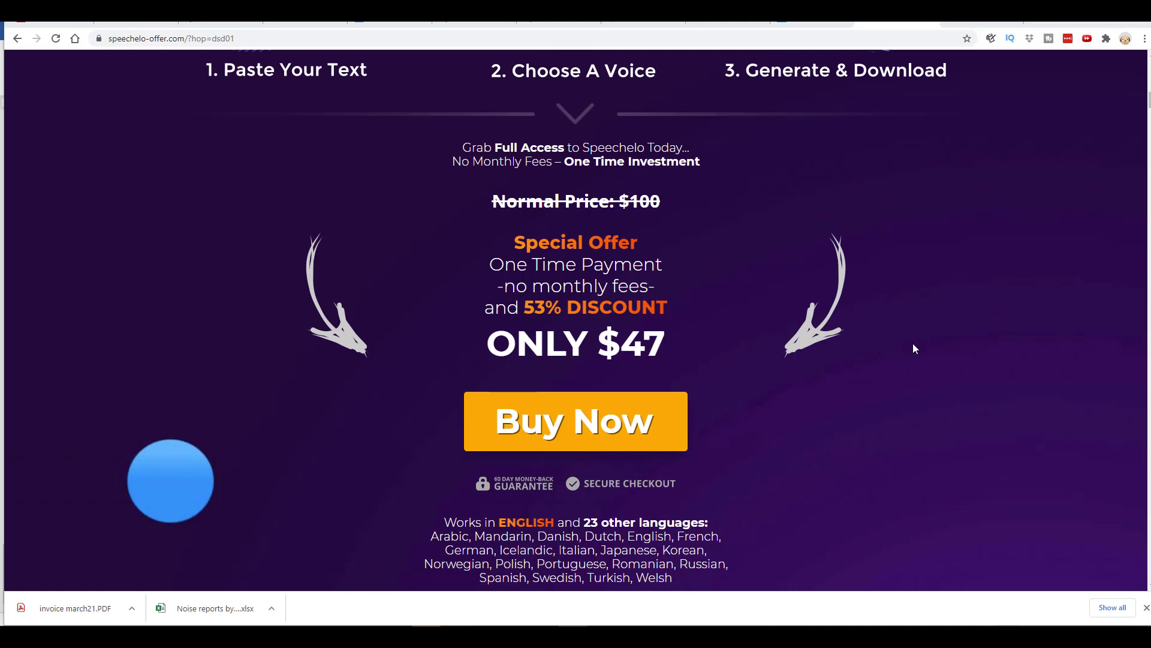
pyautogui.moveTo(974, 409)
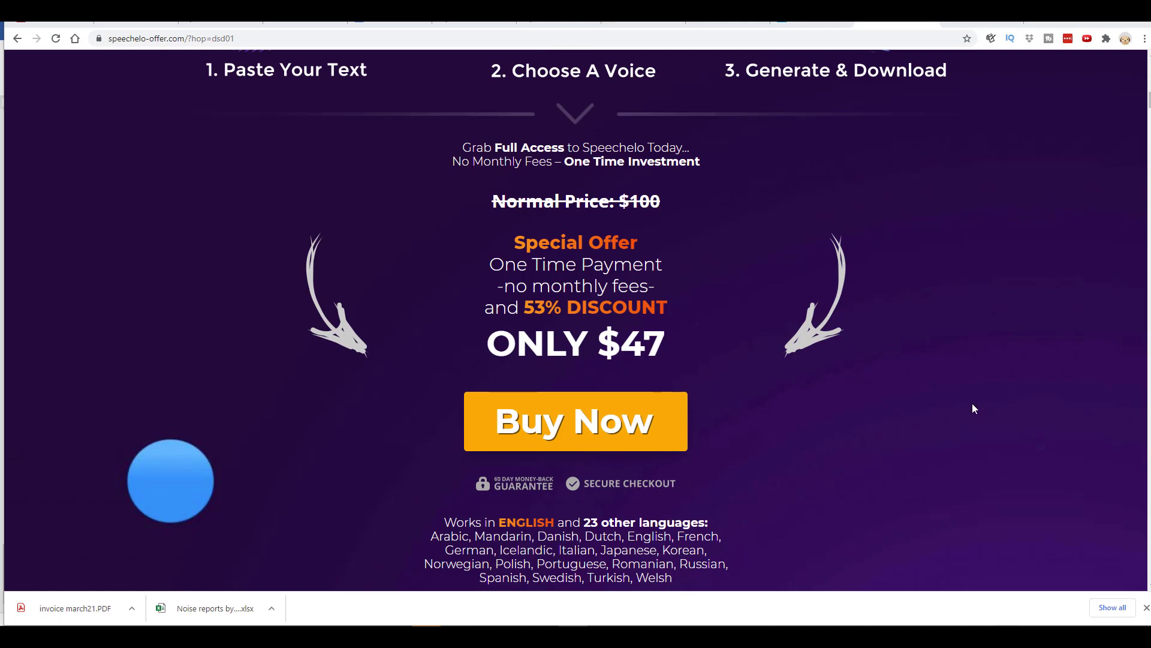